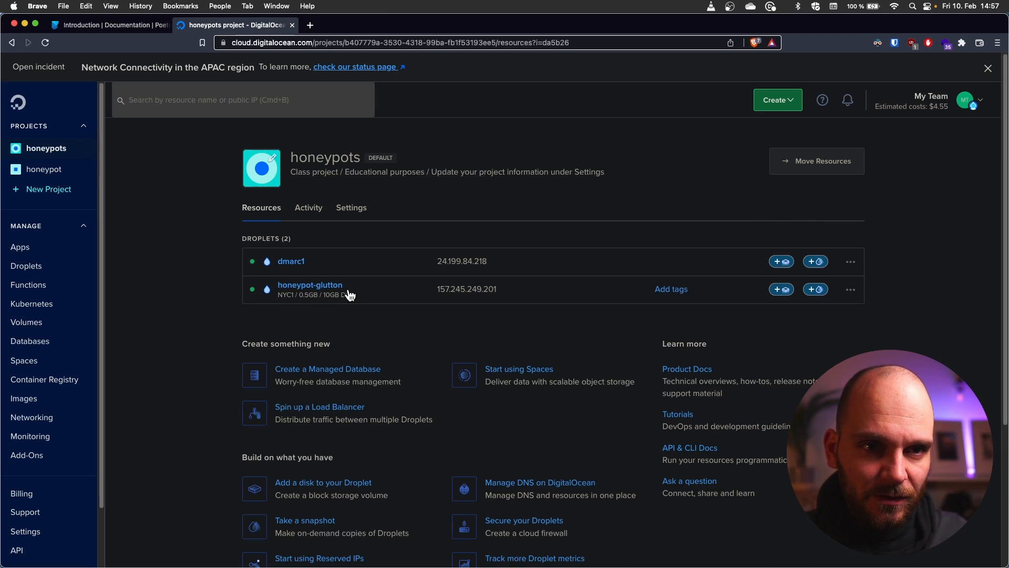
# Open the honeypot-glutton droplet, power-cycle it, and show its Access options
pyautogui.click(310, 284)
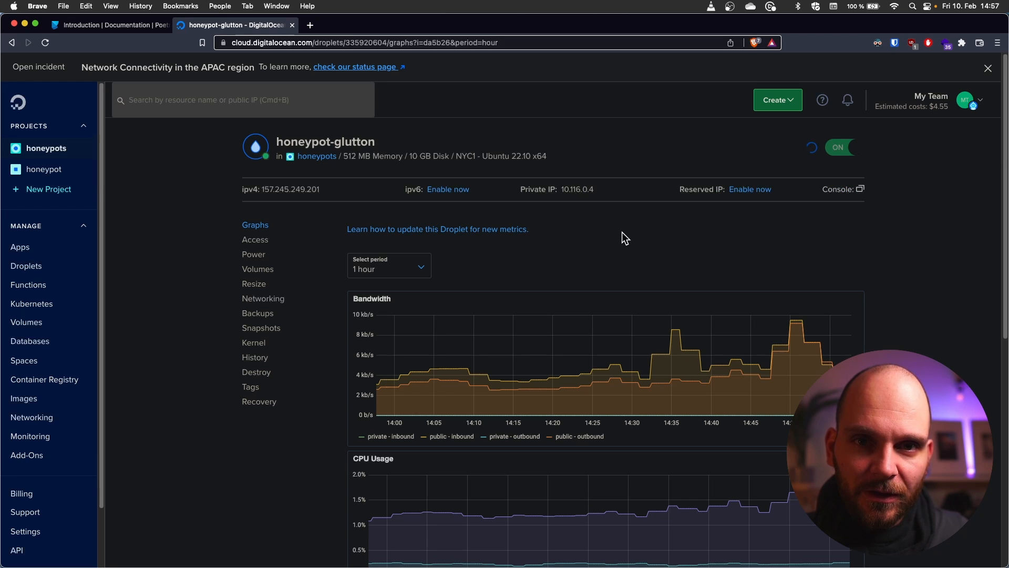
pyautogui.click(849, 146)
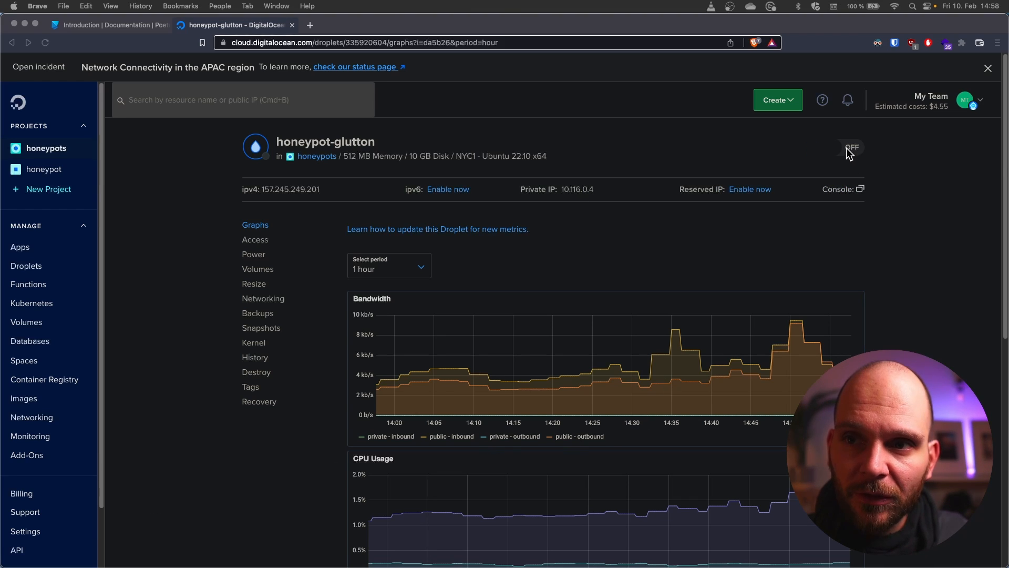
pyautogui.click(848, 147)
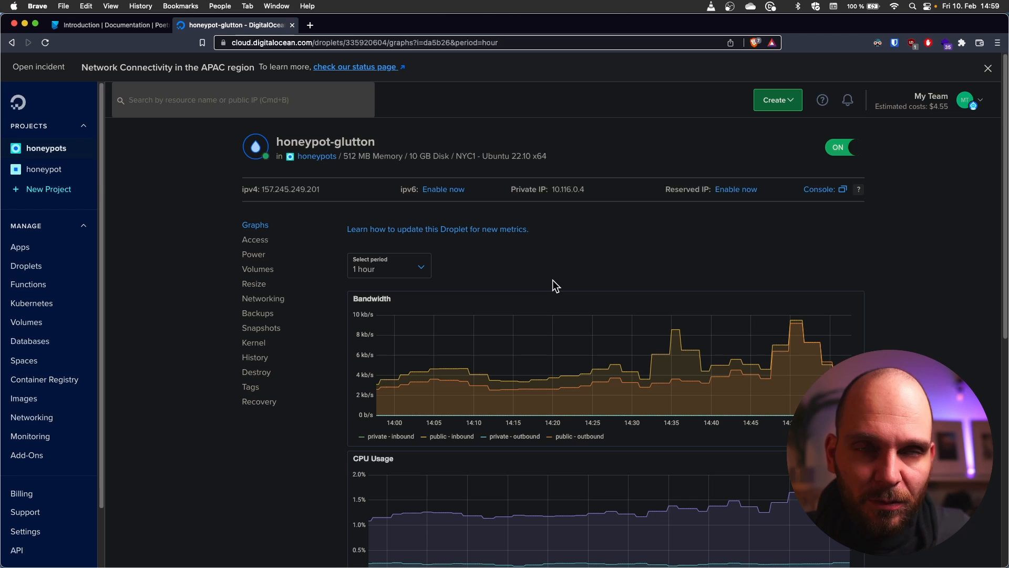
pyautogui.moveTo(817, 198)
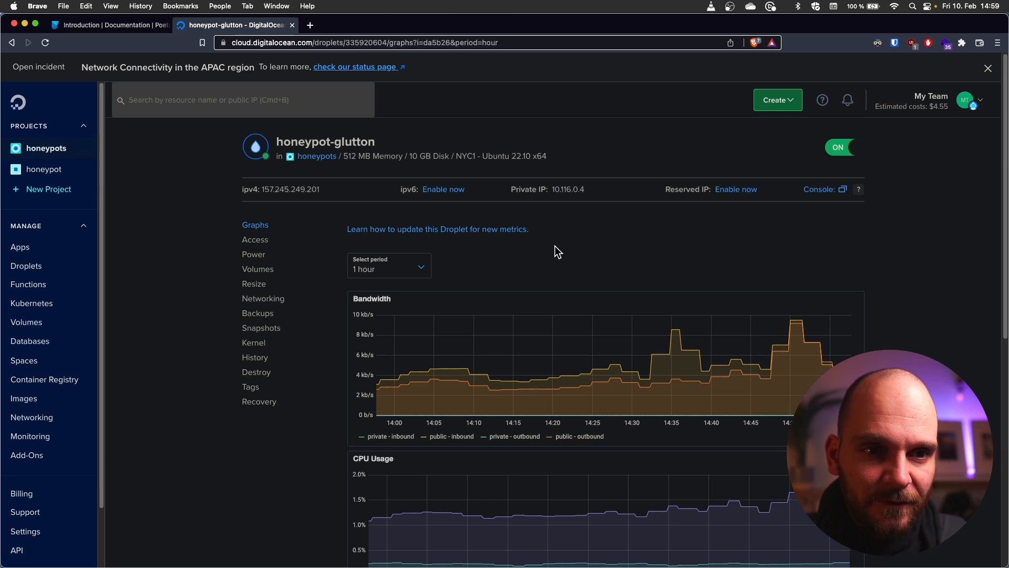
pyautogui.click(255, 240)
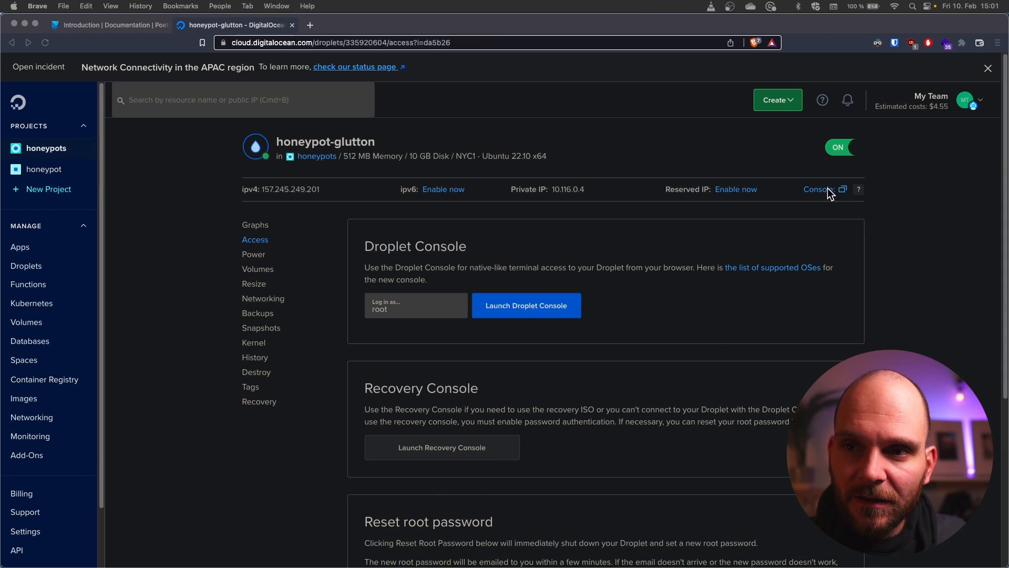
# Launch the honeypot-glutton Droplet Web Console
pyautogui.click(525, 305)
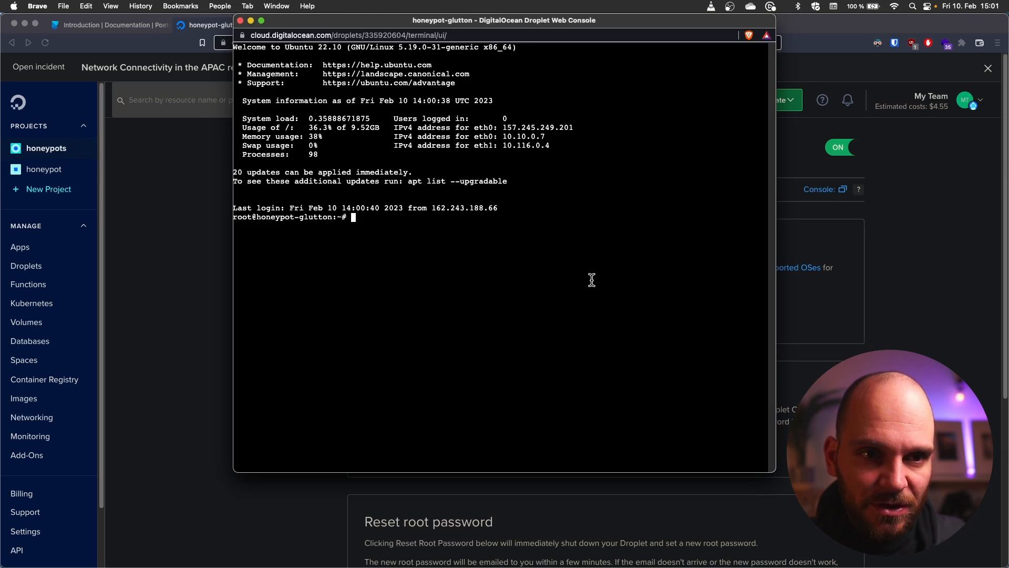
pyautogui.moveTo(561, 284)
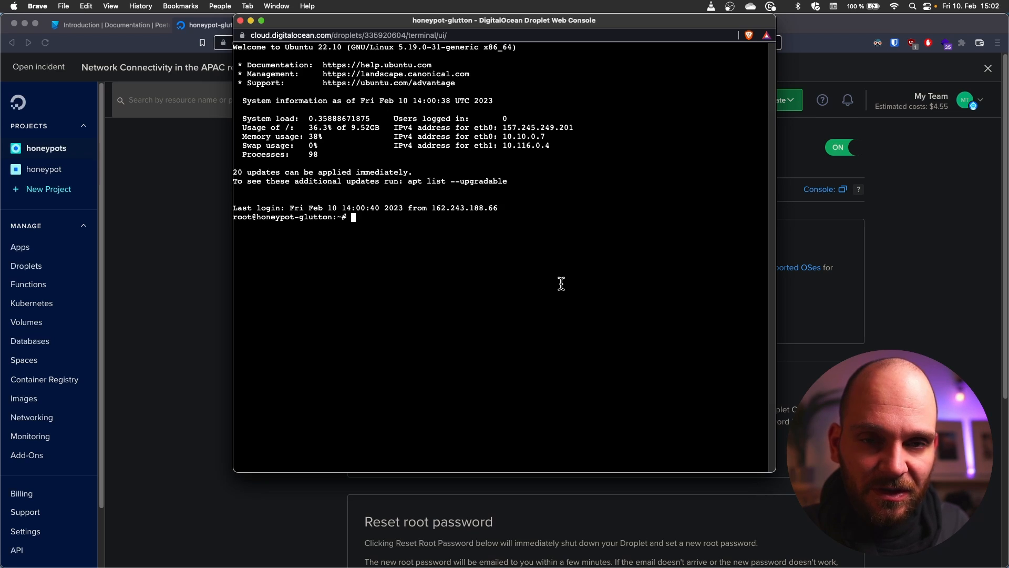
pyautogui.moveTo(535, 292)
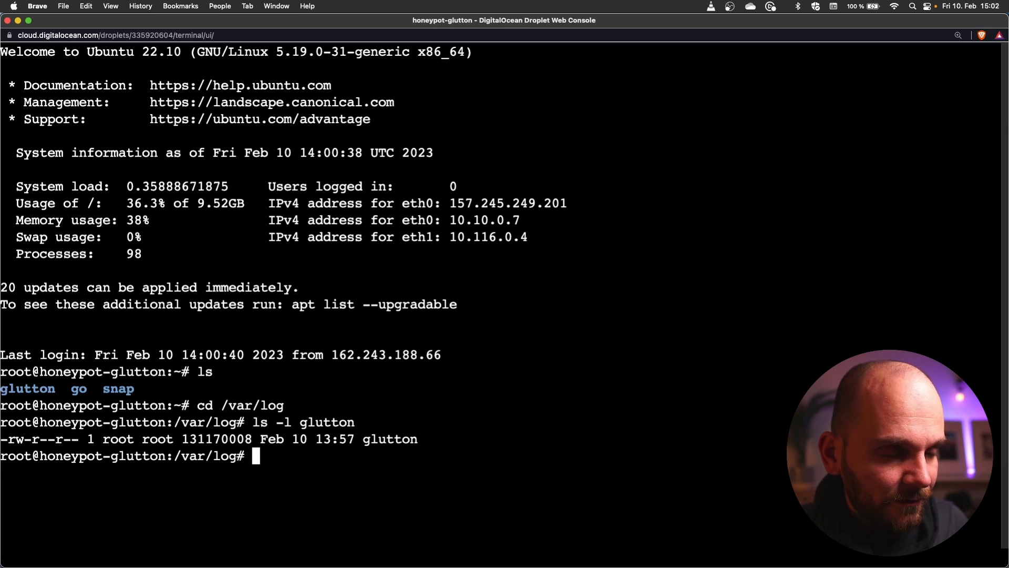
pyautogui.moveTo(516, 366)
pyautogui.write('tail glutton')
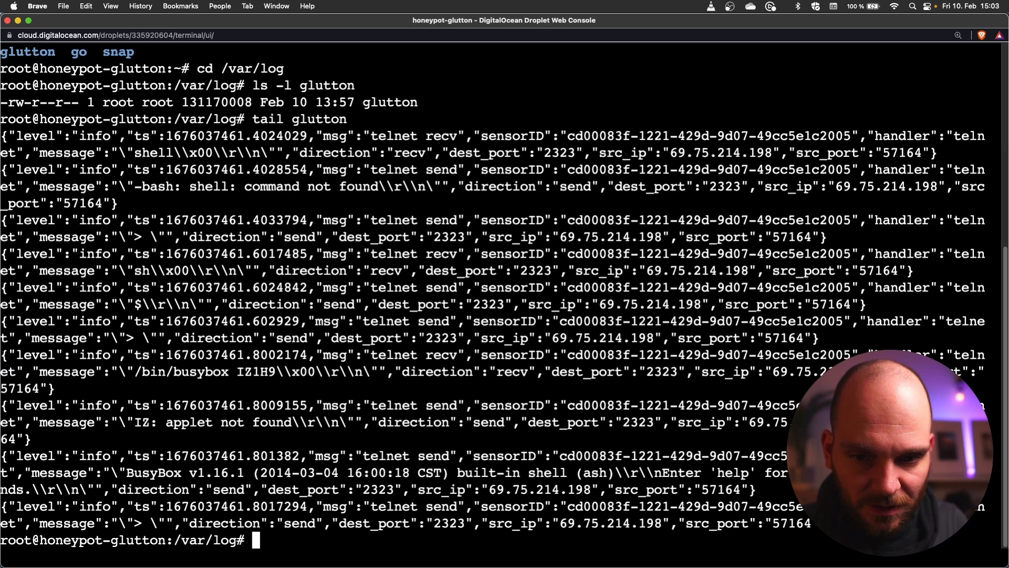
# List /var/log with ls and ls -l to reveal the rotated glutton archives
pyautogui.write('ls')
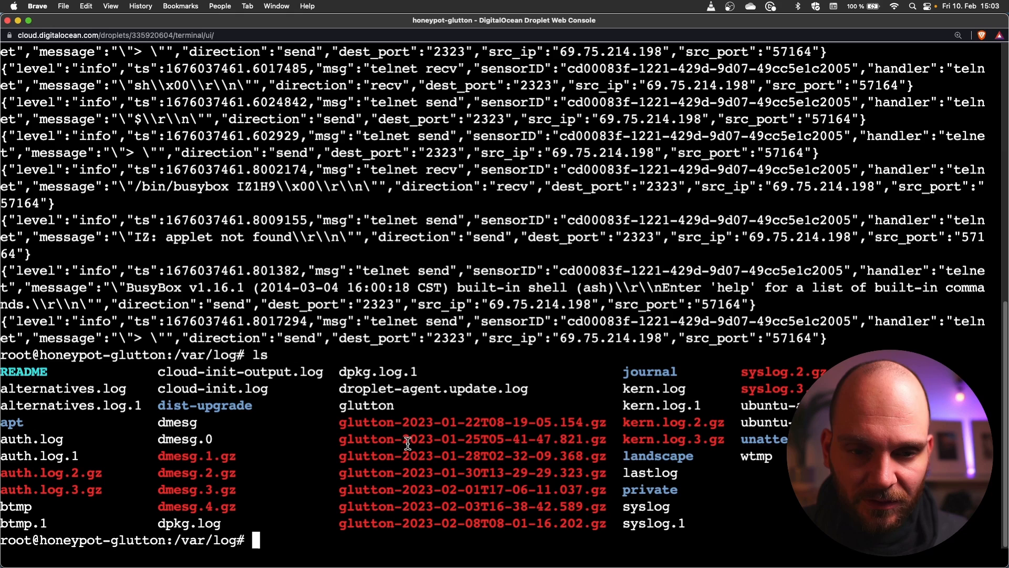
pyautogui.write('ls -l')
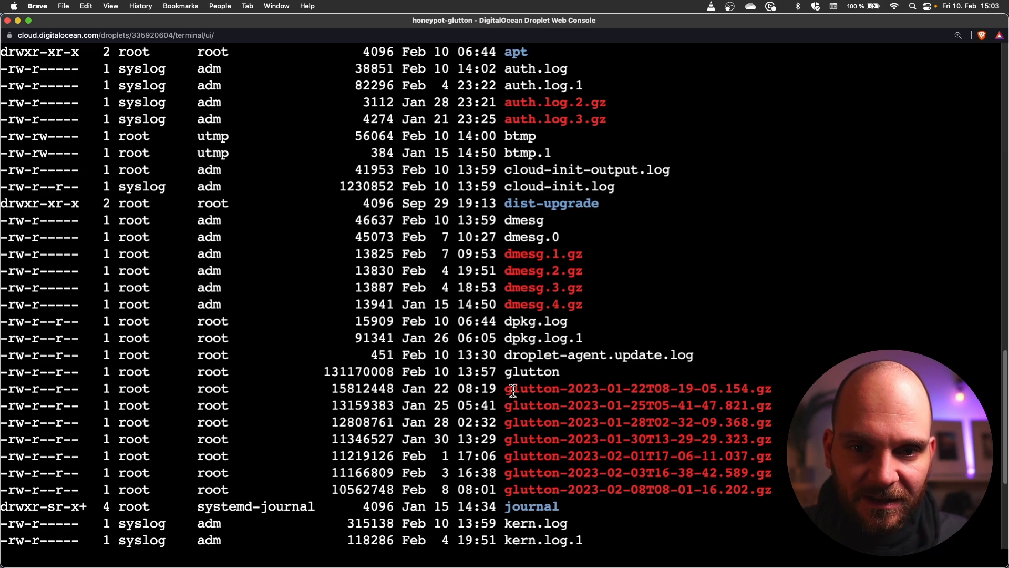
pyautogui.moveTo(508, 388)
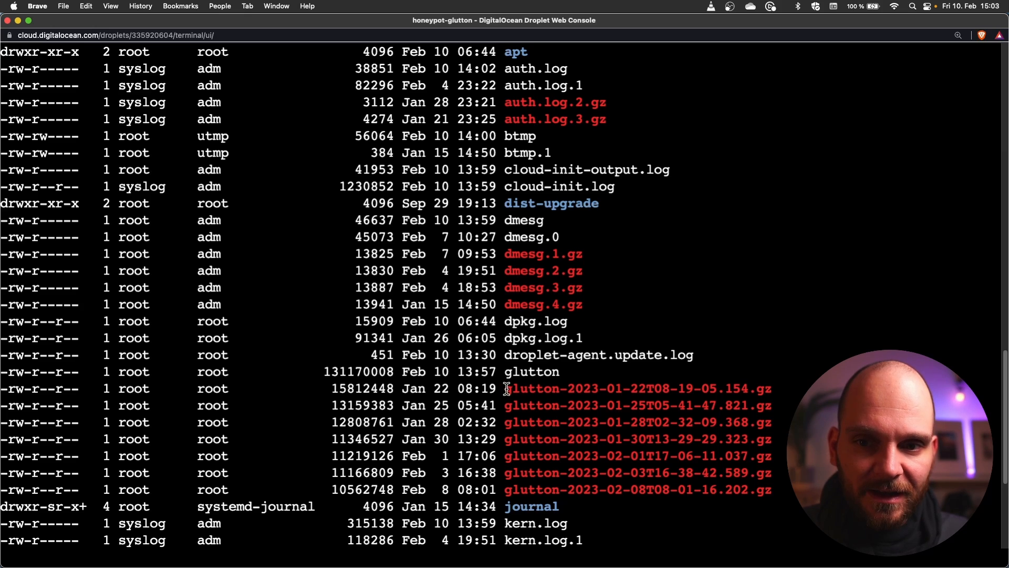
pyautogui.moveTo(615, 468)
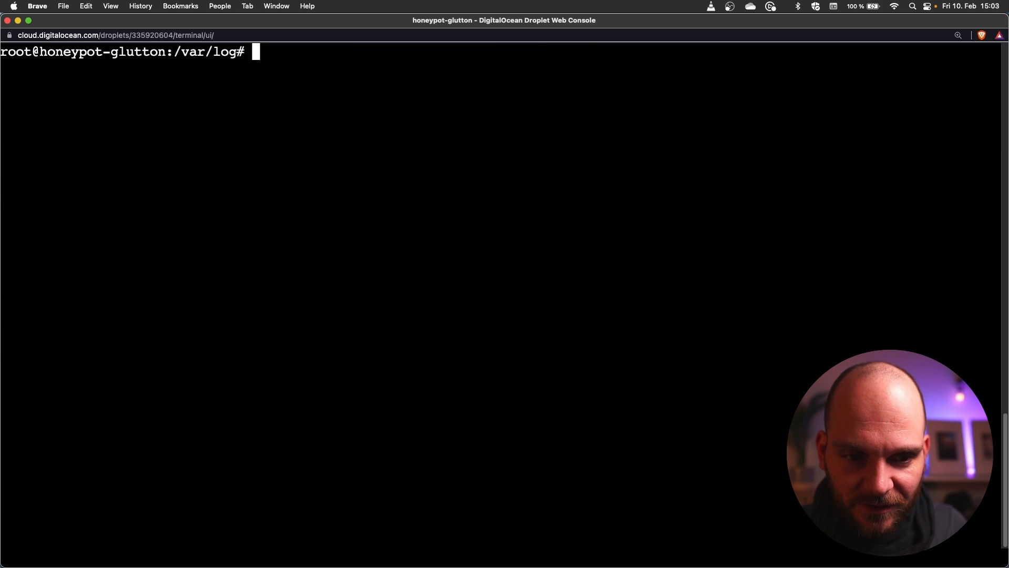
# Serve /var/log with python3 -m http.server 8080 and browse 157.245.249.201:8080
pyautogui.write('python3 -')
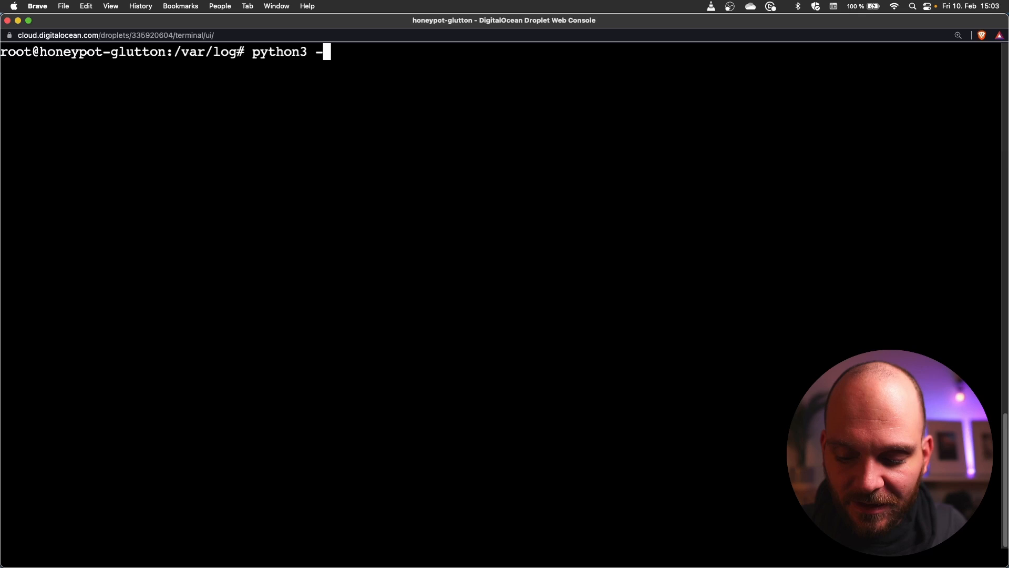
pyautogui.write('m http.ser')
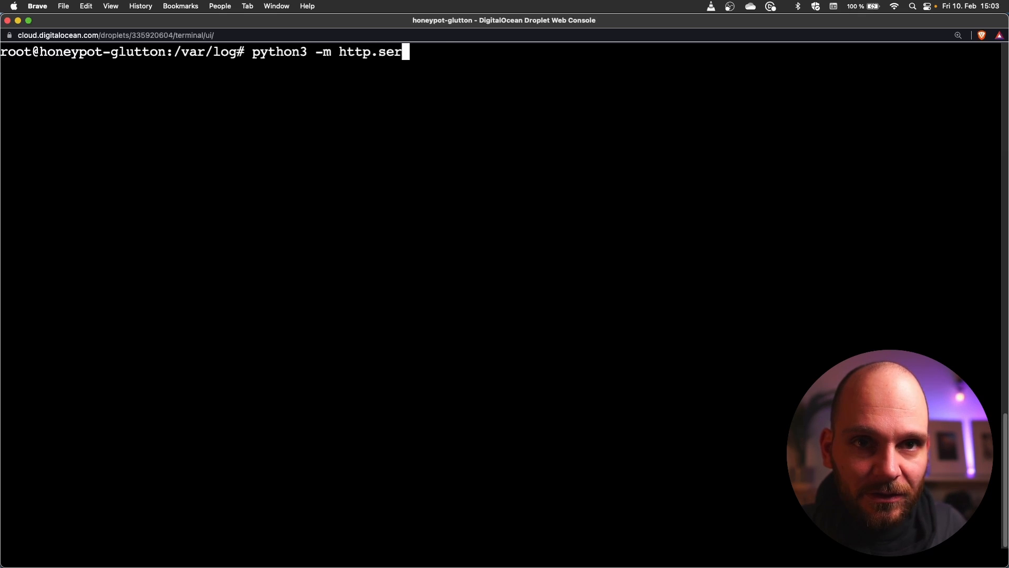
pyautogui.write('ver 8080')
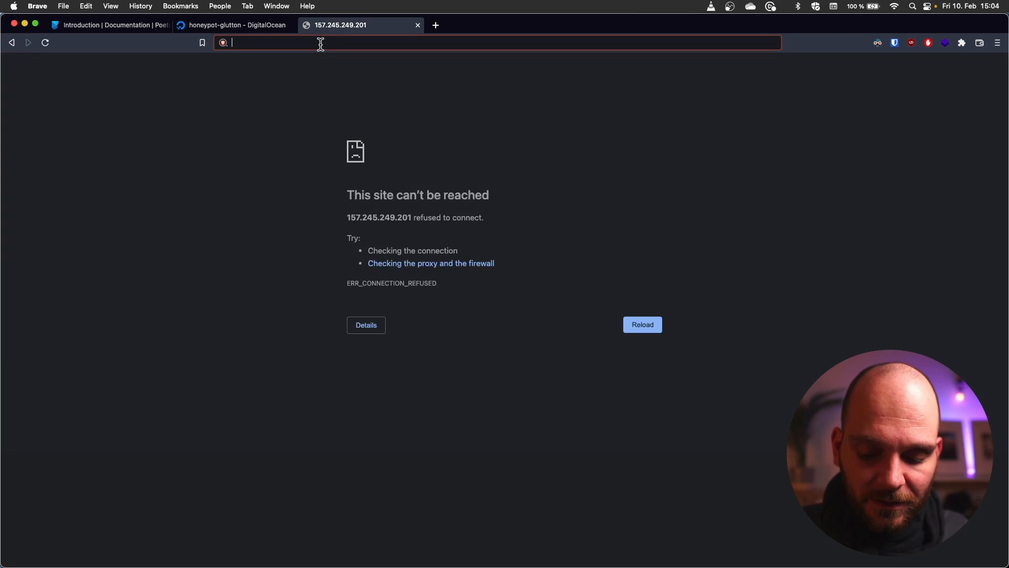
pyautogui.write('157.245.249.201:8080')
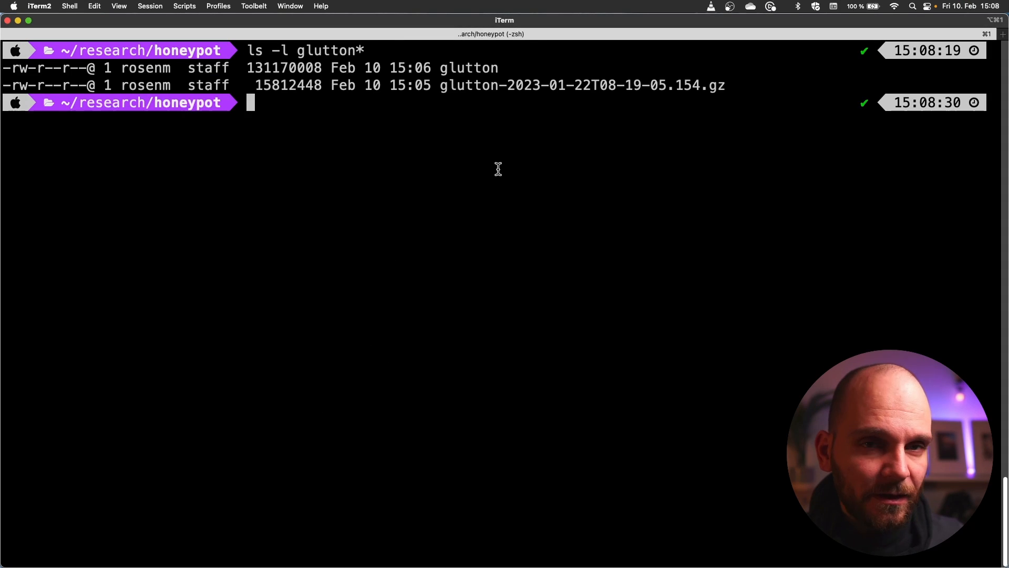
pyautogui.moveTo(524, 68)
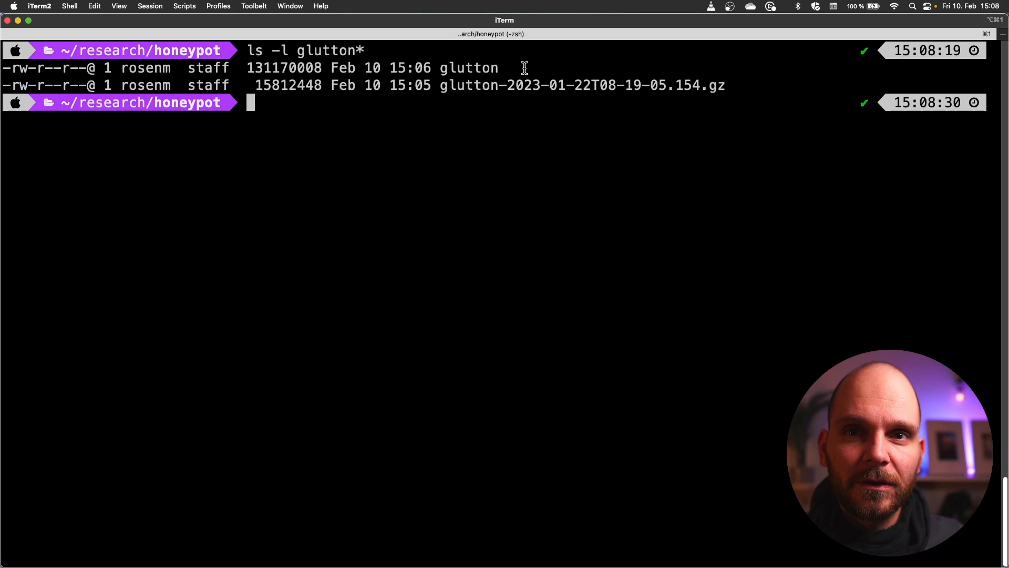
pyautogui.moveTo(321, 159)
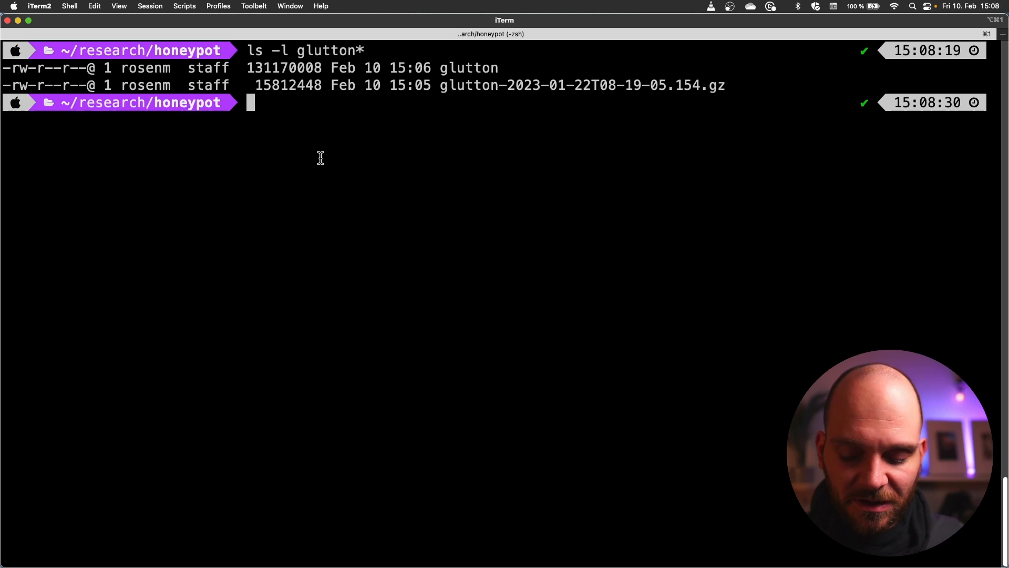
# Gunzip the January 22 glutton archive and copy the decompressed file name
pyautogui.write('gun')
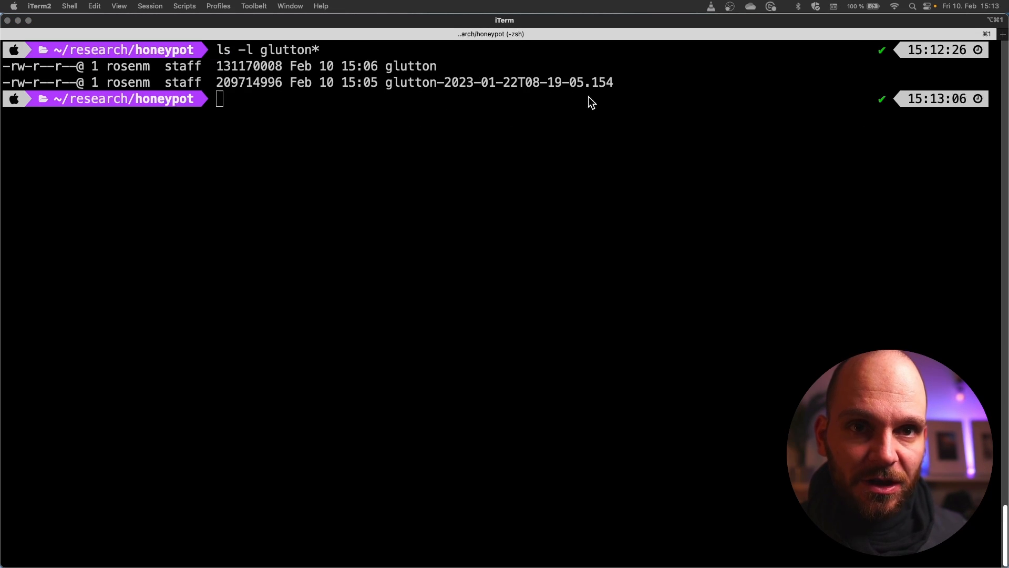
pyautogui.moveTo(620, 123)
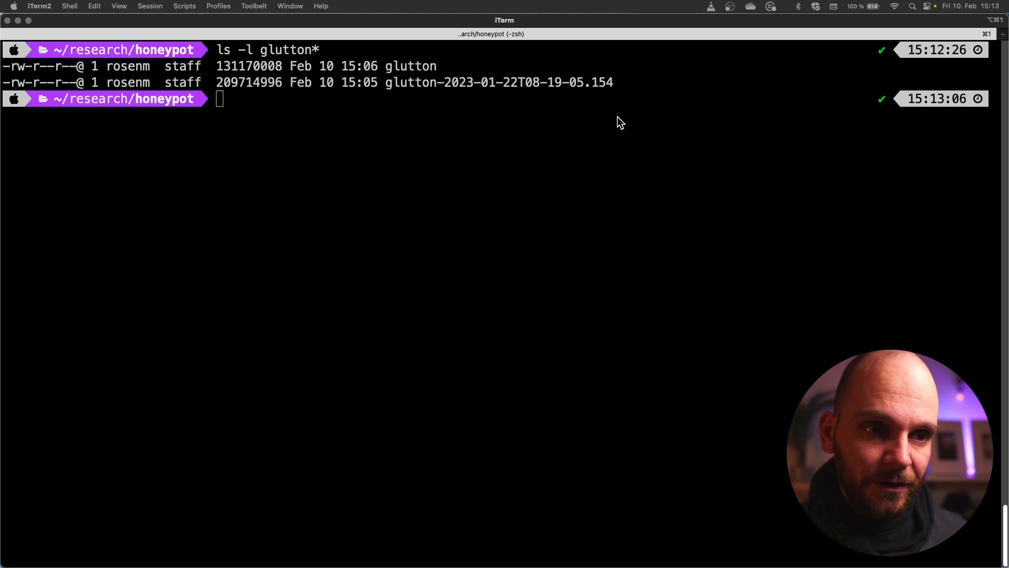
pyautogui.moveTo(389, 92)
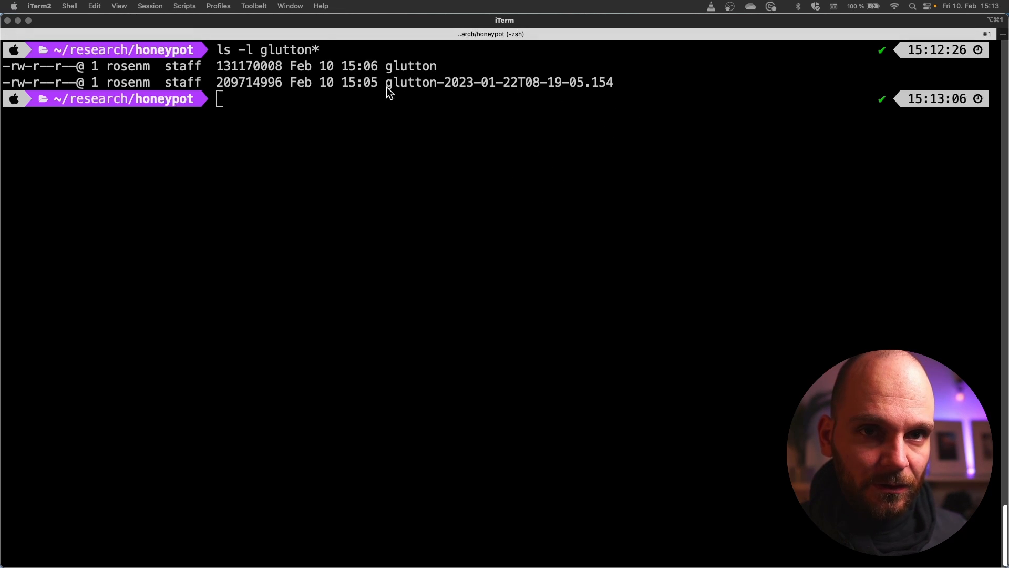
pyautogui.doubleClick(411, 66)
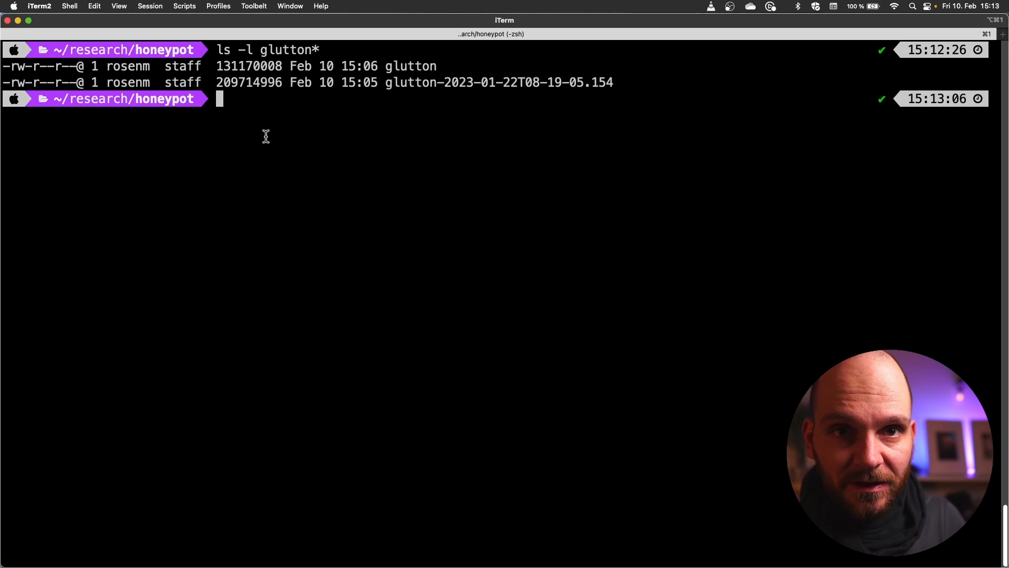
pyautogui.write('cat glutton')
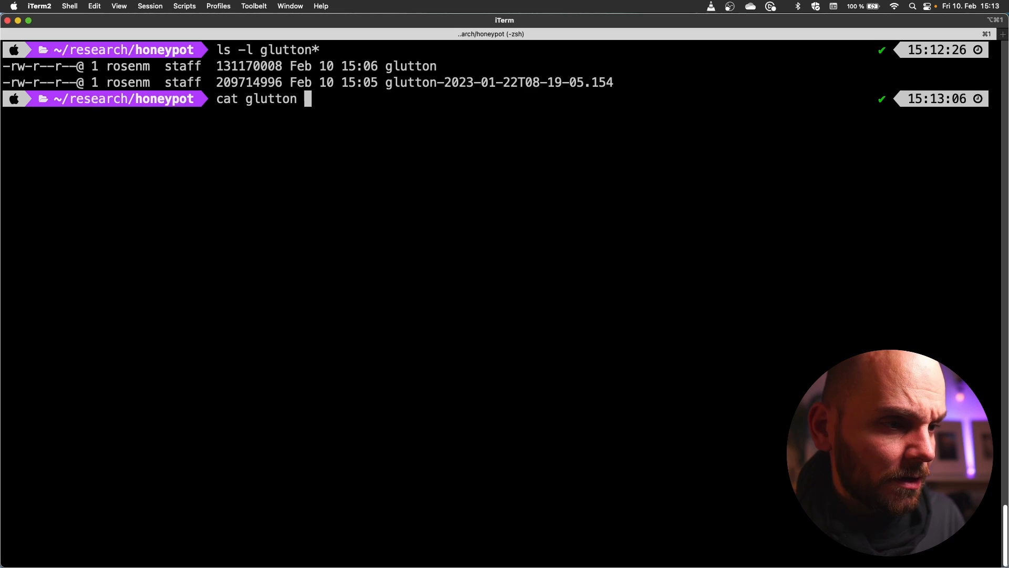
# Run cat glutton >> glutton-2023-01-22T08-19-05.154 to append the current log
pyautogui.write('>>')
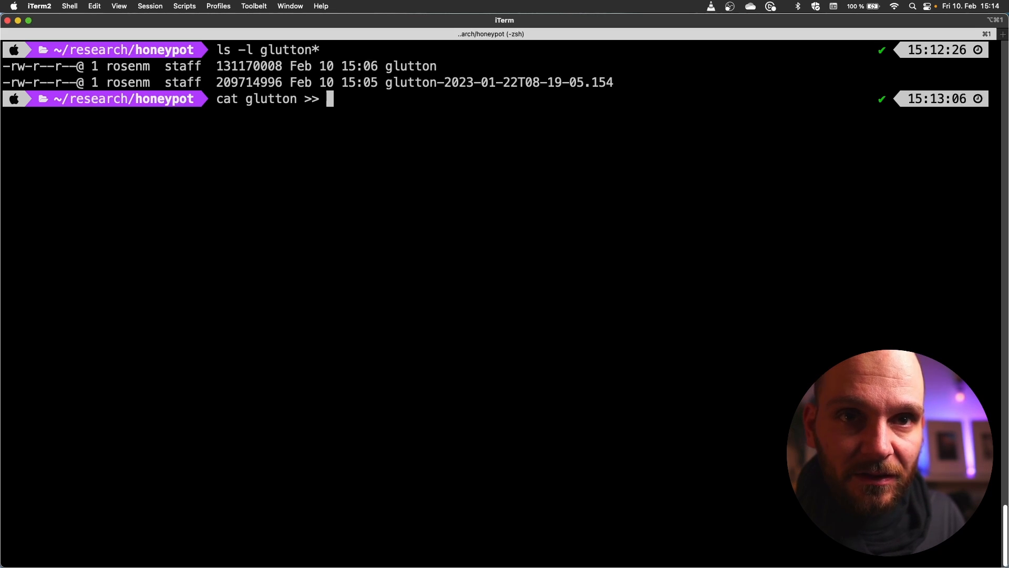
pyautogui.write('glutton-')
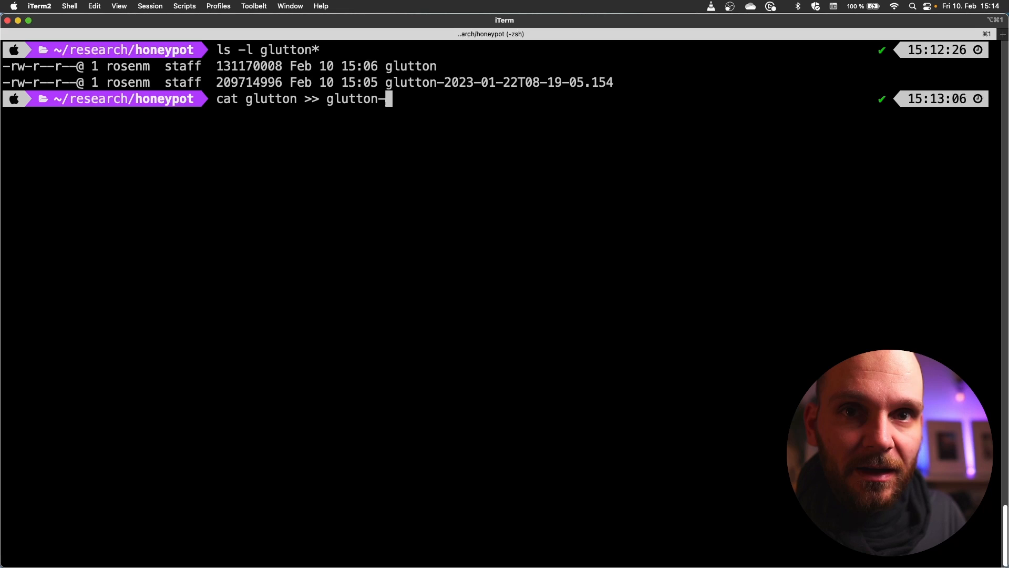
pyautogui.write('2023-01-22T08-19-05.154')
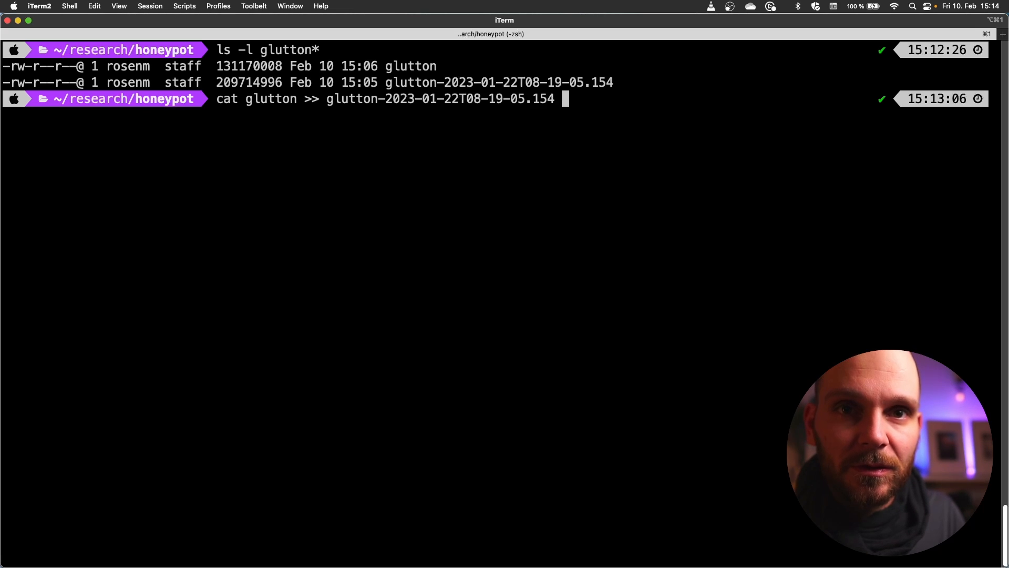
pyautogui.press('Return')
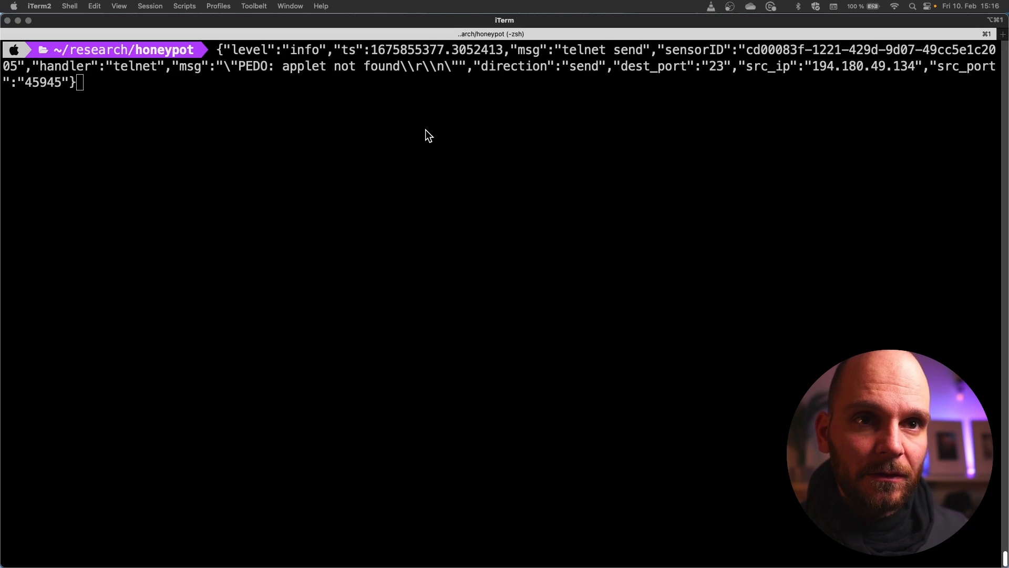
pyautogui.moveTo(269, 62)
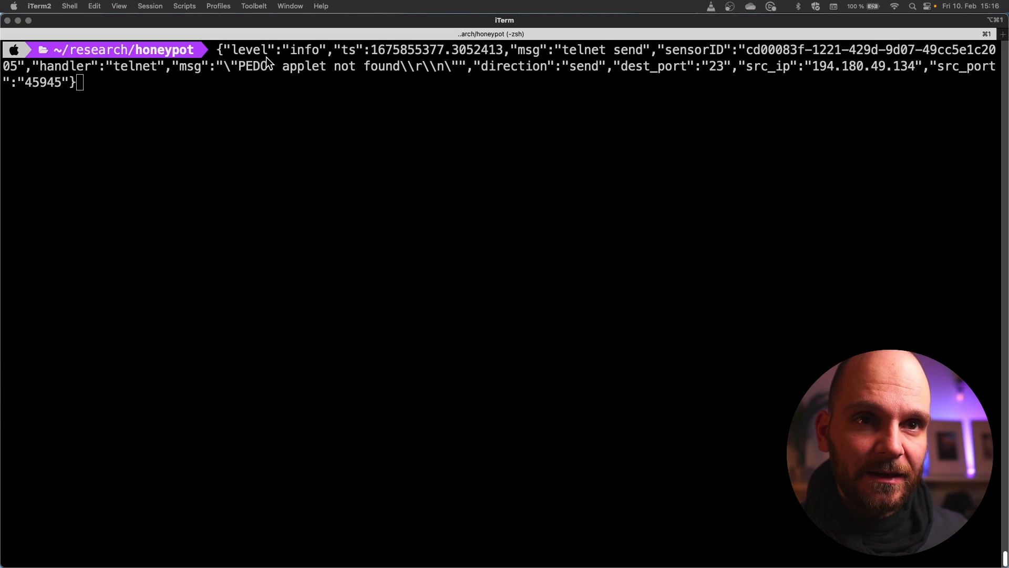
# Mark the duplicate msg key and type a sed renaming it to message into fixed_log.log
pyautogui.doubleClick(528, 49)
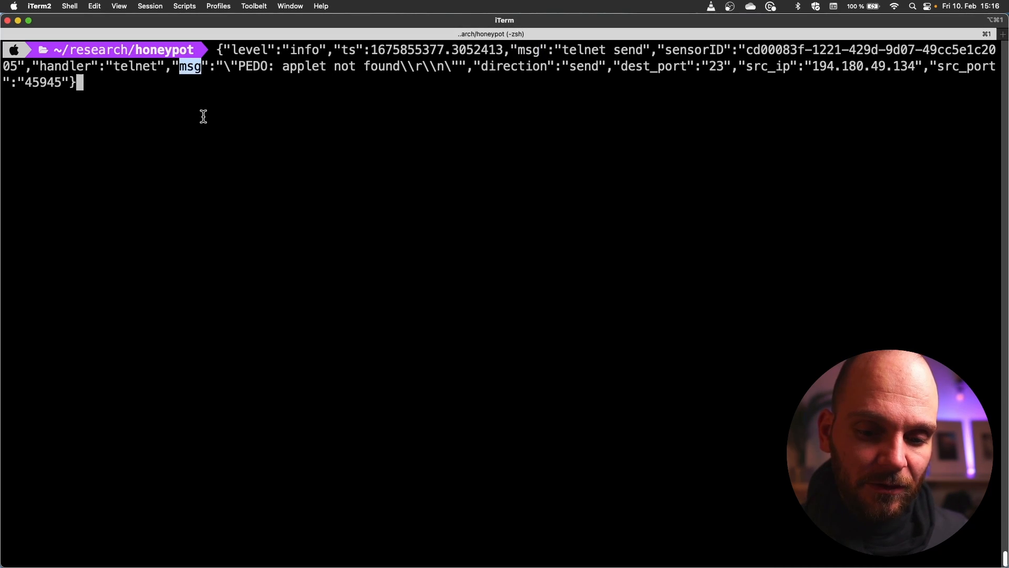
pyautogui.moveTo(220, 83)
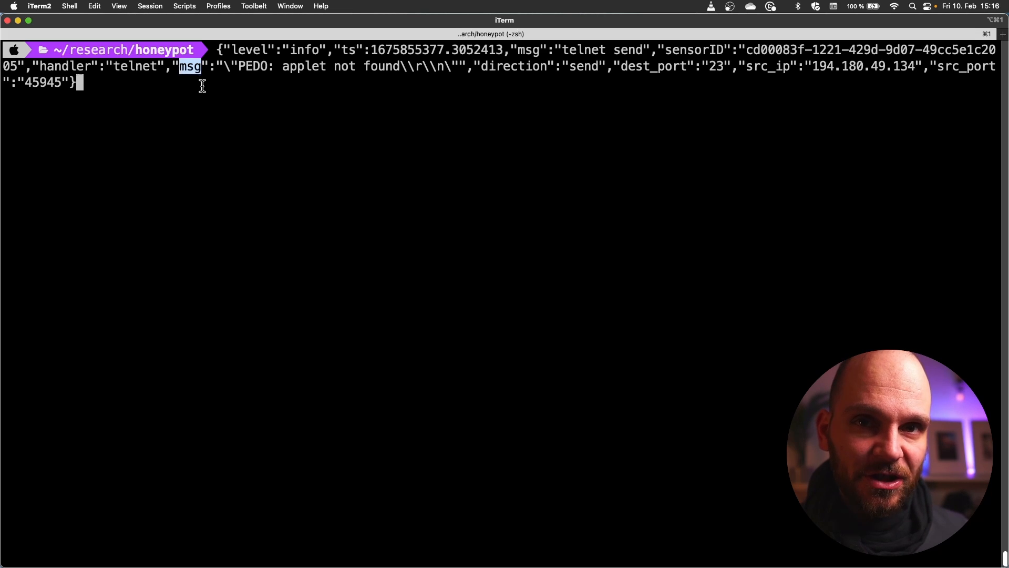
pyautogui.write('sed \'s/handler":"telnet","msg/handler":"telnet","message"/\' honeypot_3_weeks.log > fixed_log.log')
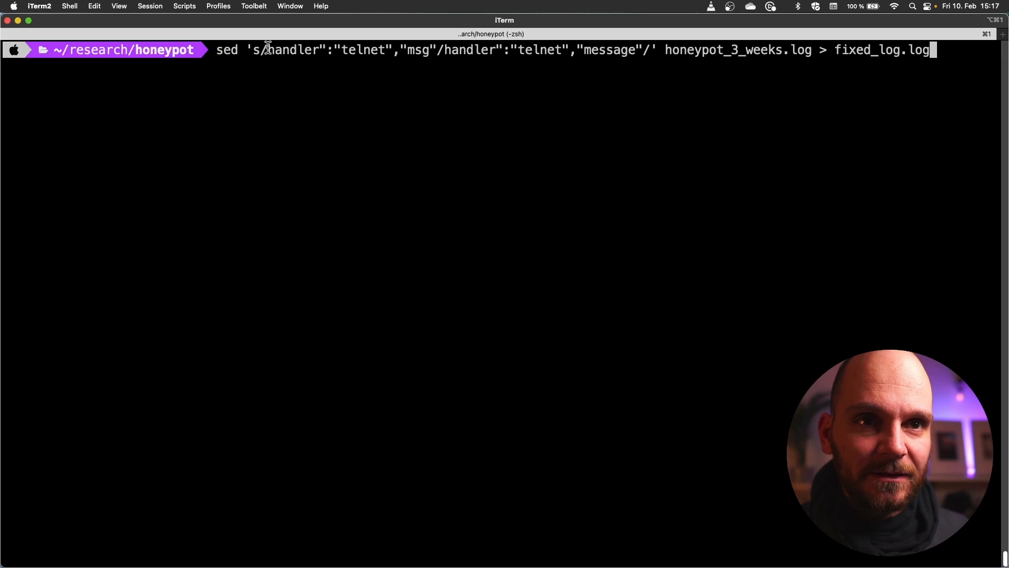
# Run the sed fix producing fixed_log.log from honeypot_3_weeks.log
pyautogui.doubleClick(293, 49)
pyautogui.write('ls')
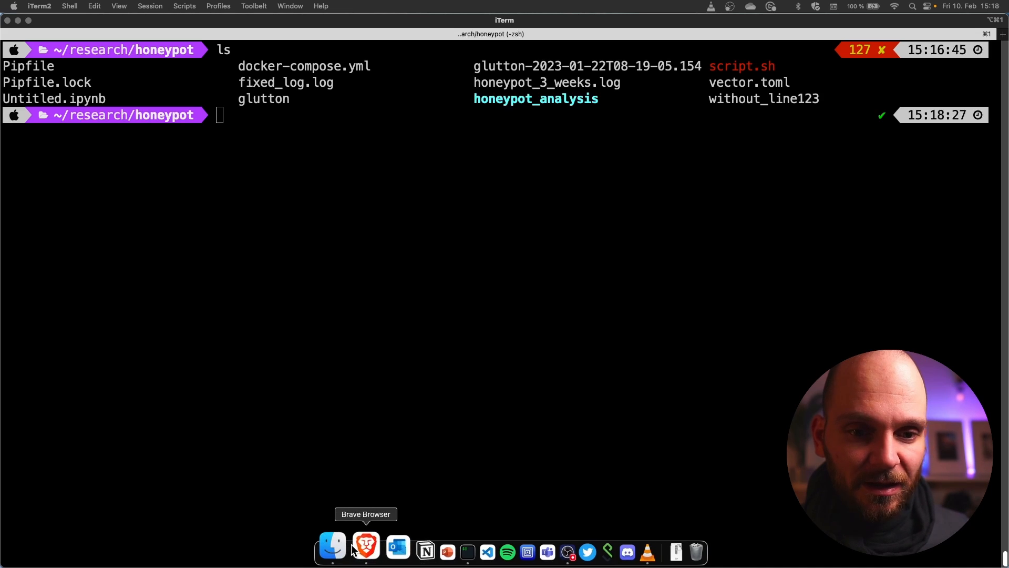
# Find the curl installer command in Poetry's Introduction > Installation docs in Brave
pyautogui.click(366, 551)
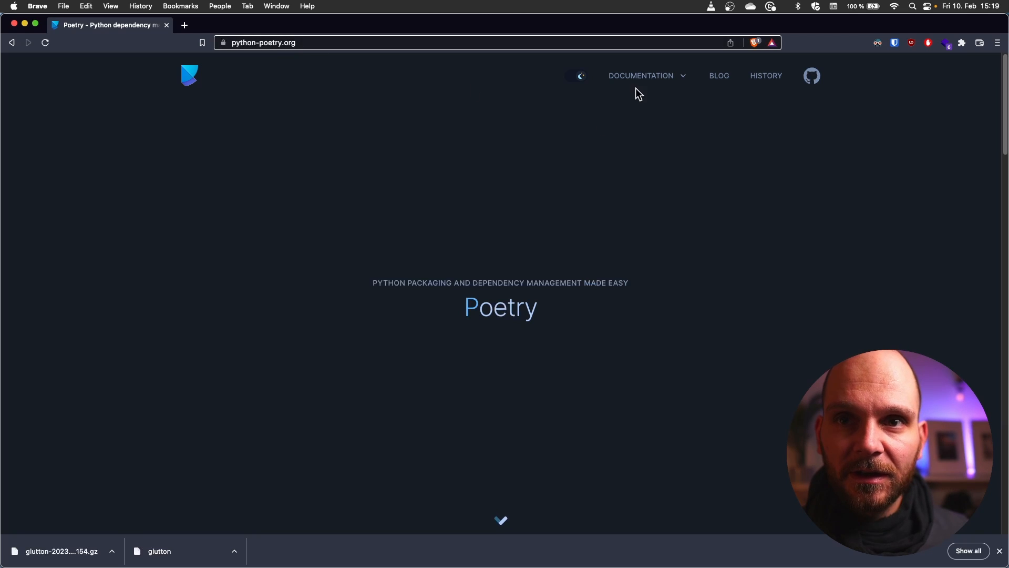
pyautogui.click(640, 76)
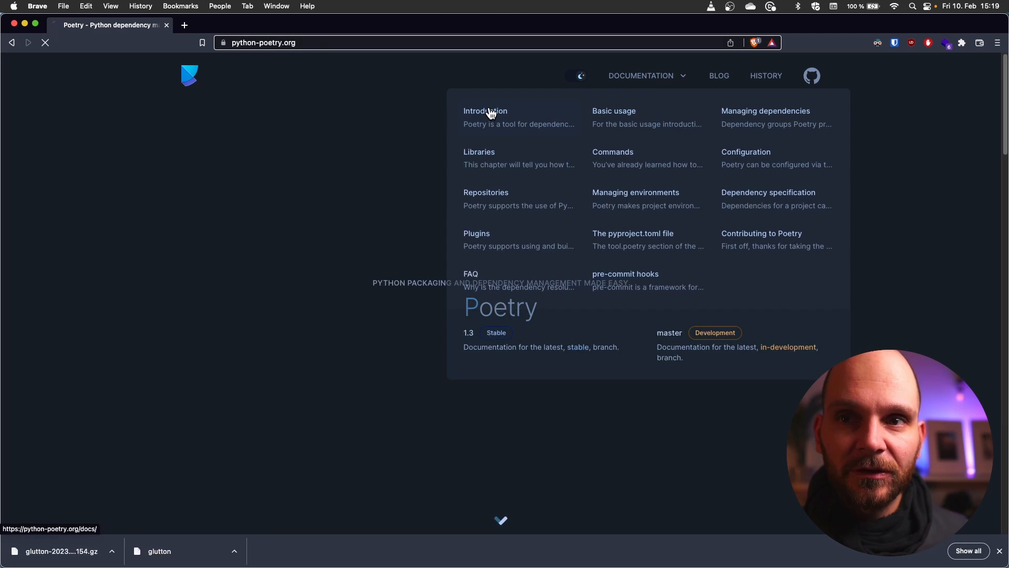
pyautogui.click(485, 111)
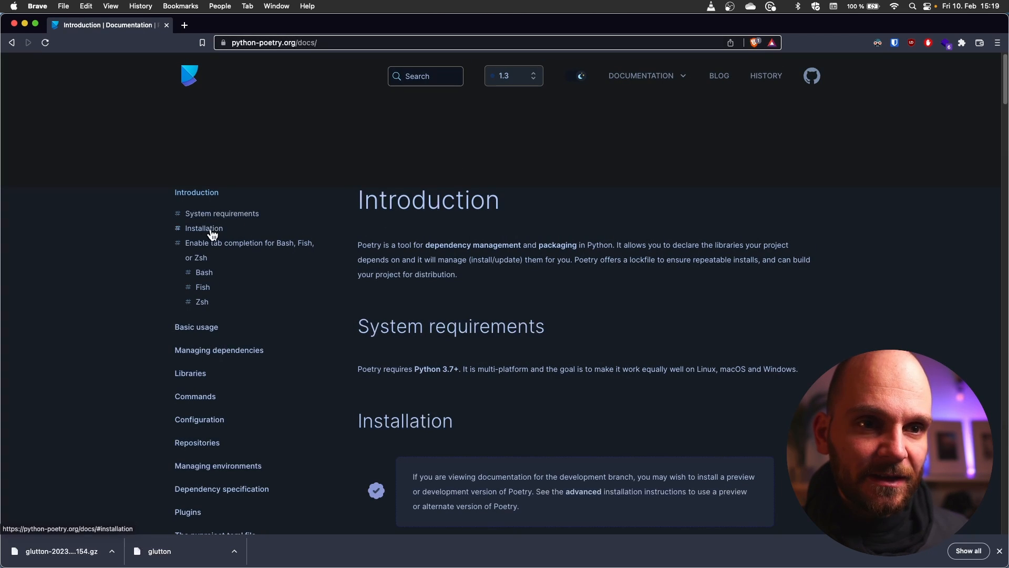
pyautogui.click(204, 228)
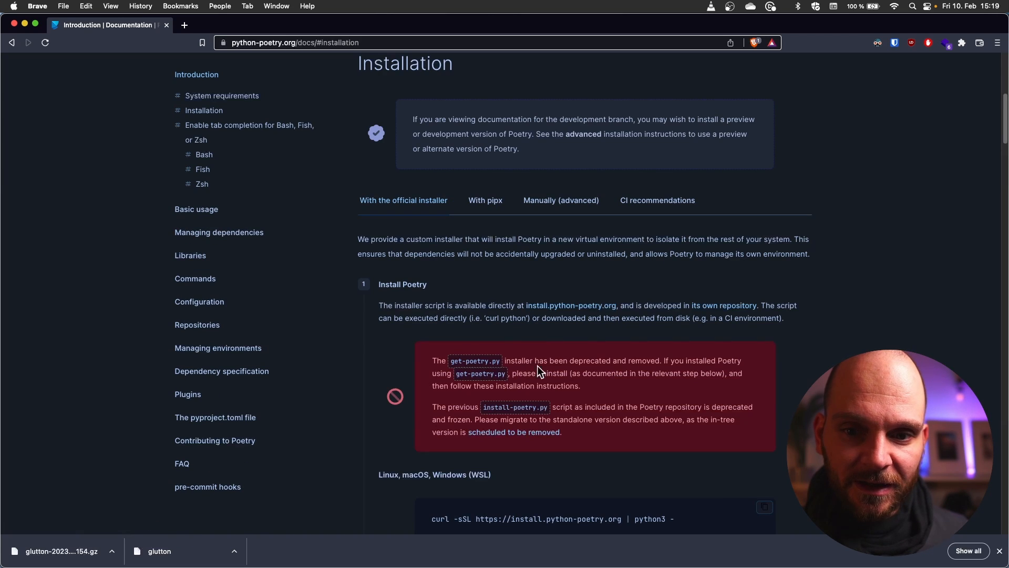
pyautogui.scroll(-3)
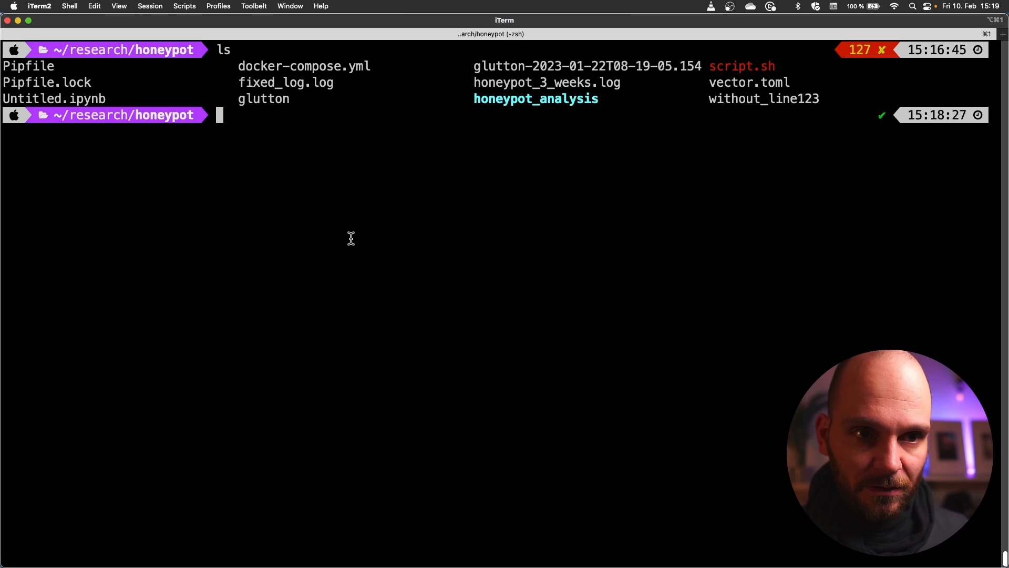
# Install Poetry with the curl installer script and check poetry --version
pyautogui.write('curl -sSL https://install.python-poetry.org | python3 -')
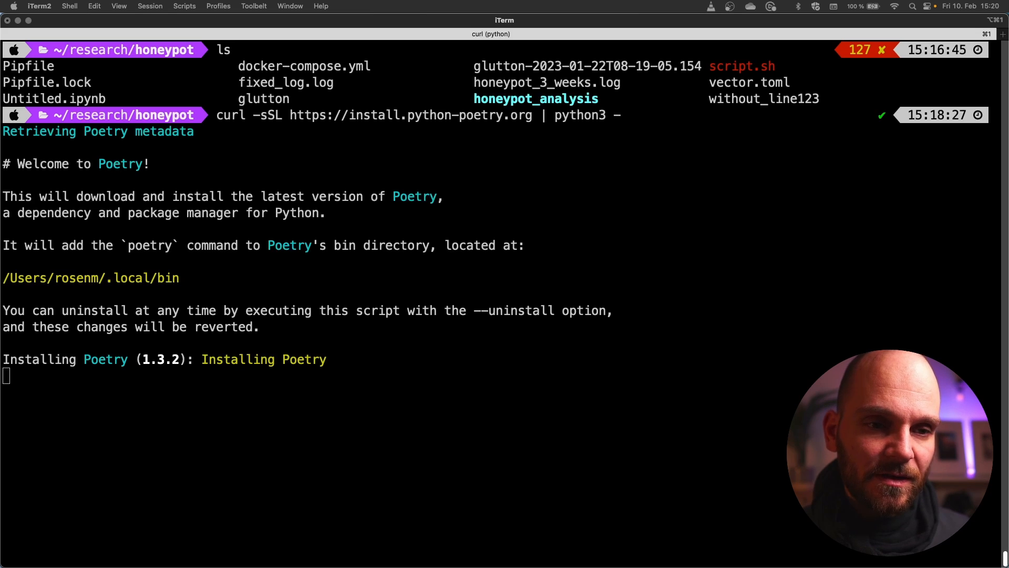
pyautogui.write('p')
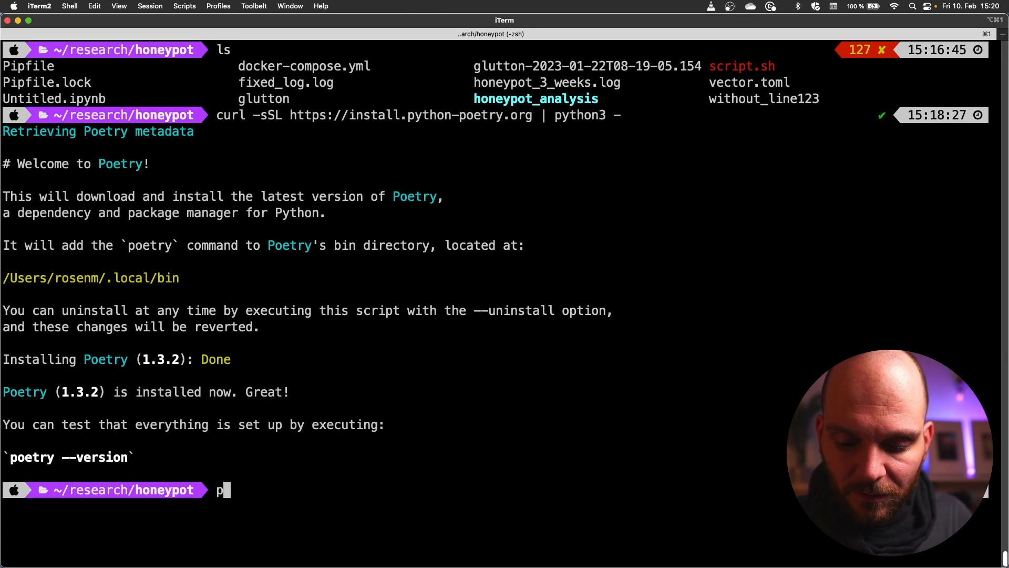
pyautogui.write('oetry --version')
pyautogui.write('poetry ini')
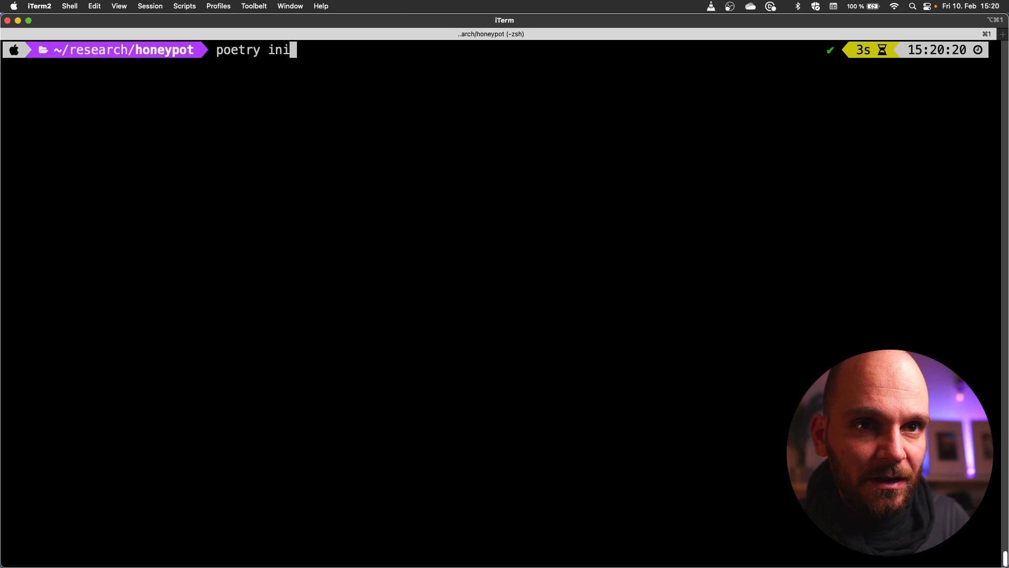
# Run poetry init adding jupyterlab and pandas, skipping dev dependencies, and confirm
pyautogui.write('t')
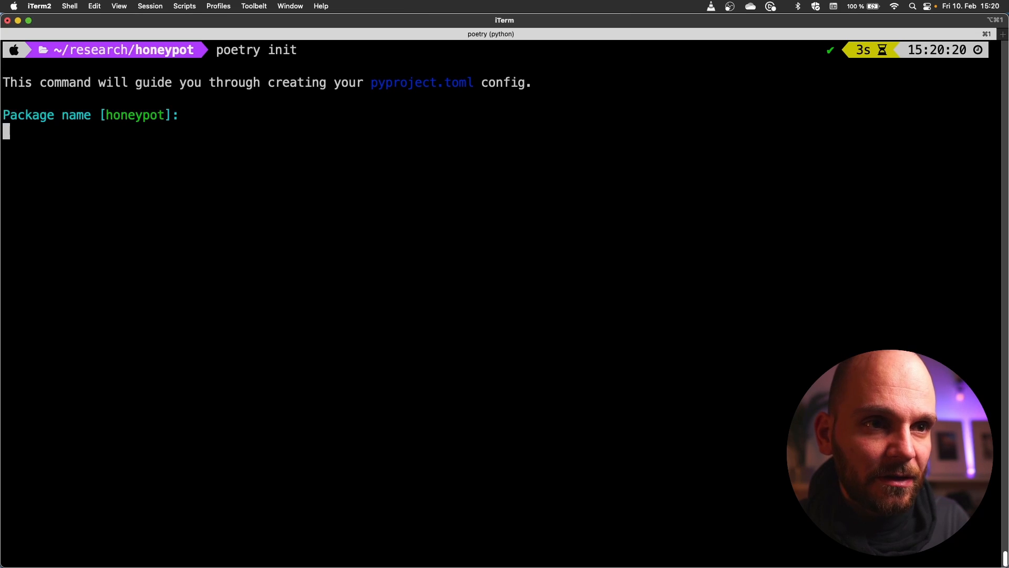
pyautogui.press('enter')
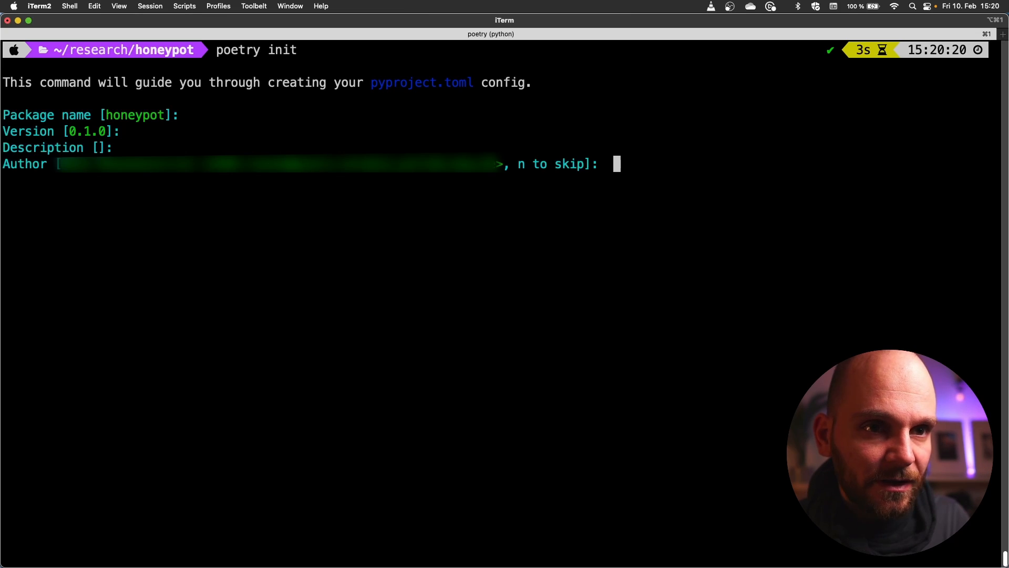
pyautogui.write('n')
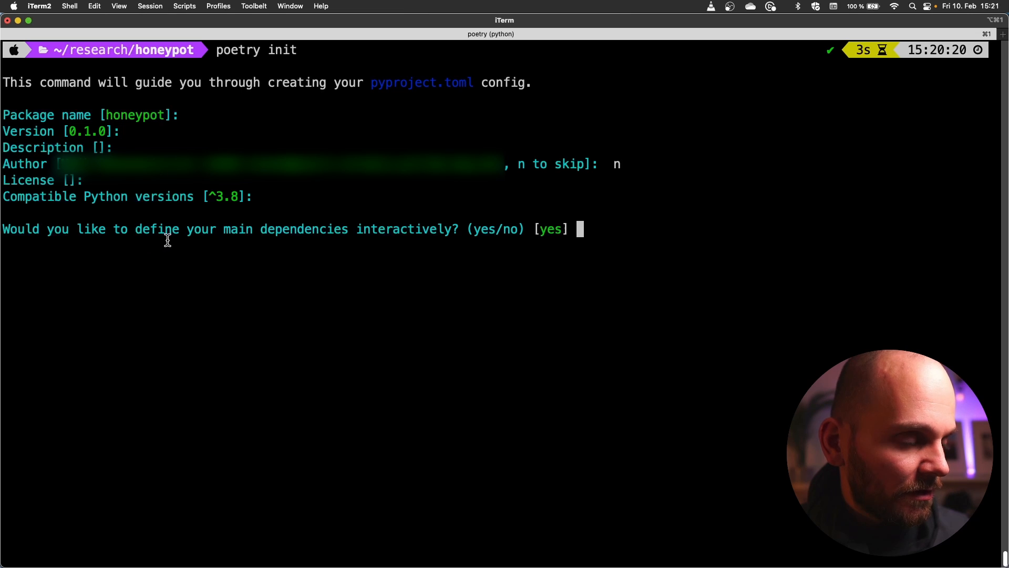
pyautogui.moveTo(503, 280)
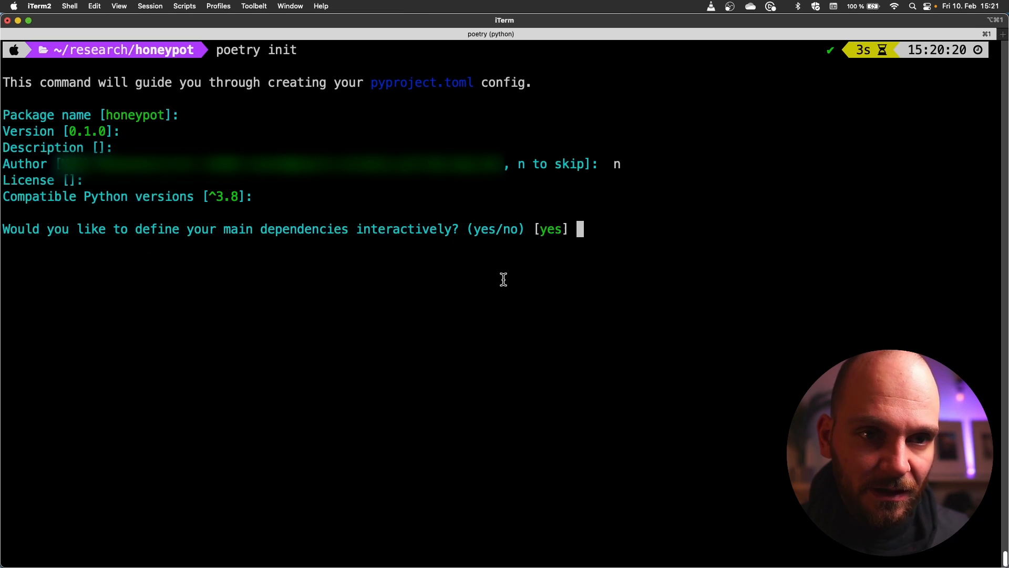
pyautogui.write('jupyterlab')
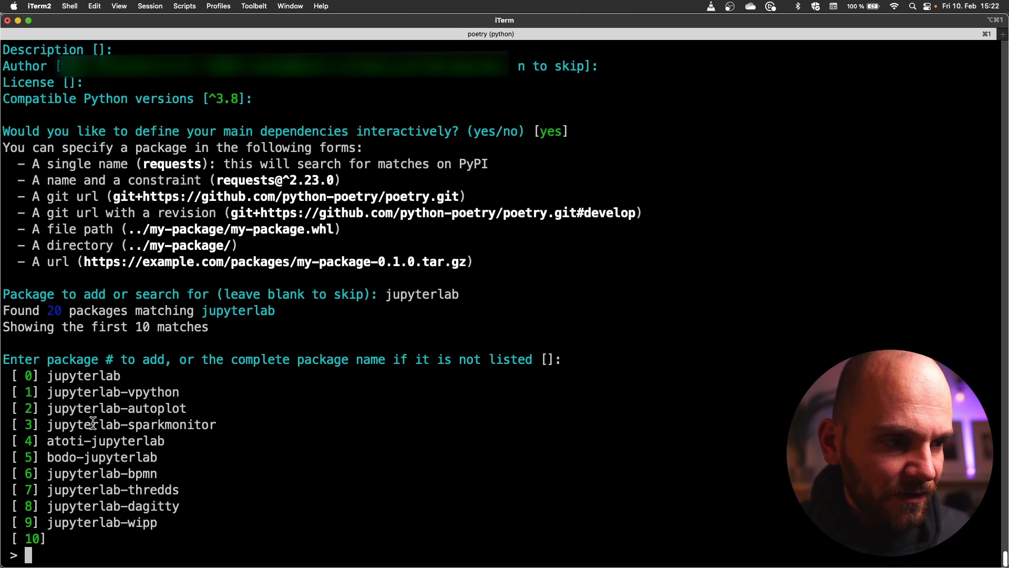
pyautogui.write('0')
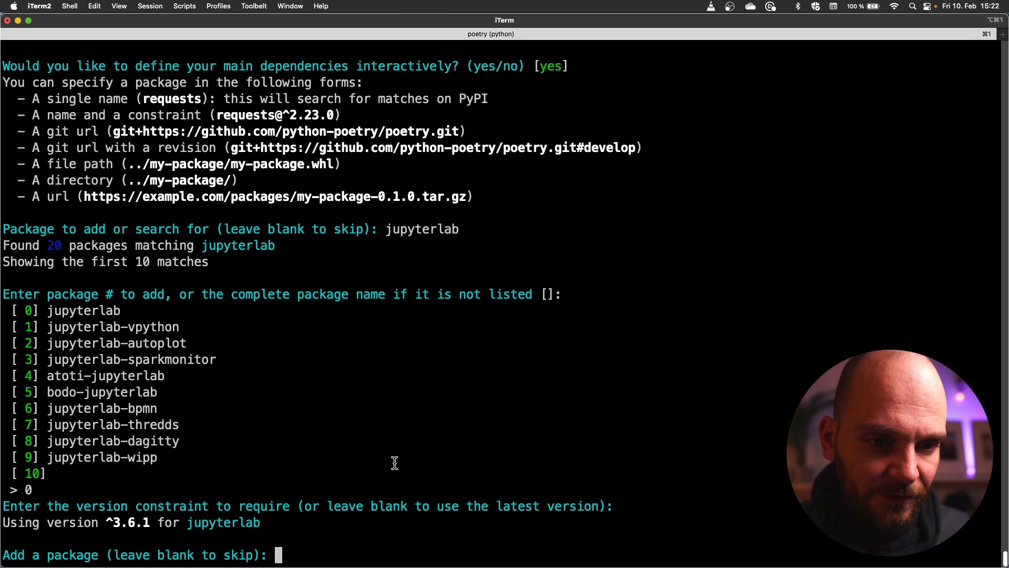
pyautogui.write('p')
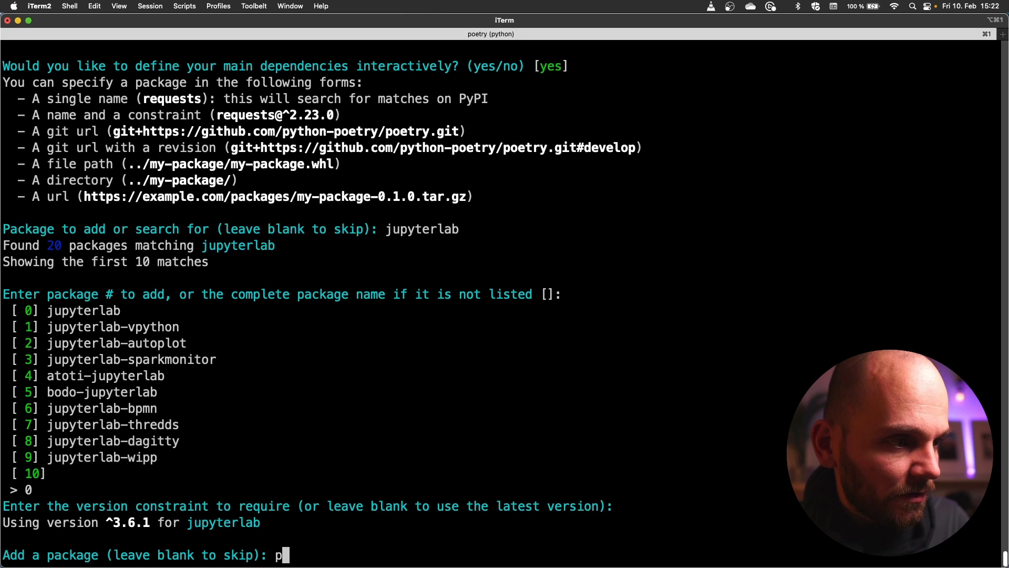
pyautogui.write('andas')
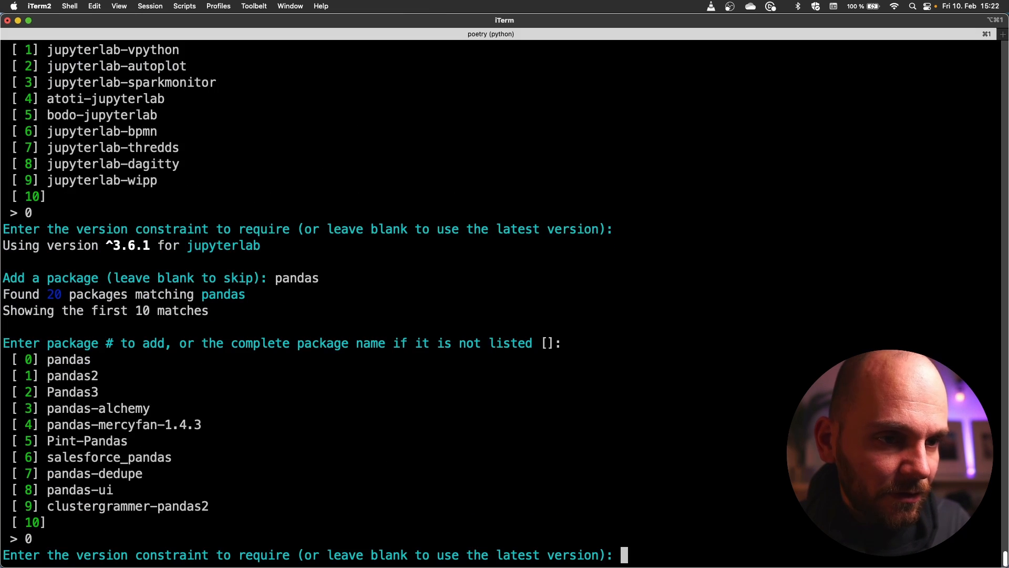
pyautogui.press('enter')
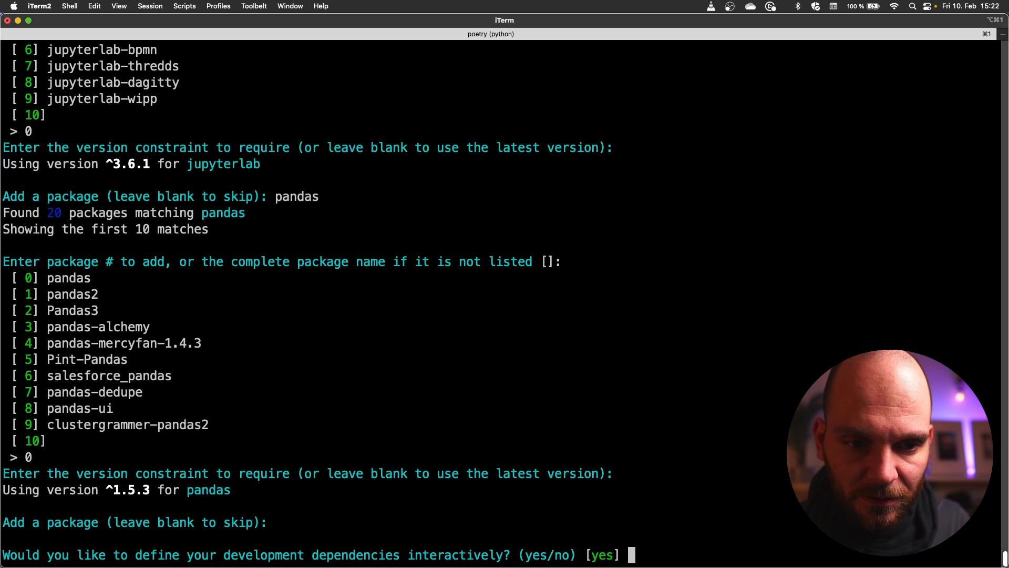
pyautogui.write('no')
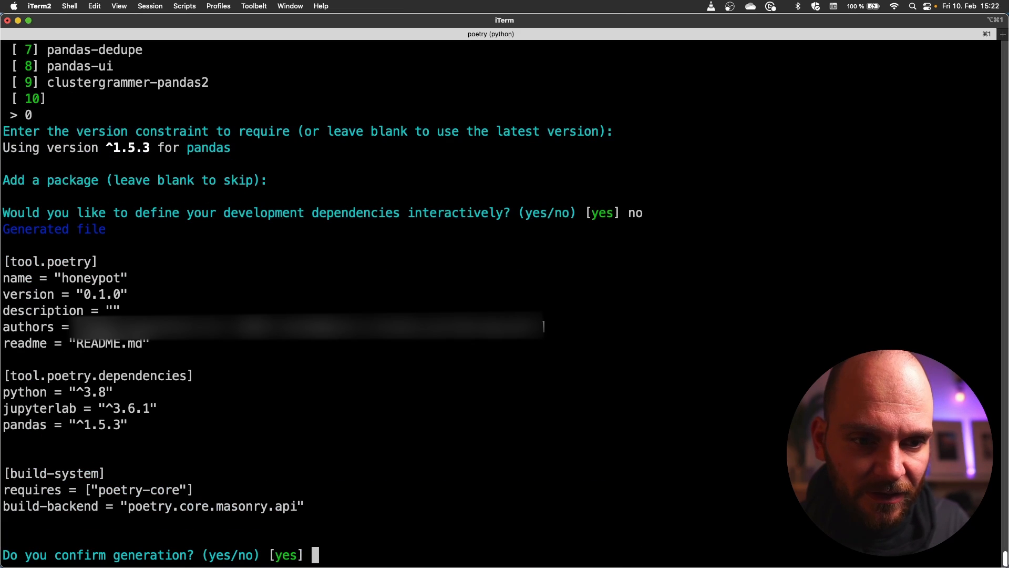
pyautogui.write('yes')
pyautogui.write('ls pyproject.toml')
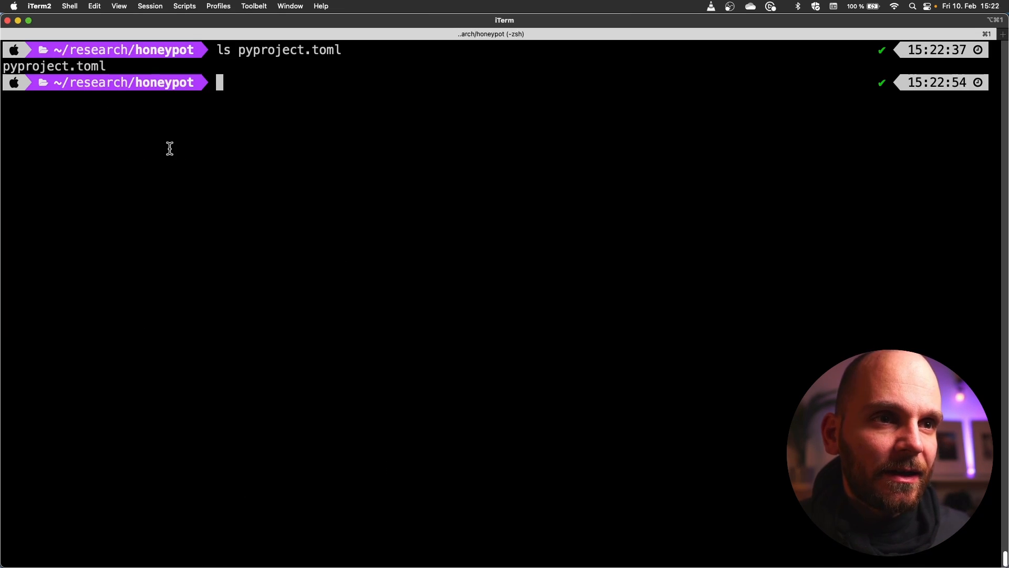
# Show pyproject.toml and install the project's dependencies with poetry install
pyautogui.write('cat p')
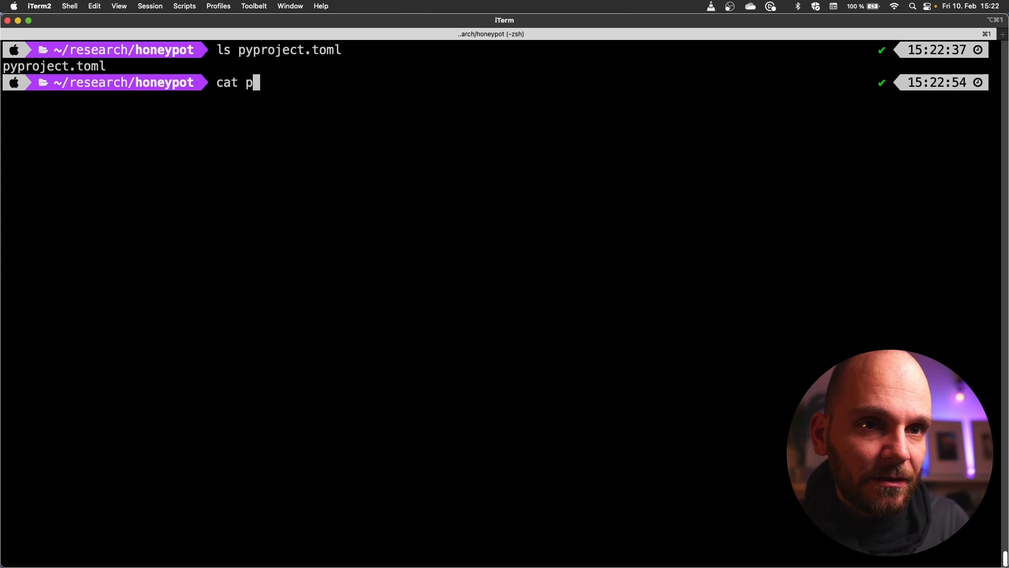
pyautogui.press('Enter')
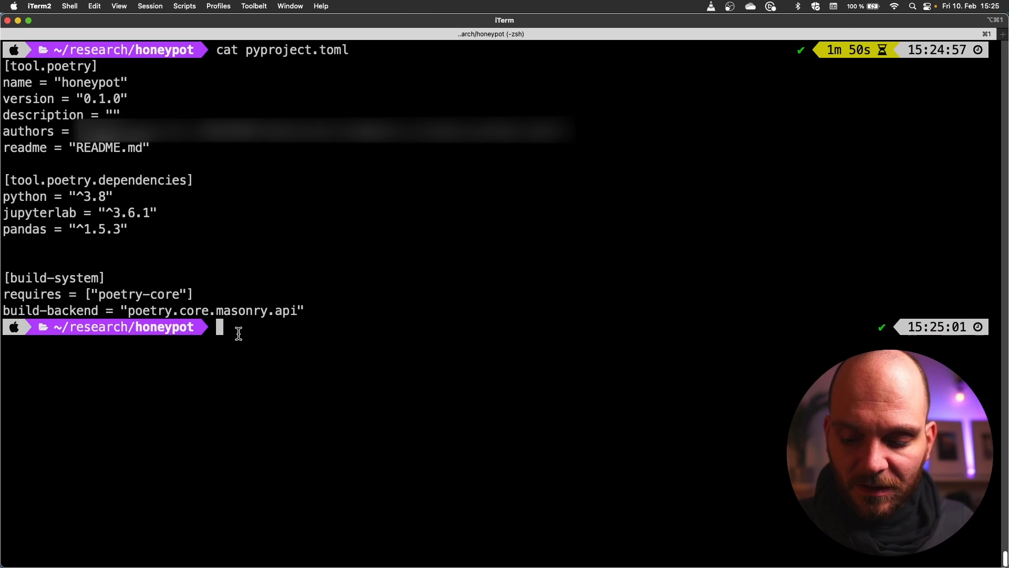
pyautogui.write('poetry in')
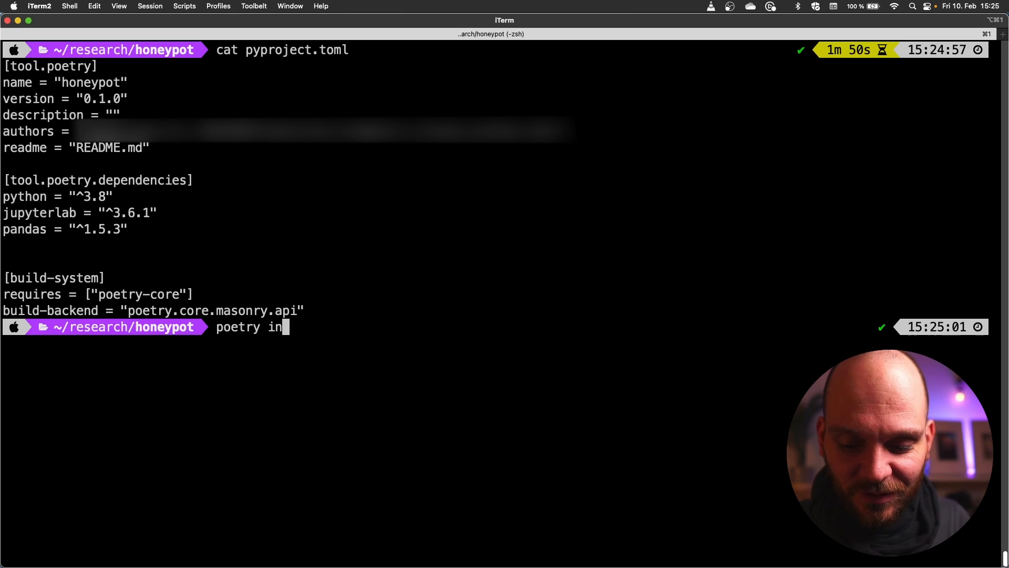
pyautogui.write('stall')
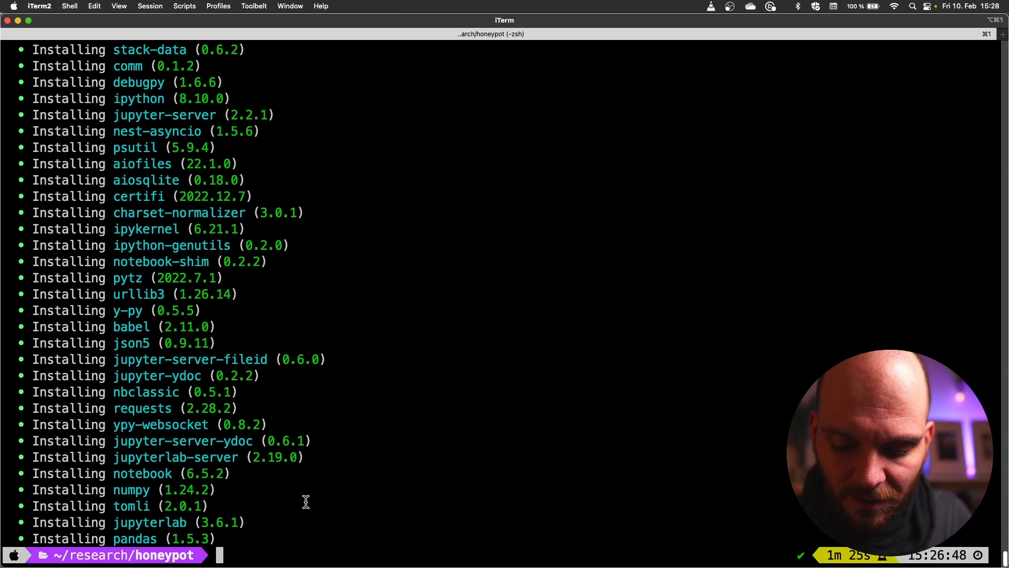
# Spawn the Poetry shell and launch JupyterLab from it
pyautogui.write('poetry shell')
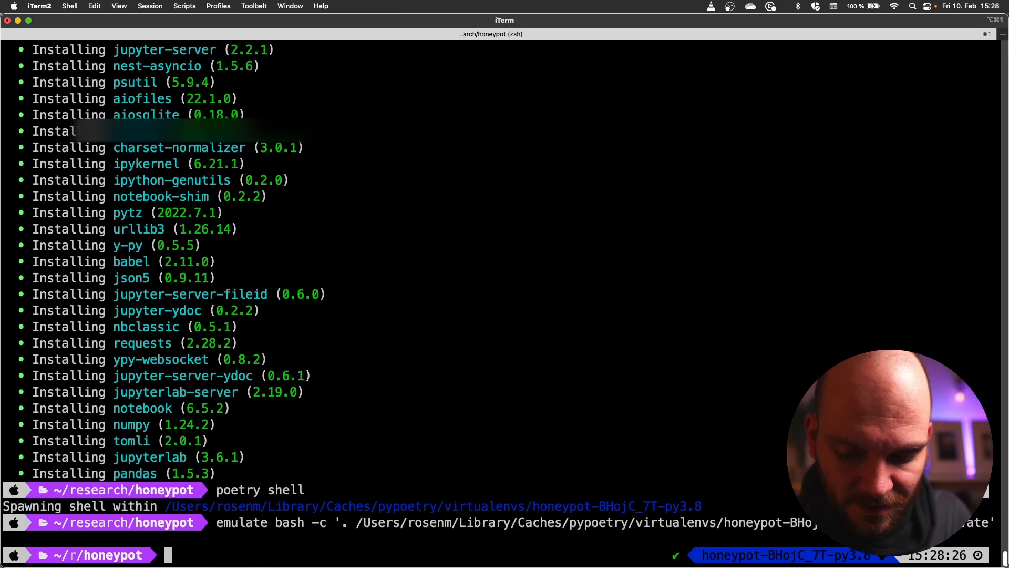
pyautogui.write('j')
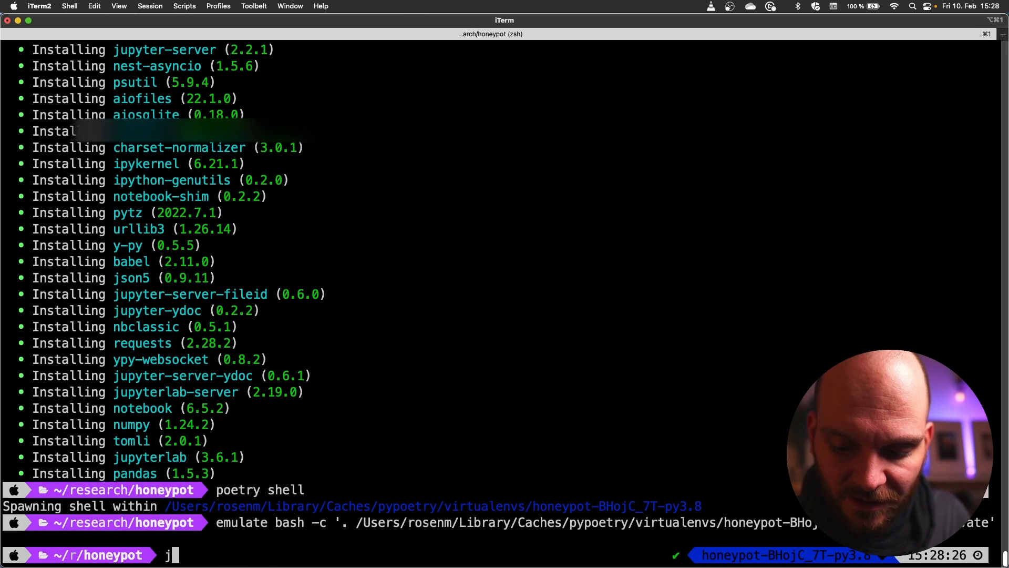
pyautogui.write('upyter lab')
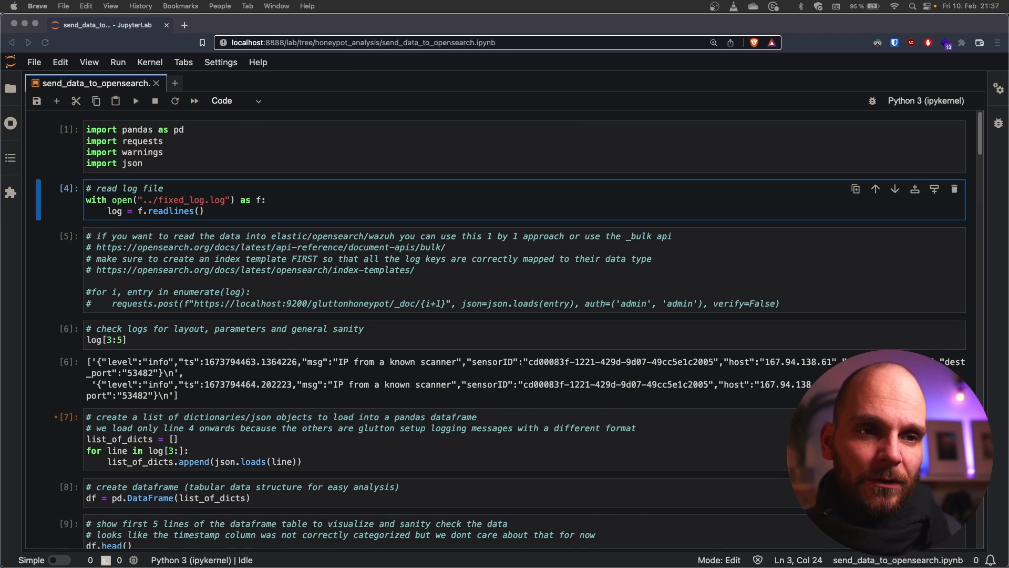
pyautogui.moveTo(256, 446)
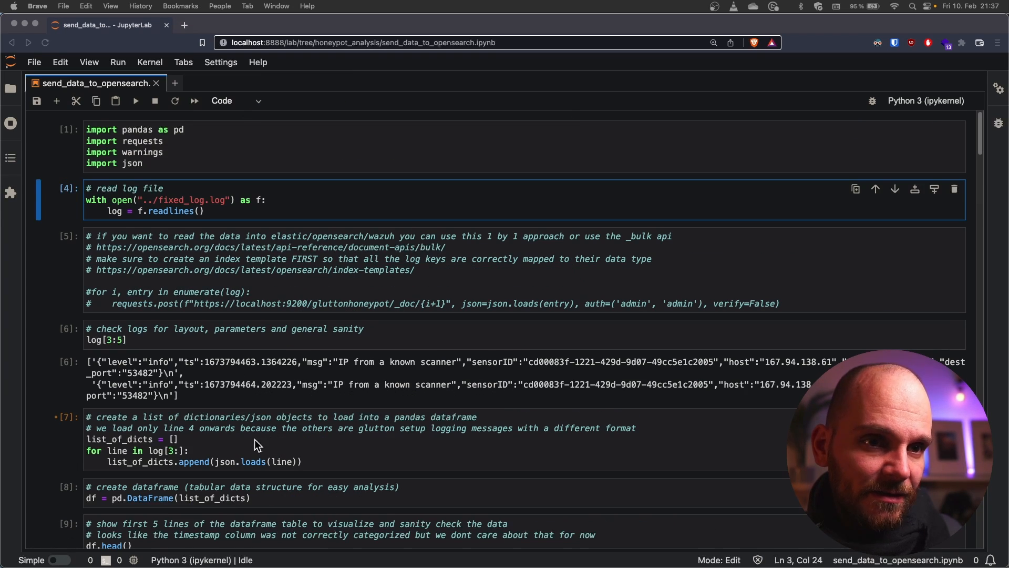
pyautogui.moveTo(243, 166)
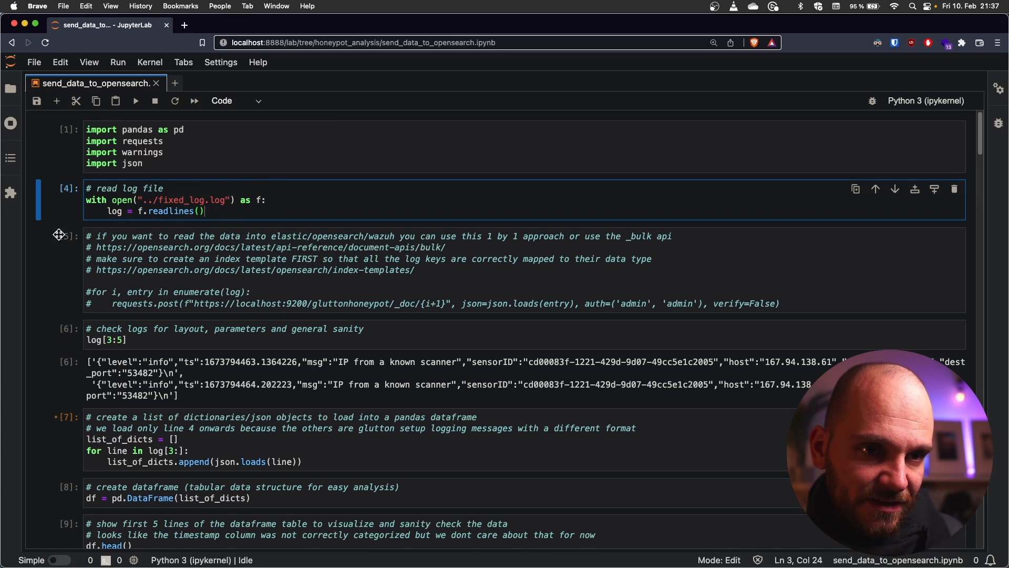
pyautogui.moveTo(318, 290)
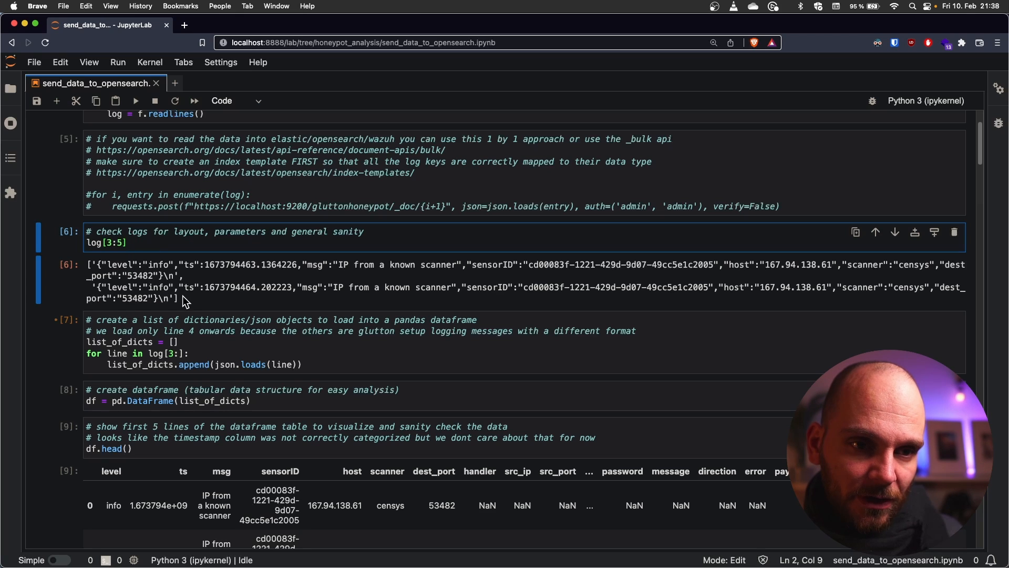
pyautogui.moveTo(150, 287)
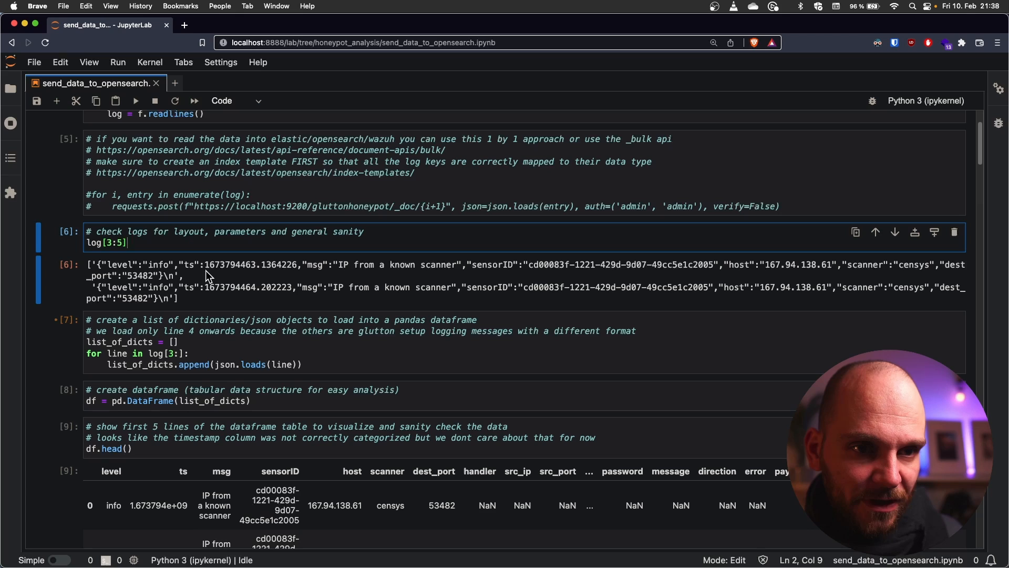
pyautogui.moveTo(188, 285)
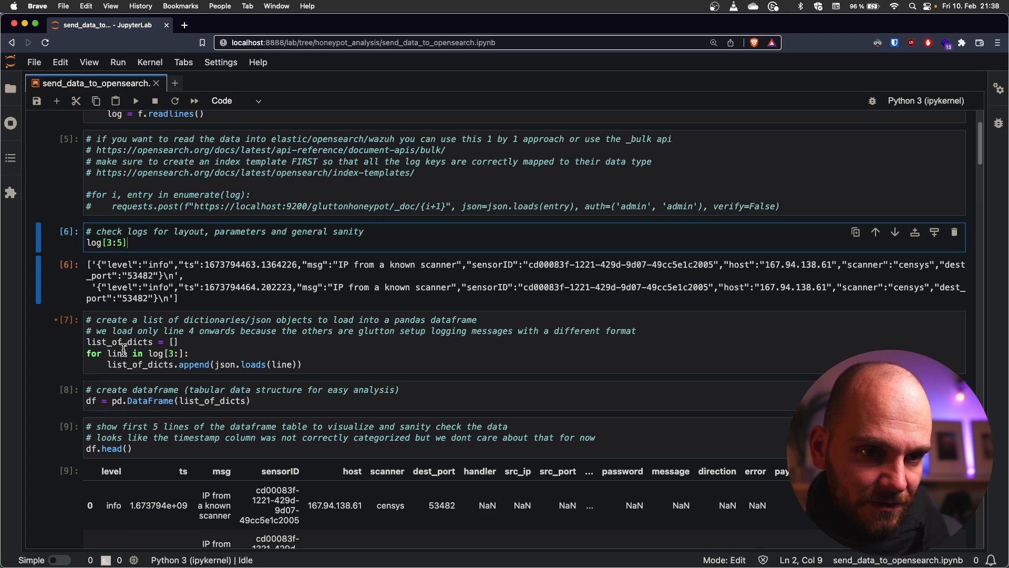
pyautogui.moveTo(200, 341)
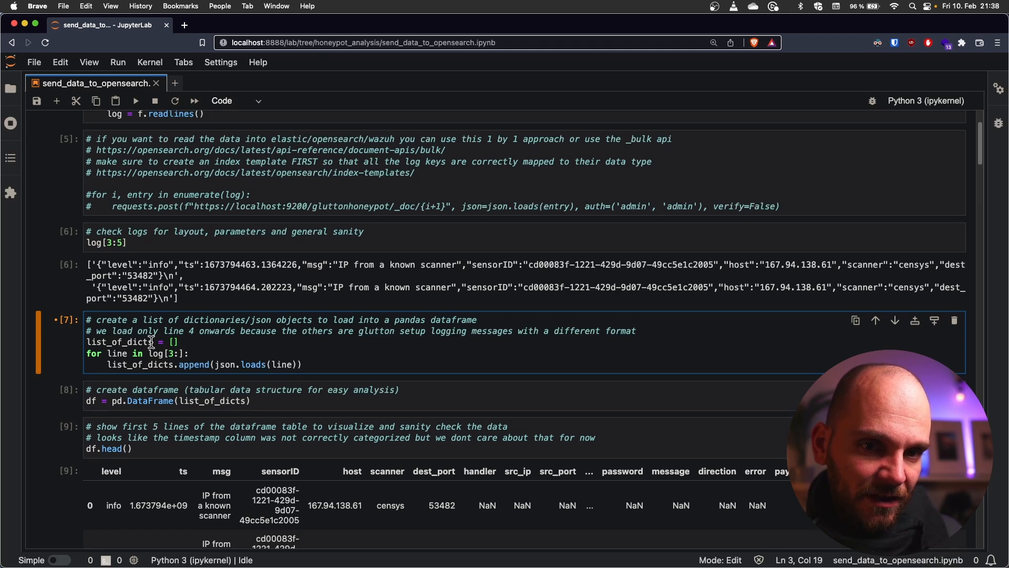
pyautogui.moveTo(127, 353)
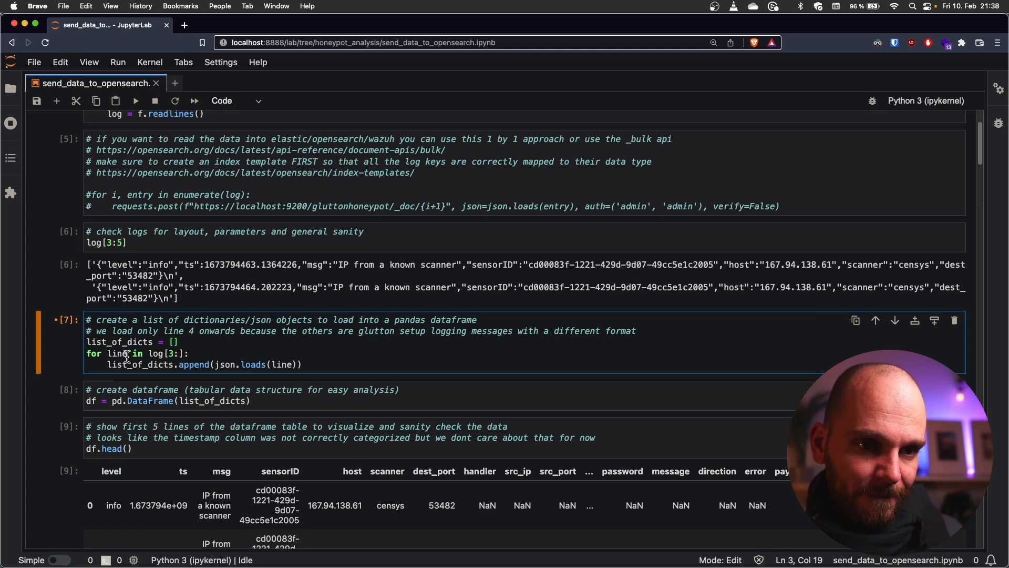
pyautogui.moveTo(196, 351)
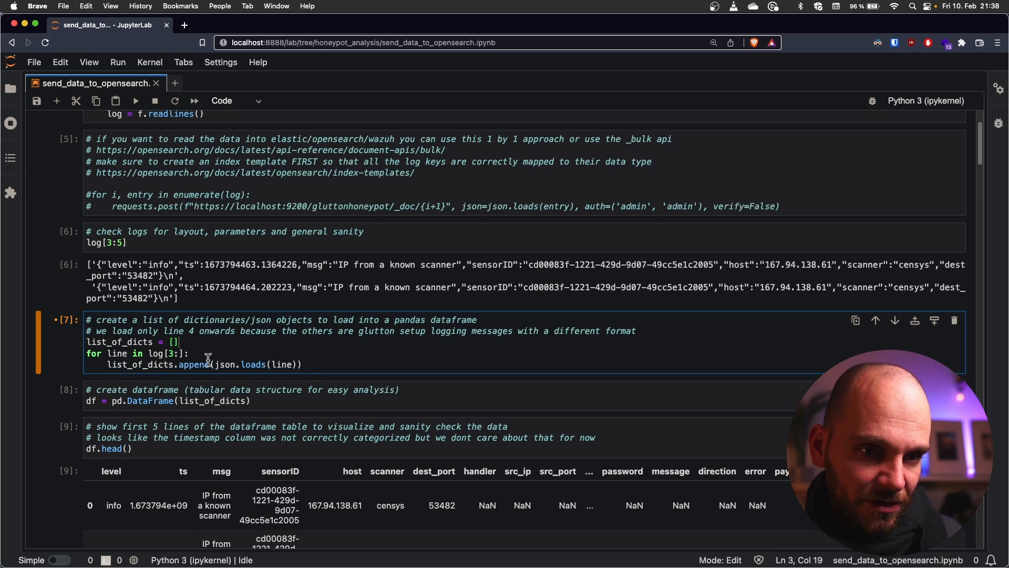
pyautogui.click(214, 364)
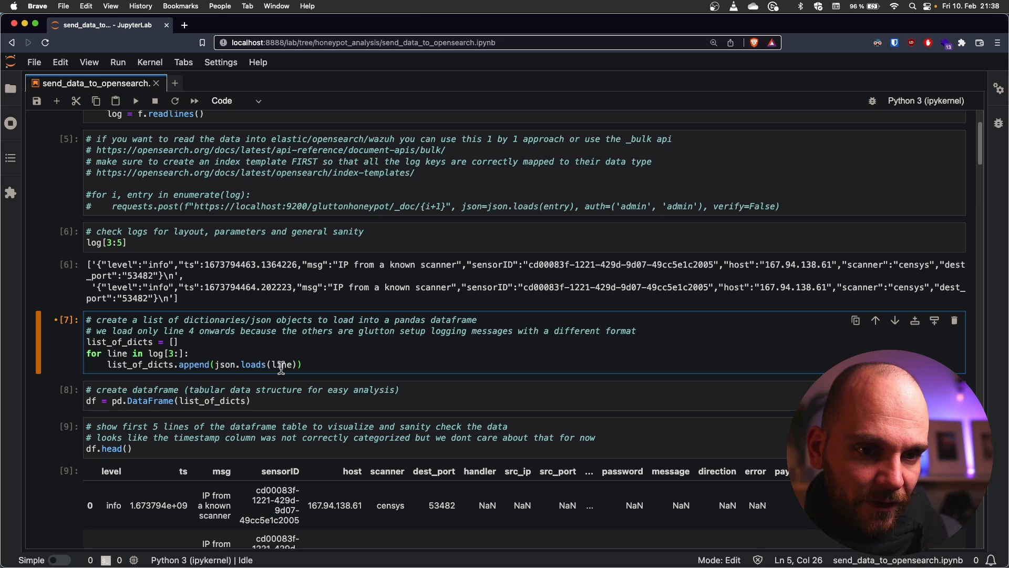
pyautogui.moveTo(223, 359)
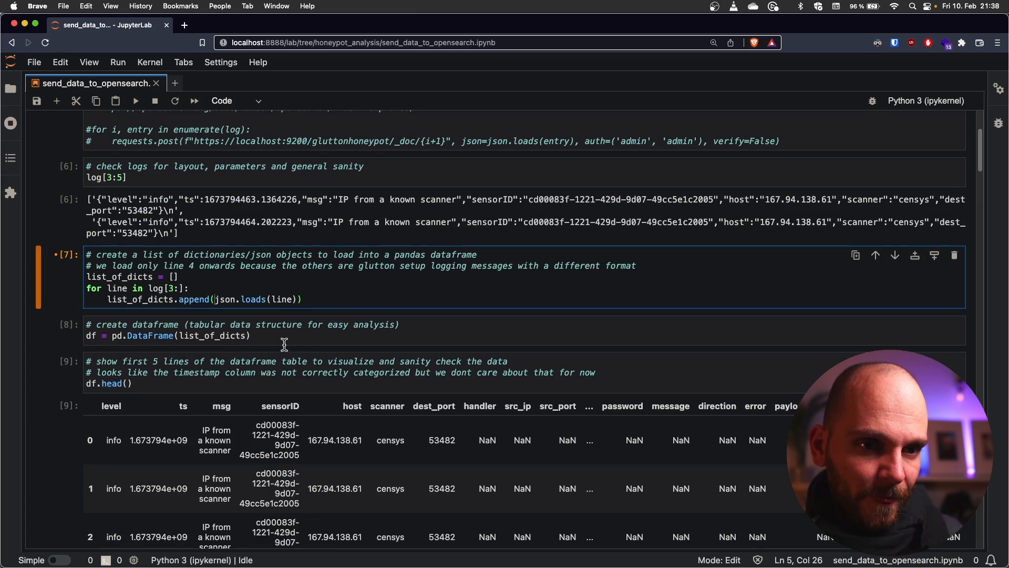
pyautogui.moveTo(247, 353)
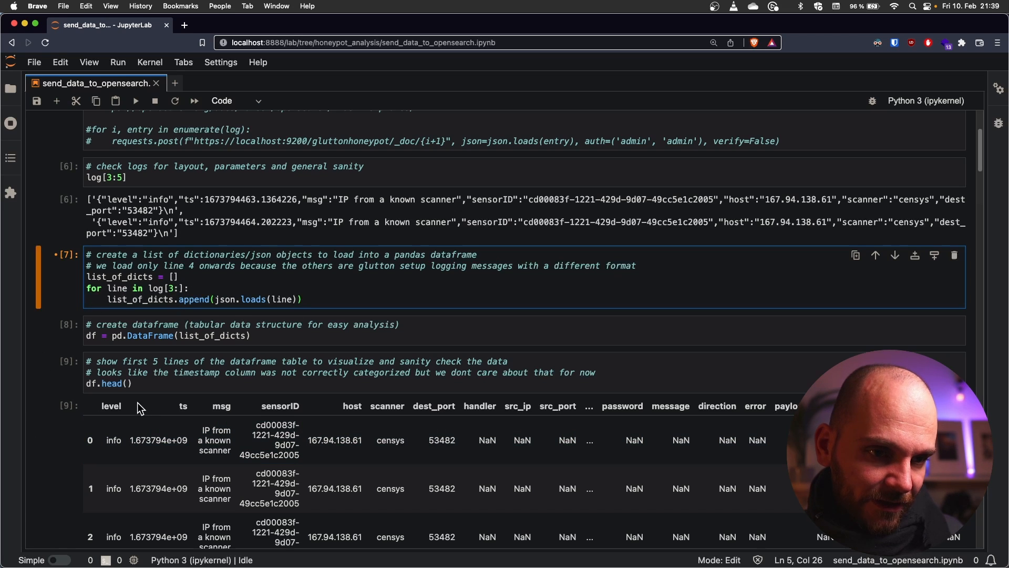
pyautogui.scroll(-3)
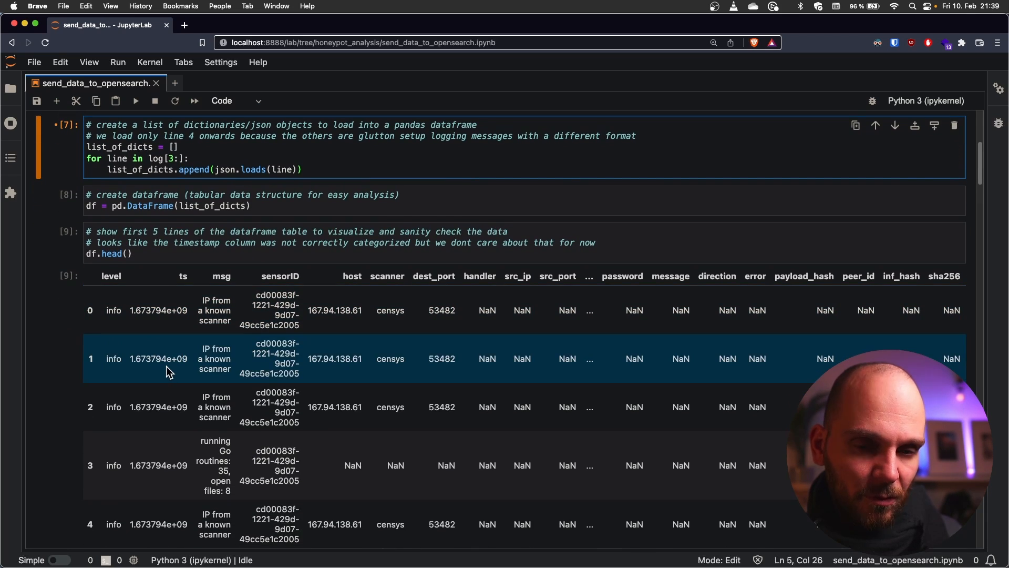
pyautogui.scroll(-3)
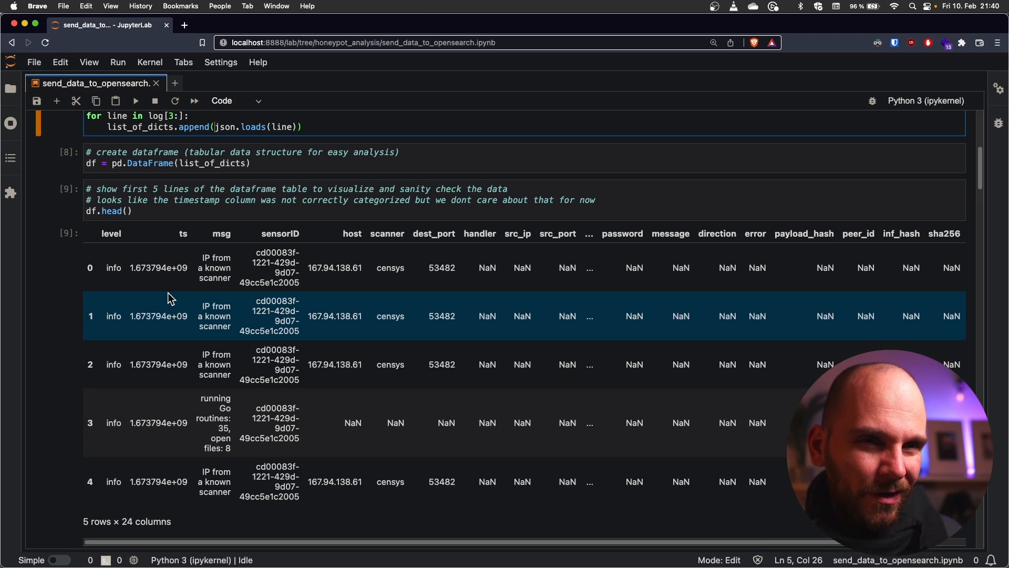
pyautogui.click(166, 267)
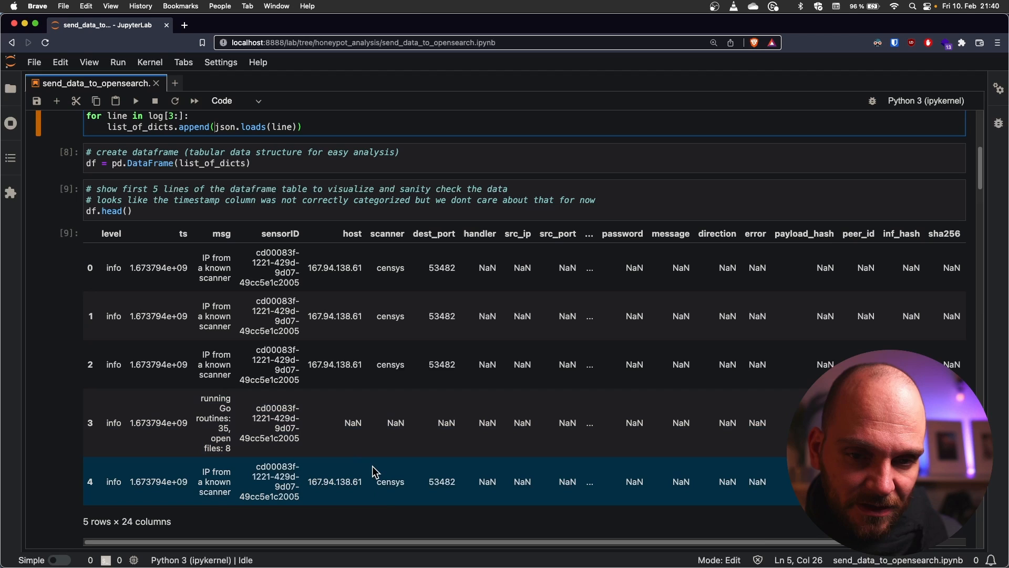
pyautogui.moveTo(443, 467)
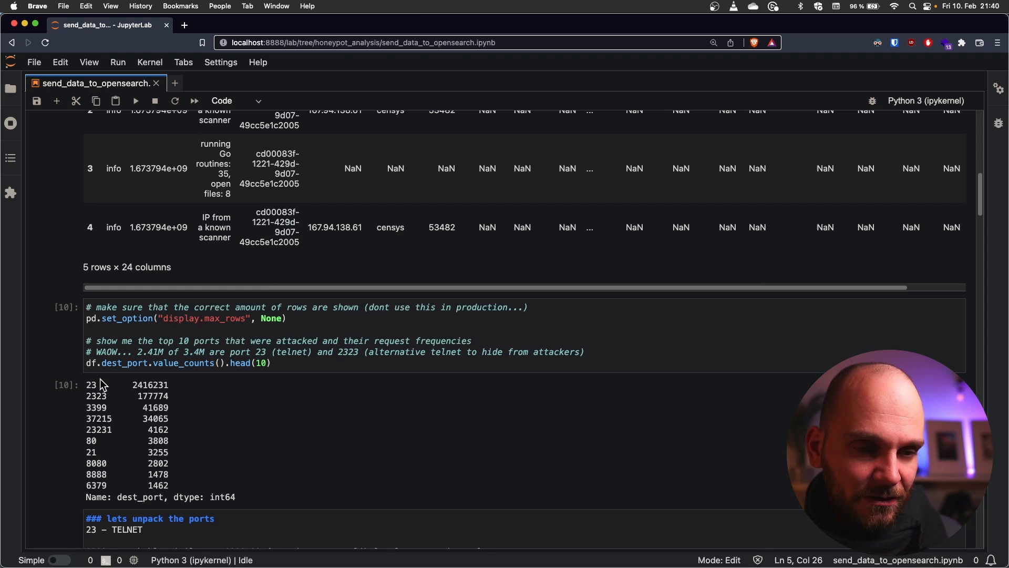
pyautogui.moveTo(106, 402)
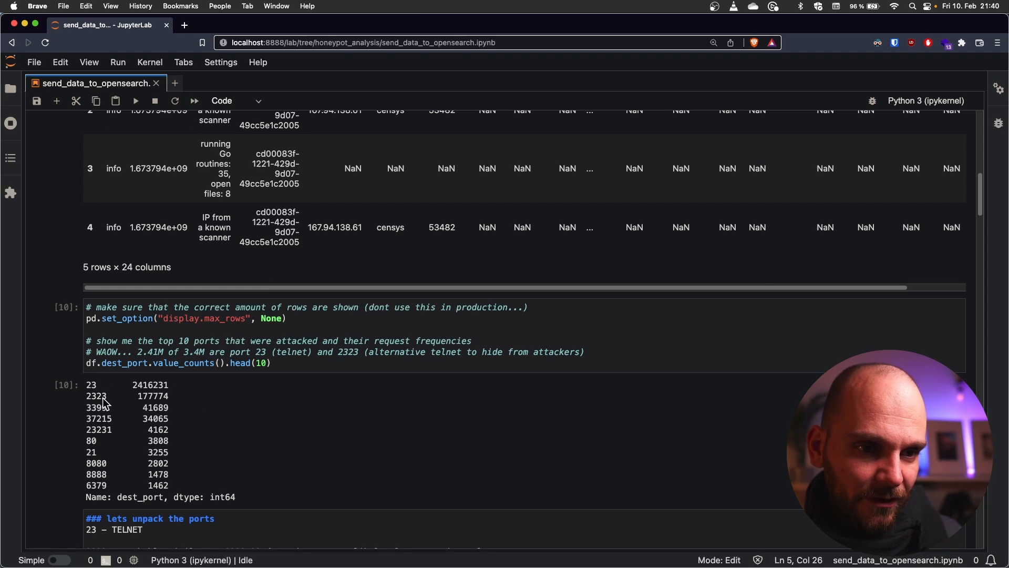
pyautogui.scroll(-3)
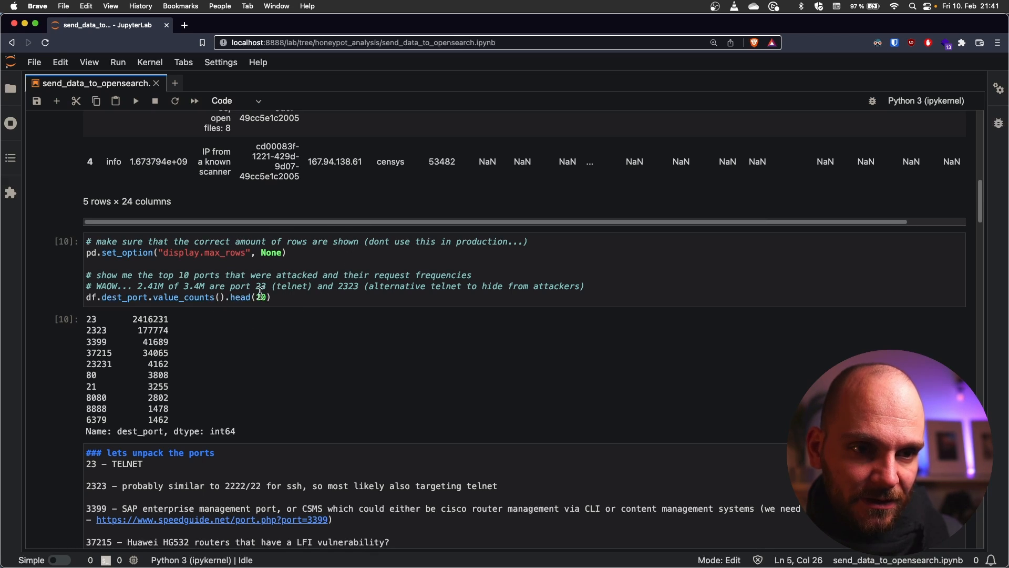
pyautogui.moveTo(221, 324)
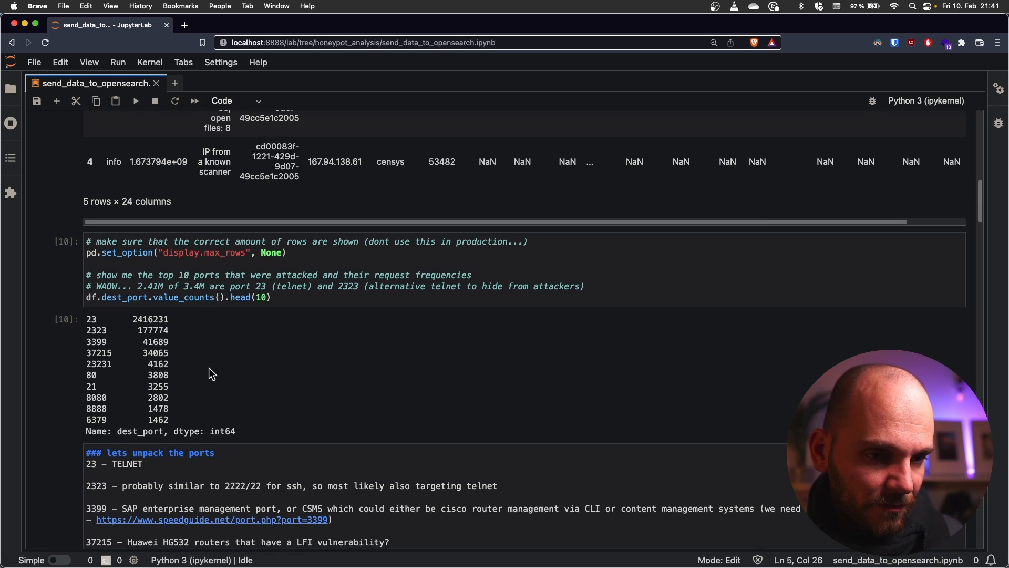
pyautogui.moveTo(90, 327)
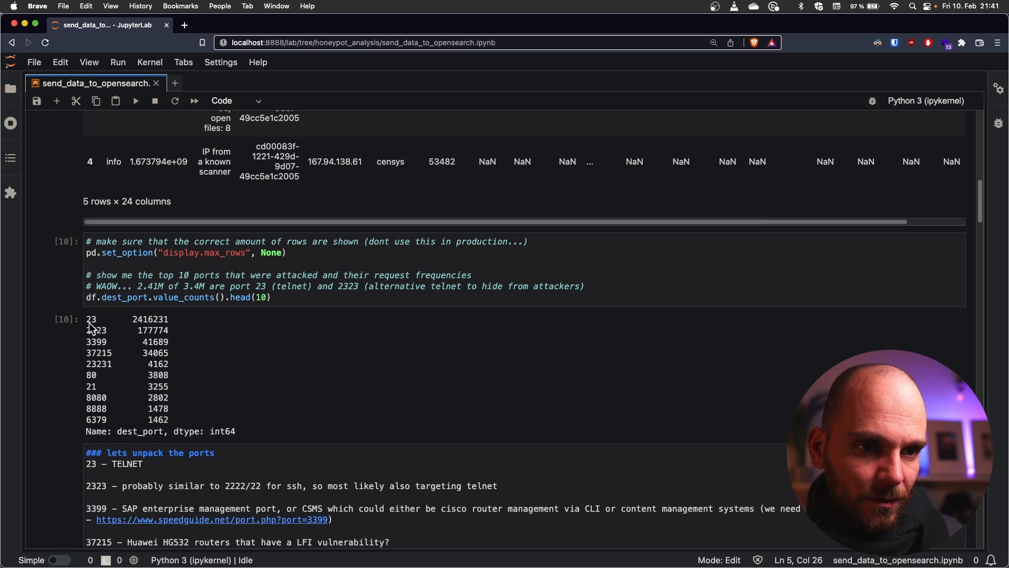
pyautogui.moveTo(135, 327)
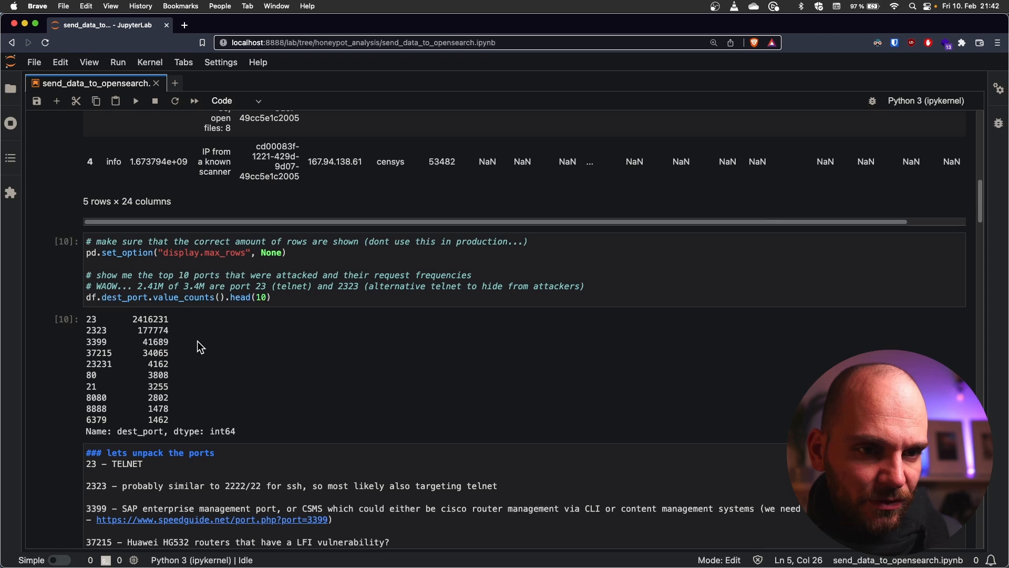
pyautogui.moveTo(100, 339)
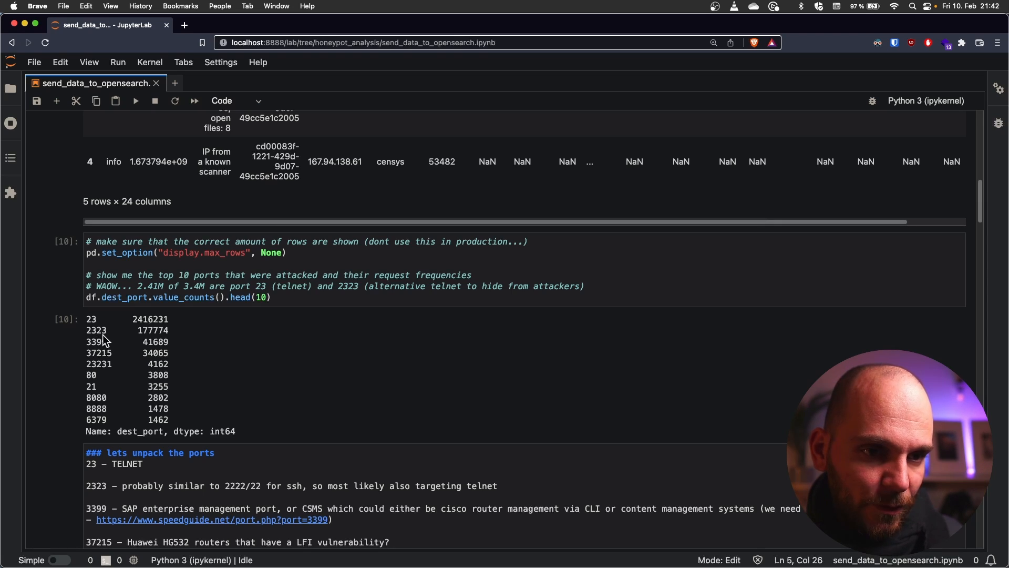
pyautogui.moveTo(124, 326)
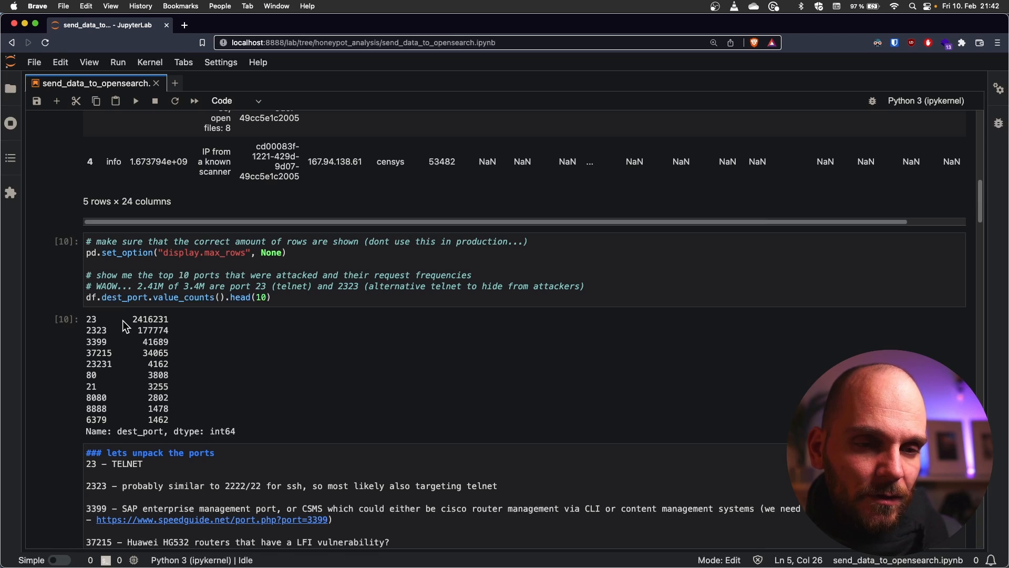
pyautogui.moveTo(123, 336)
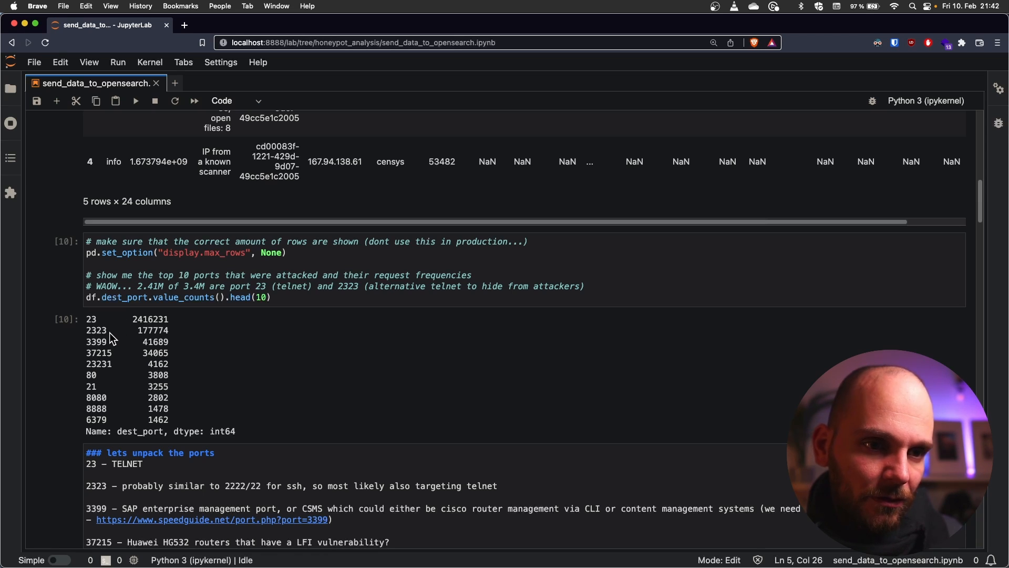
pyautogui.moveTo(108, 336)
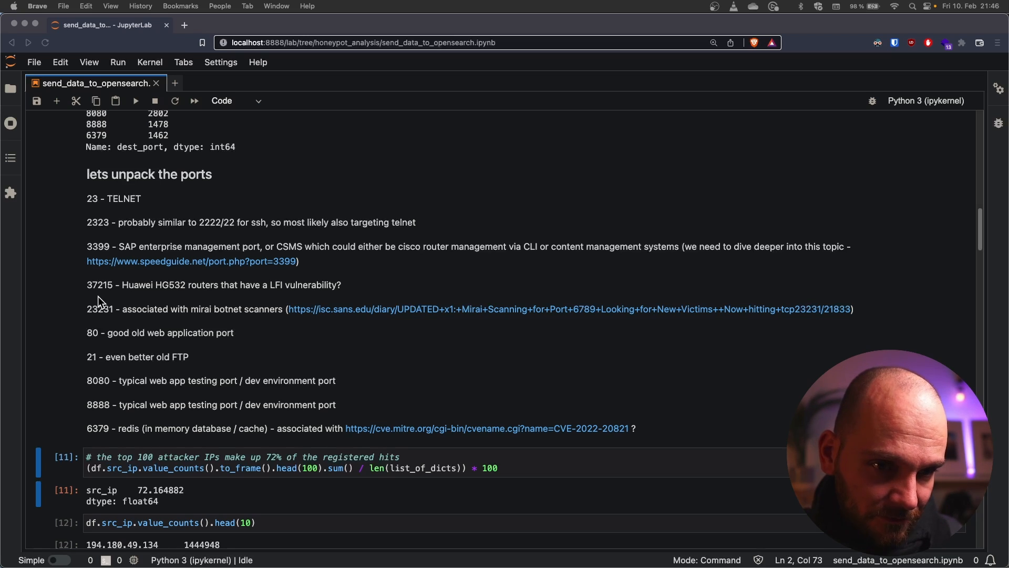
pyautogui.moveTo(116, 316)
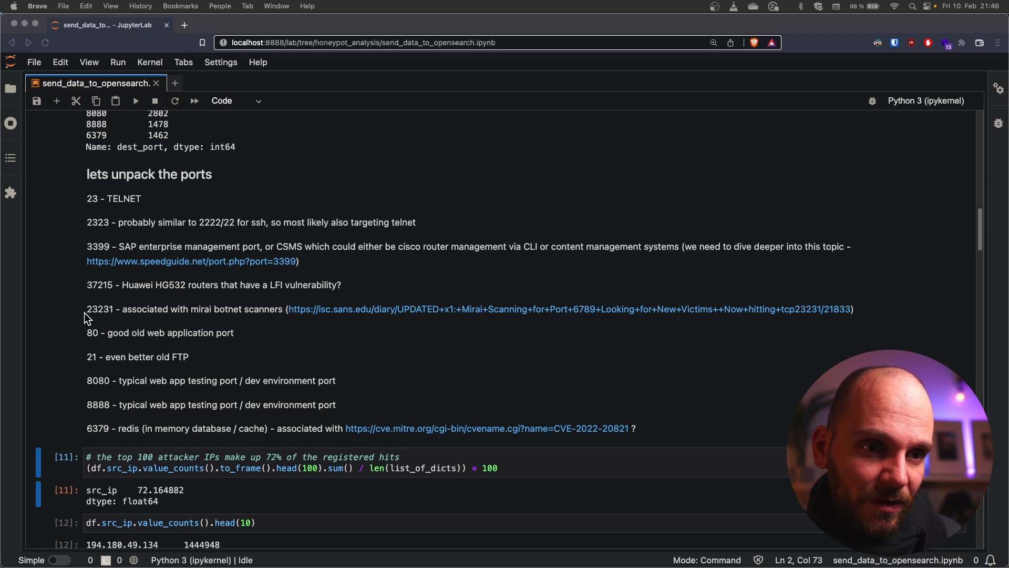
pyautogui.moveTo(115, 321)
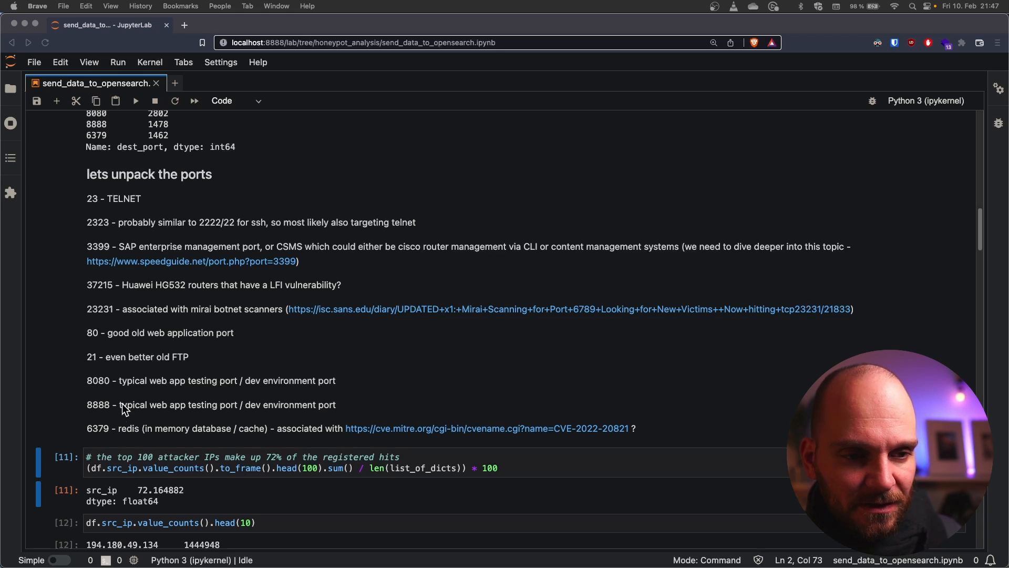
pyautogui.moveTo(112, 423)
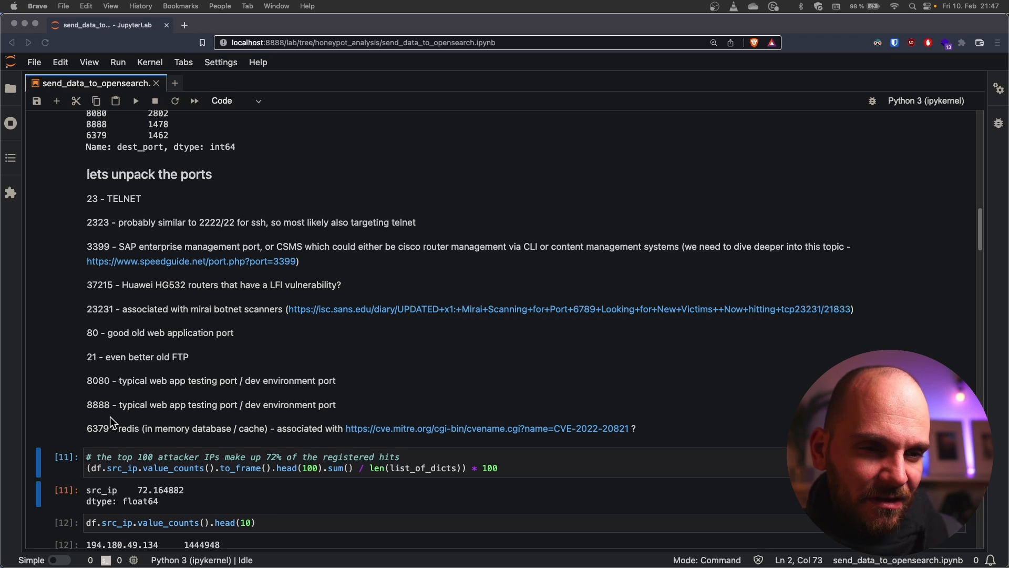
pyautogui.moveTo(108, 424)
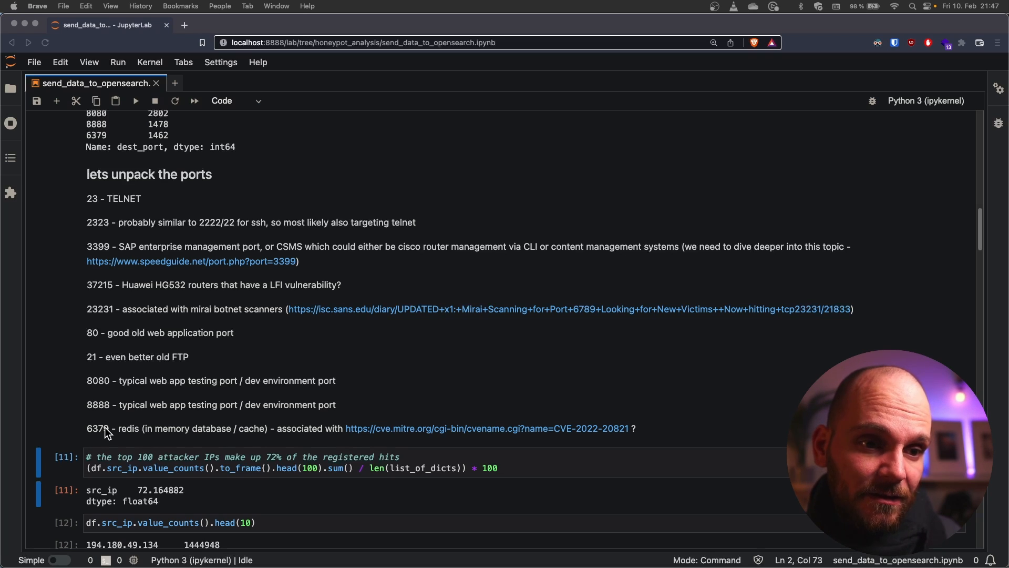
pyautogui.moveTo(111, 444)
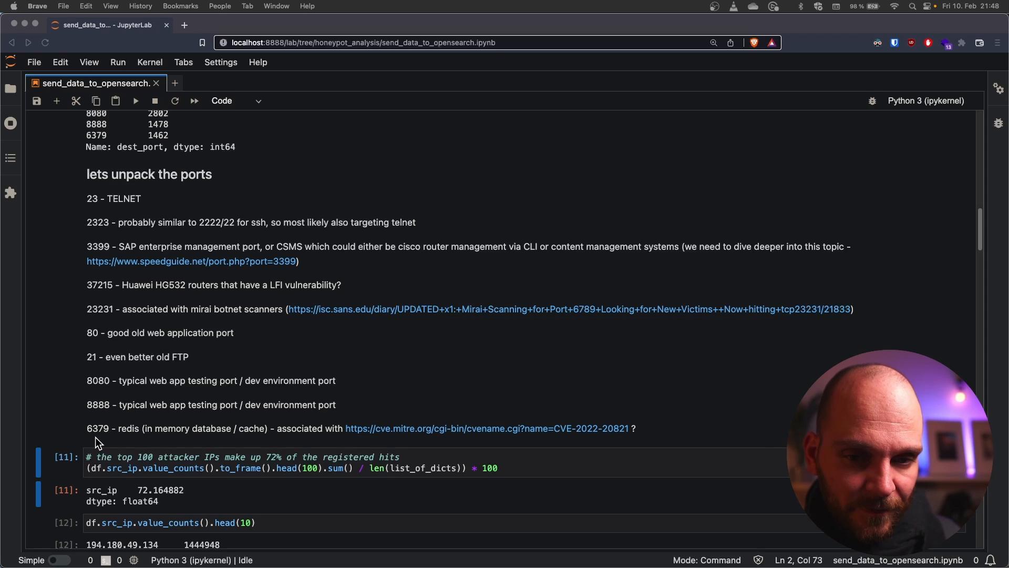
pyautogui.moveTo(92, 441)
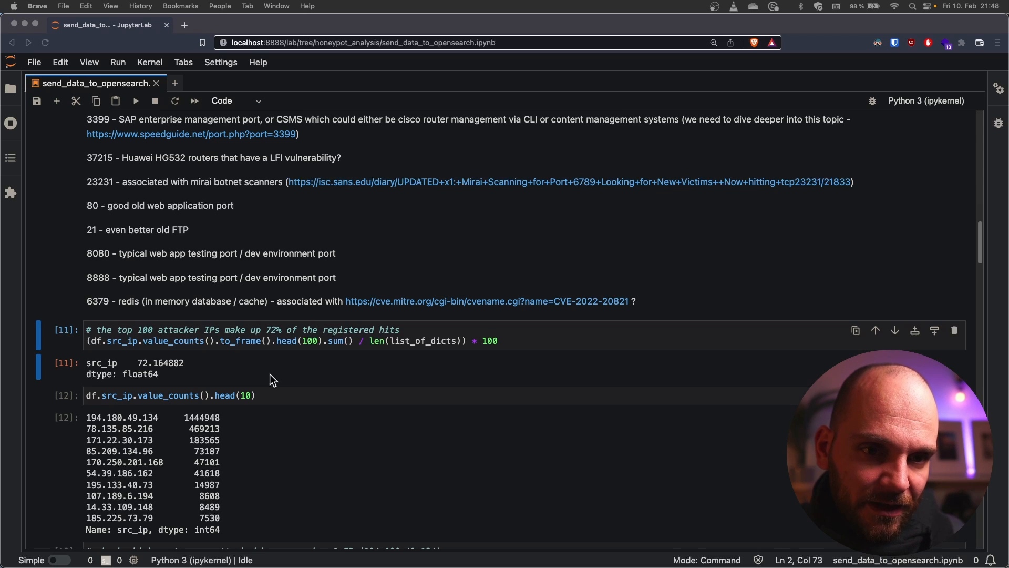
pyautogui.scroll(-3)
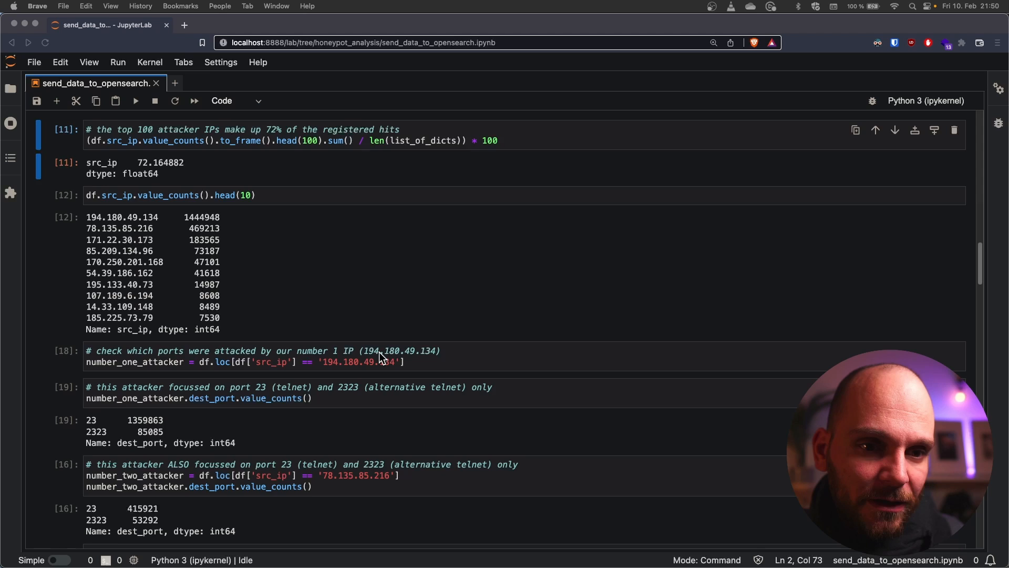
# Scroll to the hostip.info output giving country, city and IP for the top 10 attacker IPs
pyautogui.scroll(-3)
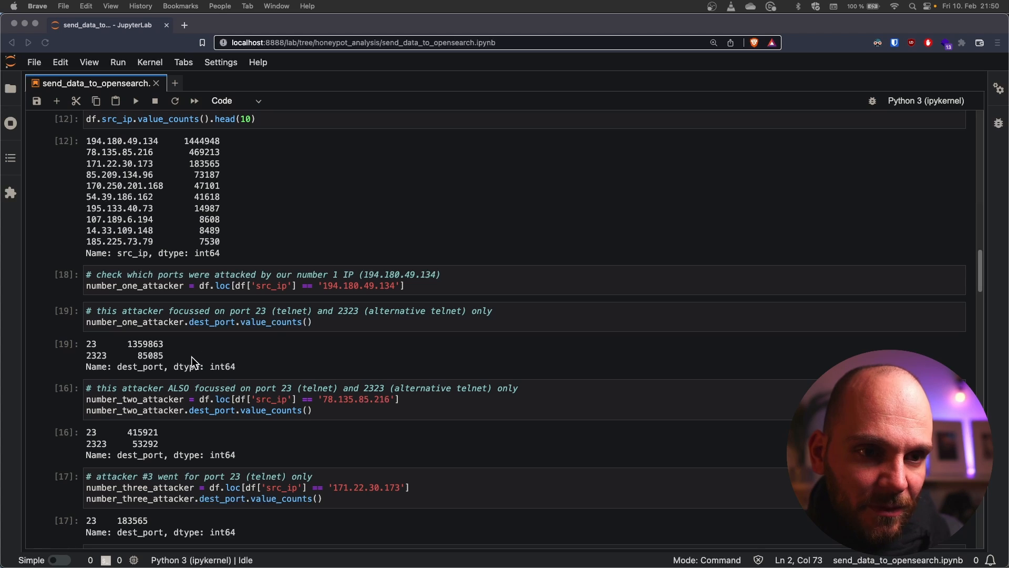
pyautogui.moveTo(141, 355)
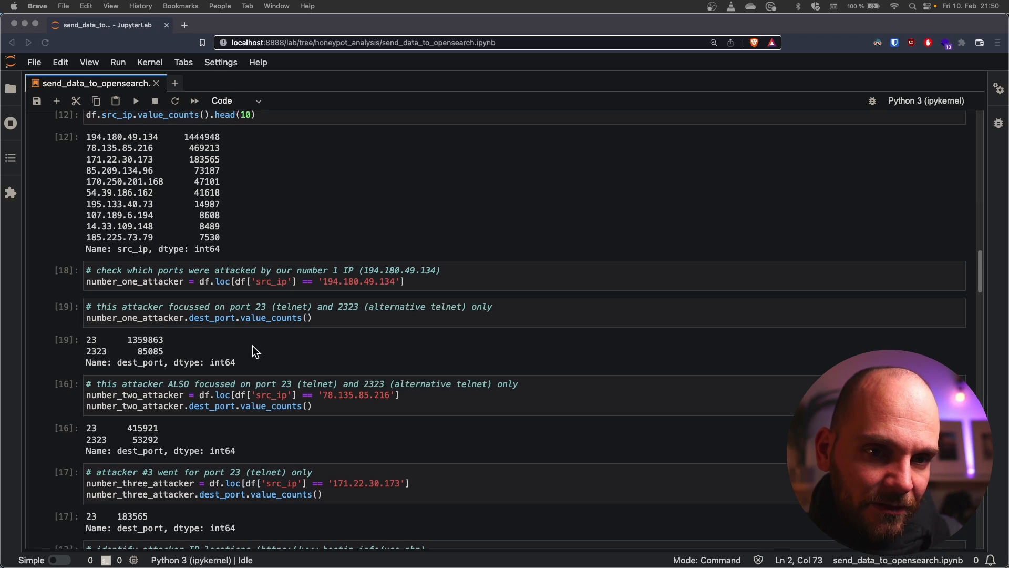
pyautogui.scroll(-3)
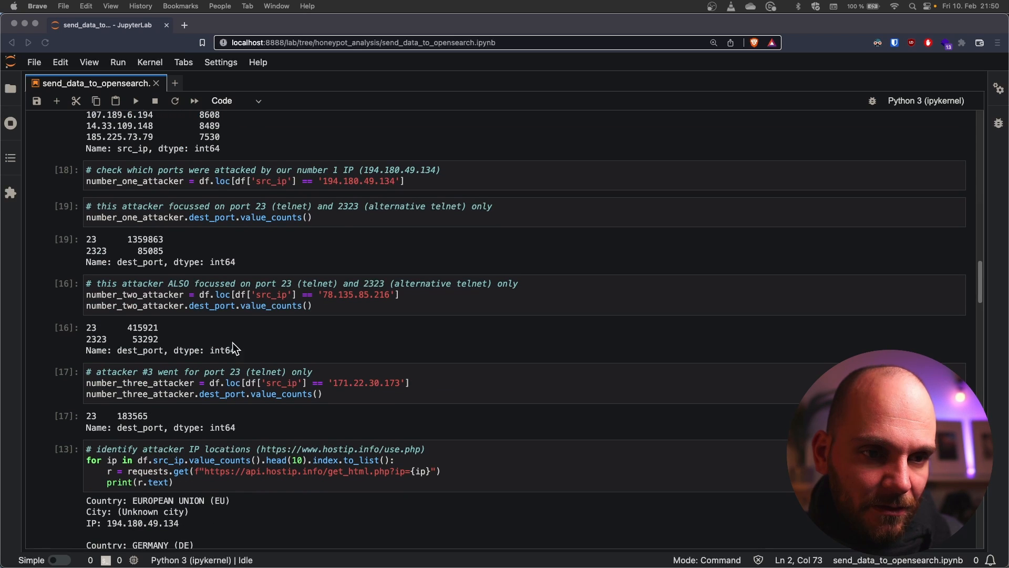
pyautogui.moveTo(180, 339)
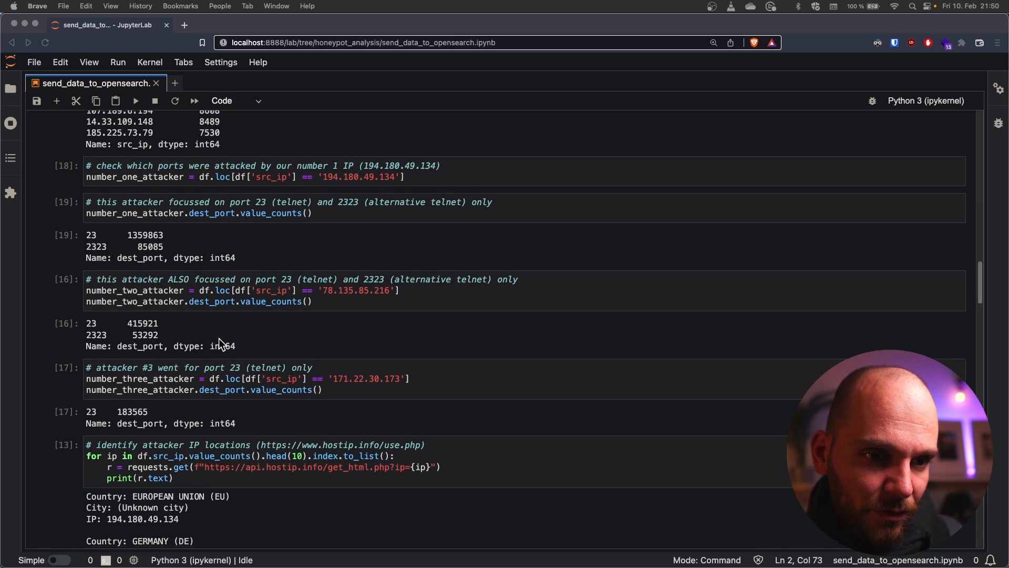
pyautogui.scroll(-3)
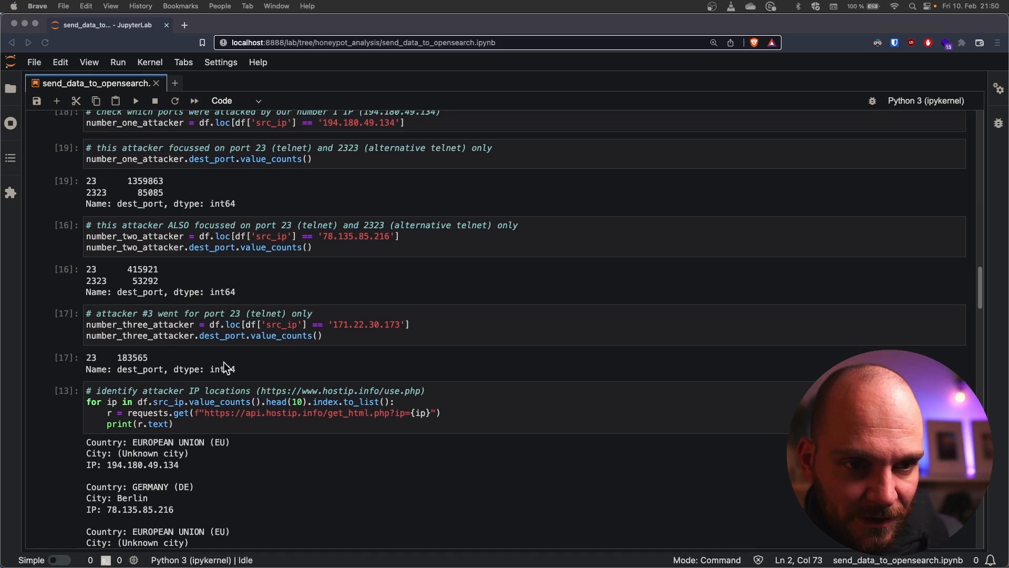
pyautogui.scroll(-3)
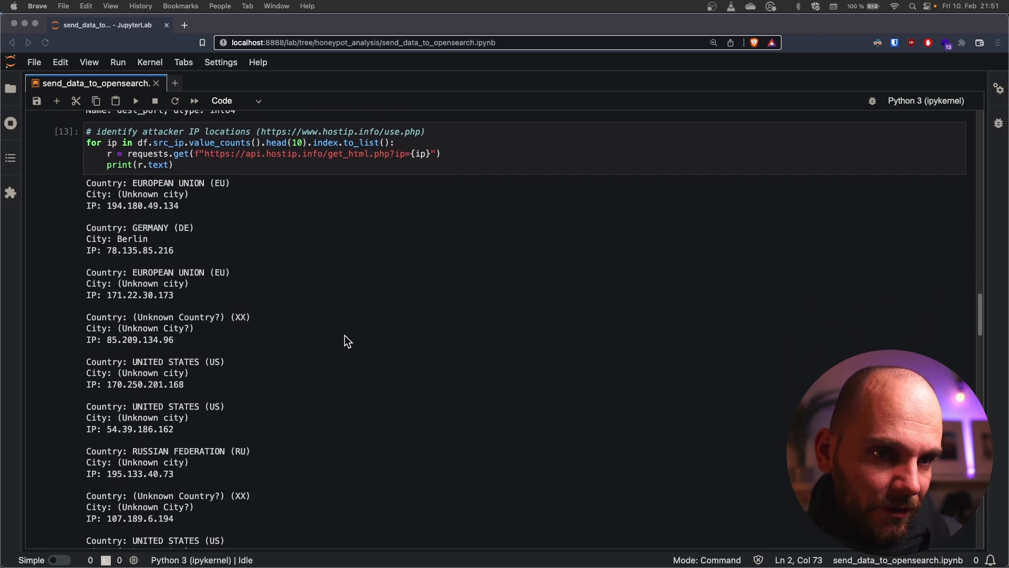
# Scroll past the location output to the ipinfo.io hosting list and the des.capital note
pyautogui.scroll(-3)
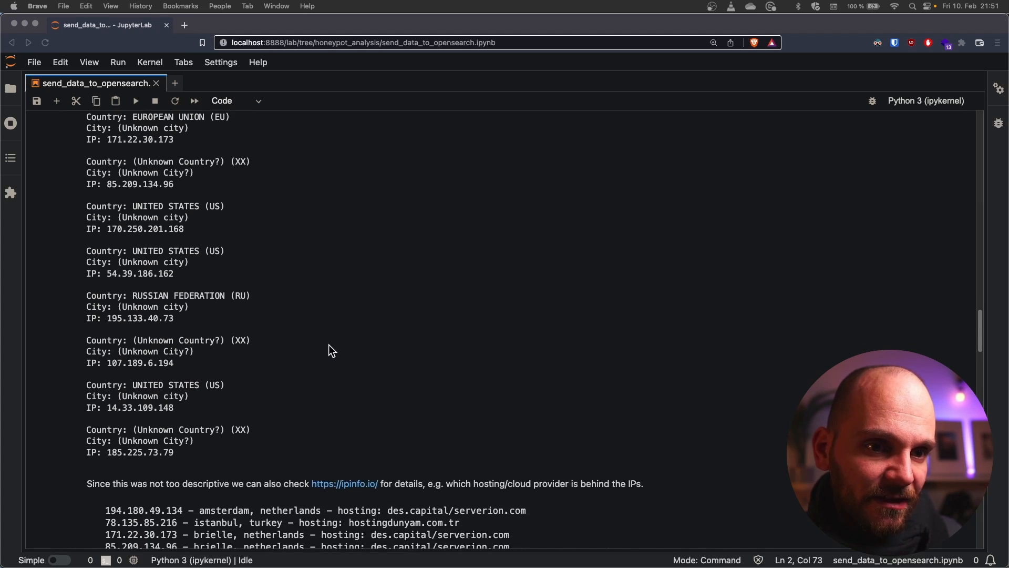
pyautogui.scroll(-3)
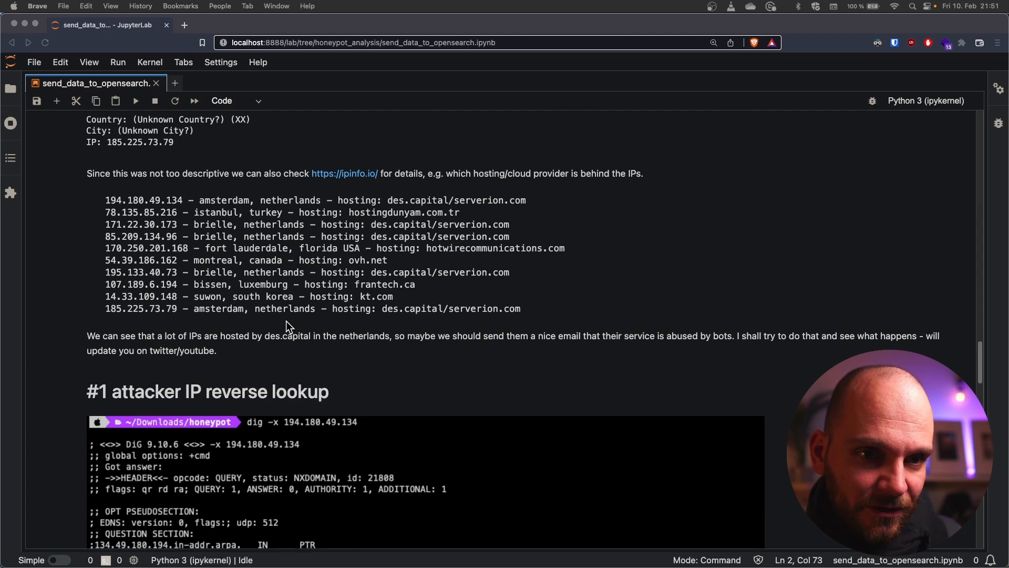
pyautogui.scroll(-3)
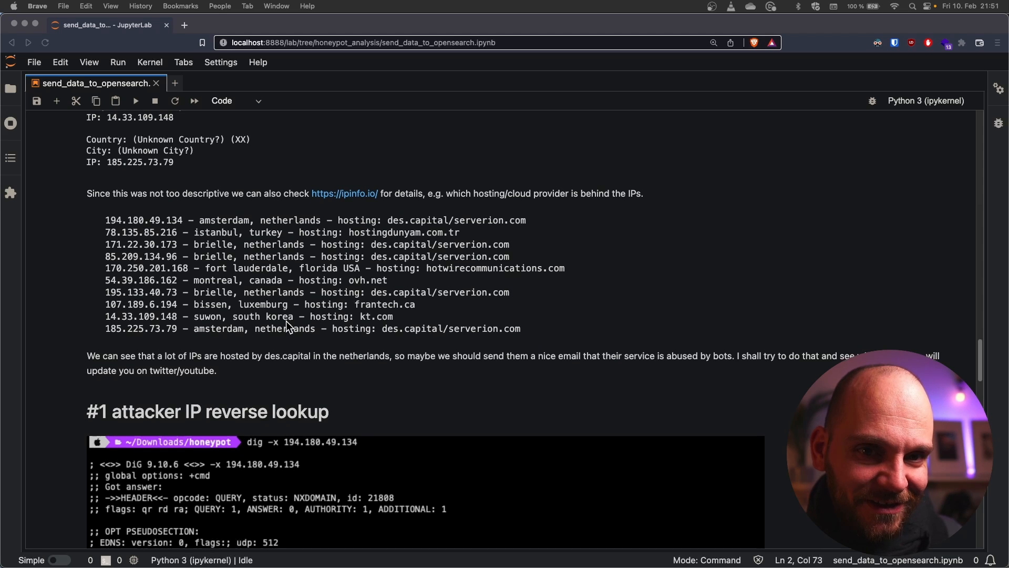
pyautogui.scroll(-3)
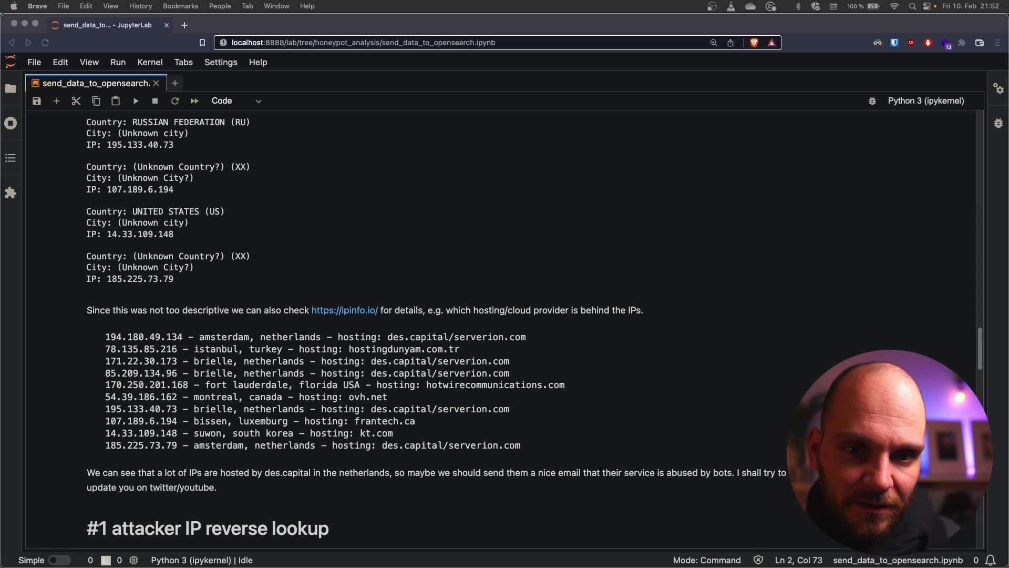
pyautogui.moveTo(392, 455)
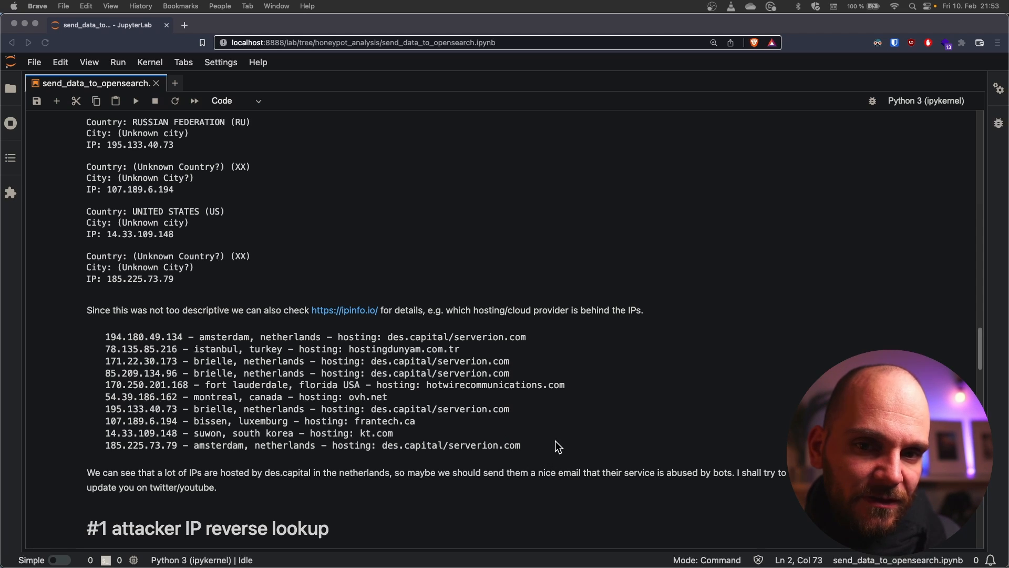
pyautogui.scroll(-3)
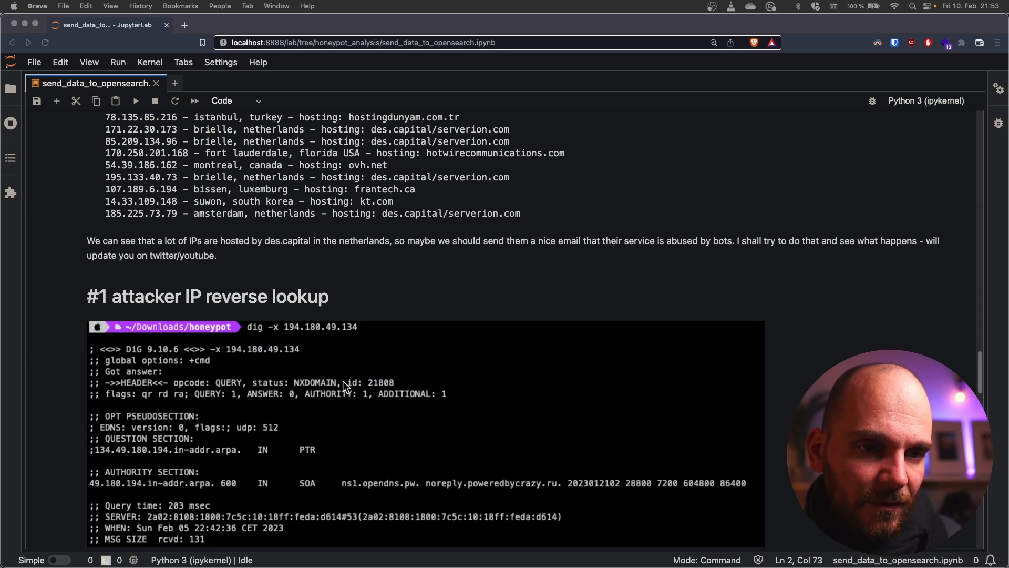
pyautogui.moveTo(253, 340)
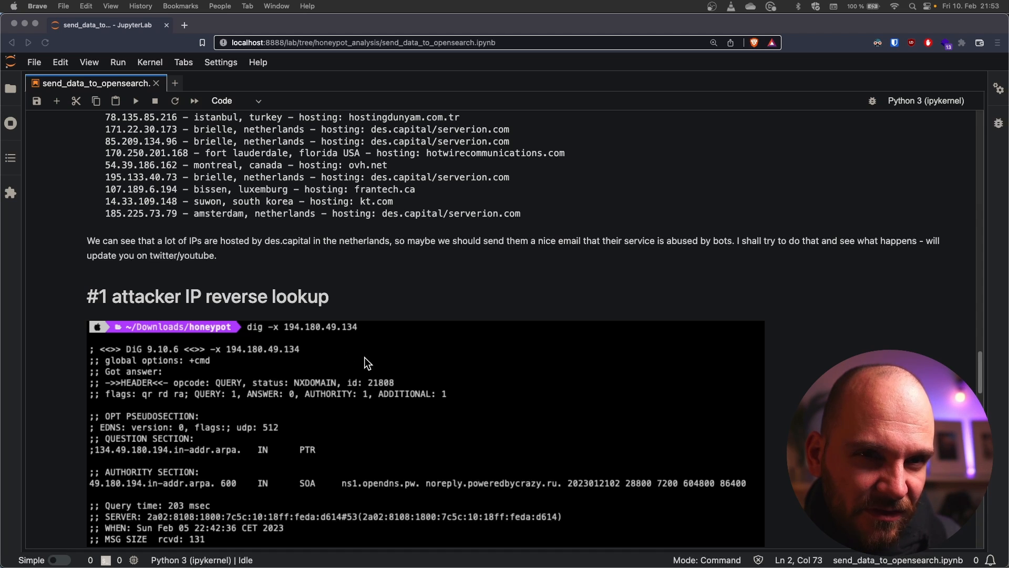
# Scroll to the '#1 attacker IP reverse lookup' dig -x output pointing to poweredbycrazy.ru
pyautogui.scroll(-3)
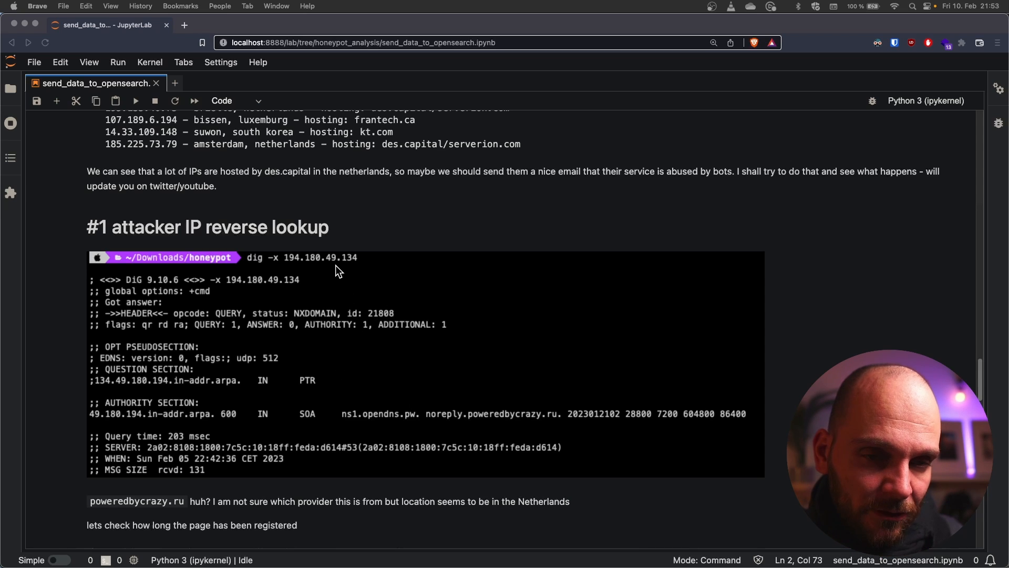
pyautogui.moveTo(283, 269)
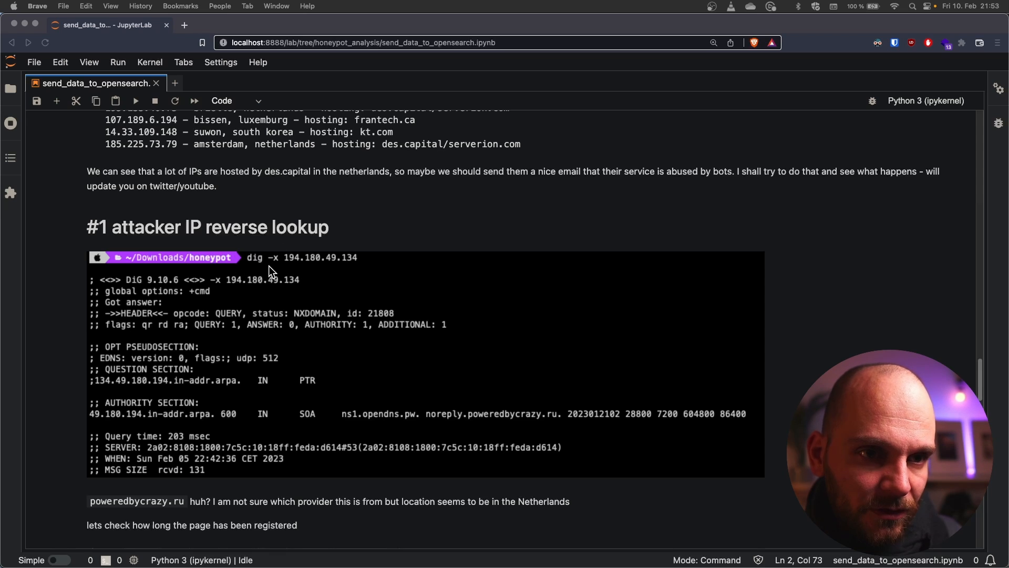
pyautogui.moveTo(376, 359)
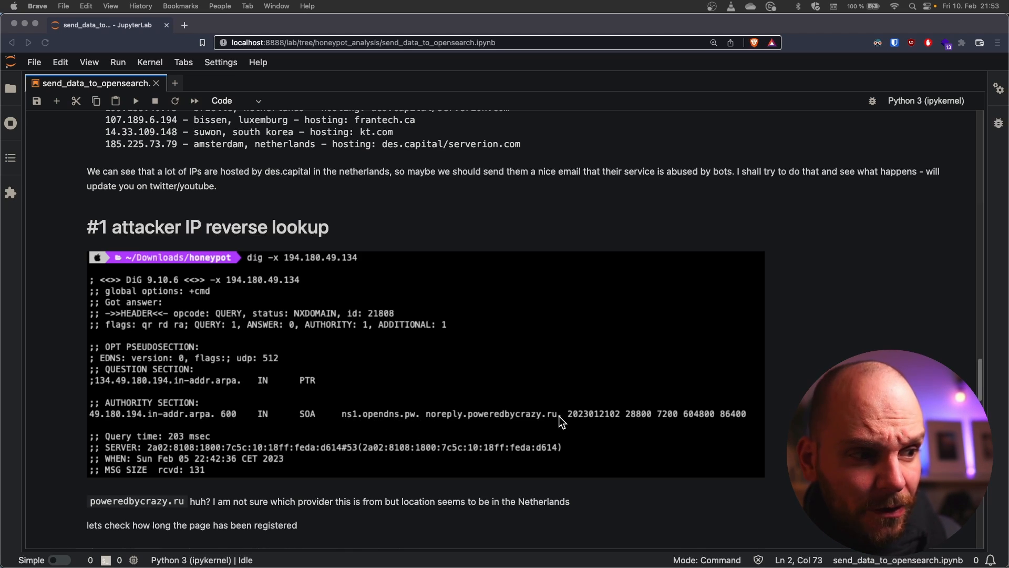
pyautogui.scroll(-3)
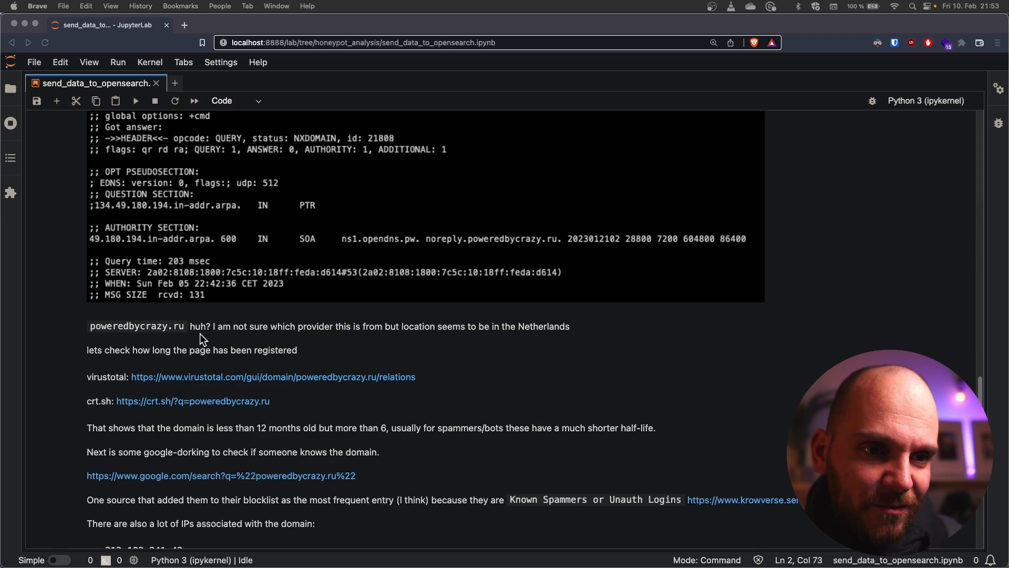
pyautogui.moveTo(178, 340)
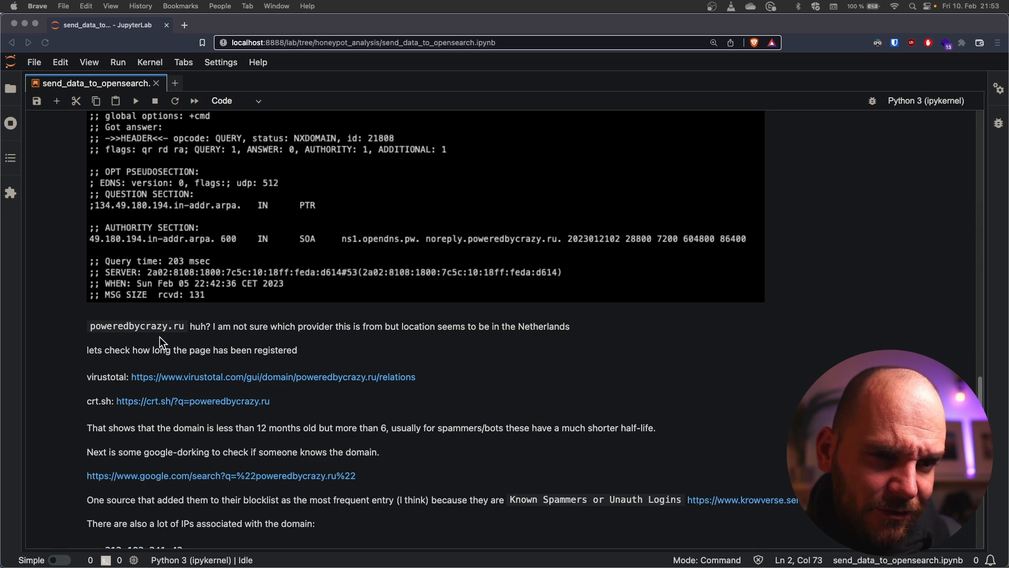
# Scroll to the poweredbycrazy.ru notes and view its VirusTotal relations report (0/88 detections)
pyautogui.scroll(-3)
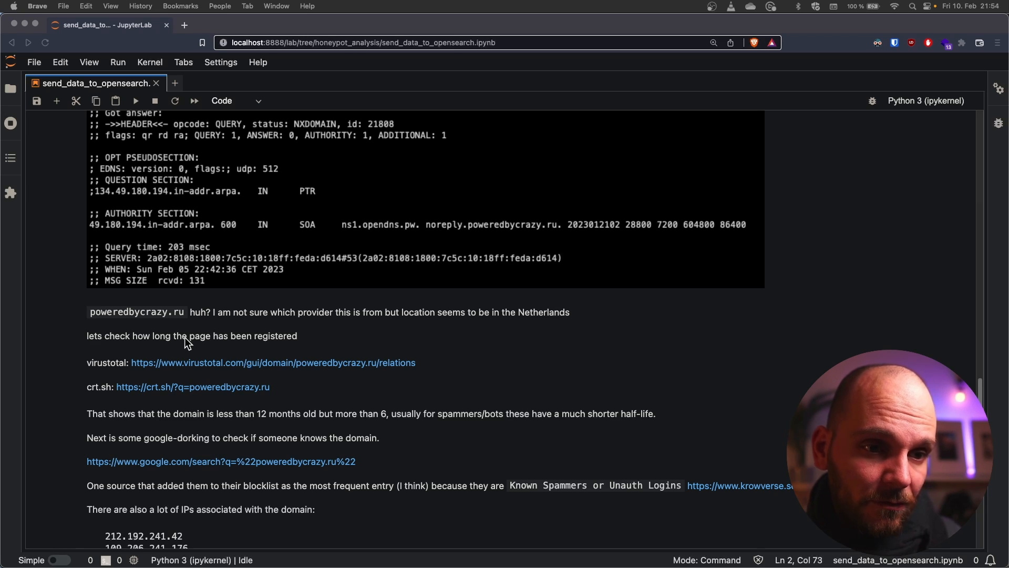
pyautogui.scroll(-3)
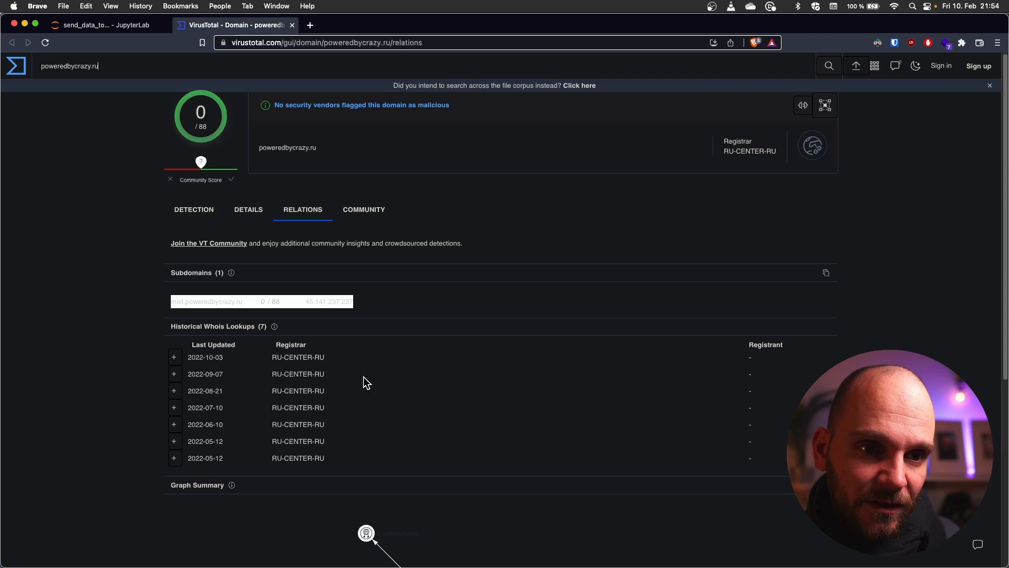
# Review poweredbycrazy.ru's whois history, oldest record 2022-05-12, and its crt.sh certificates
pyautogui.scroll(-3)
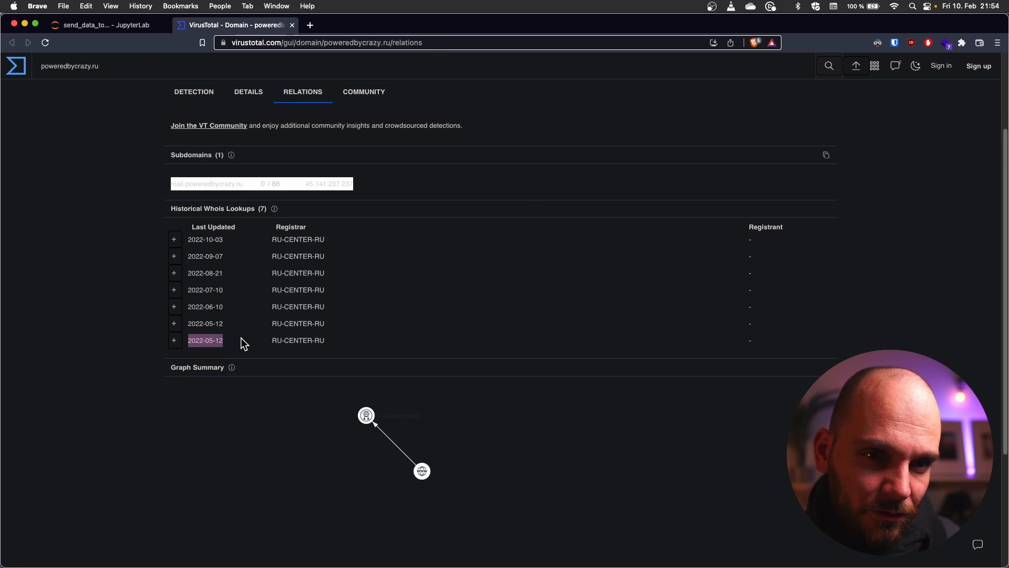
pyautogui.click(103, 25)
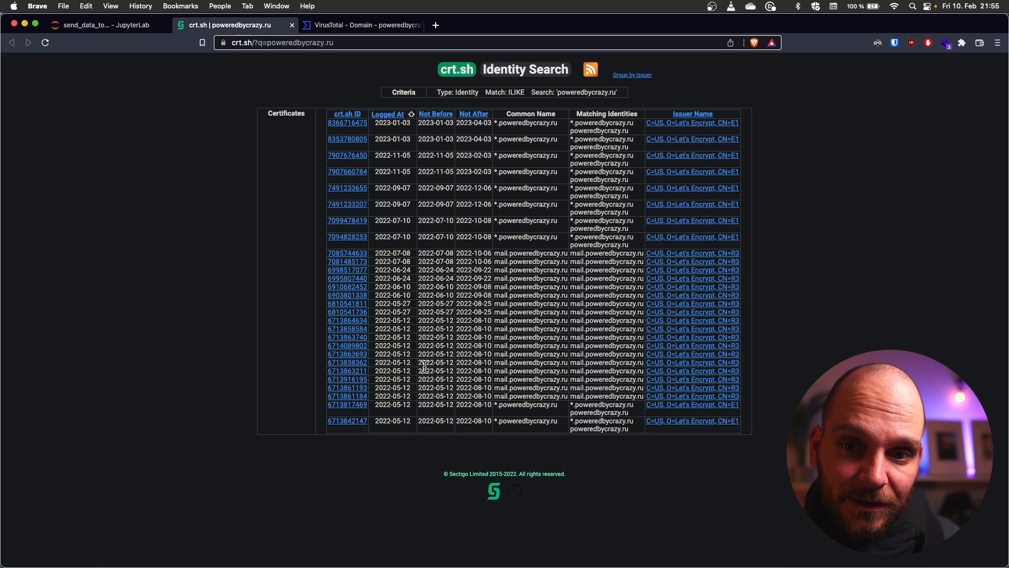
pyautogui.moveTo(522, 405)
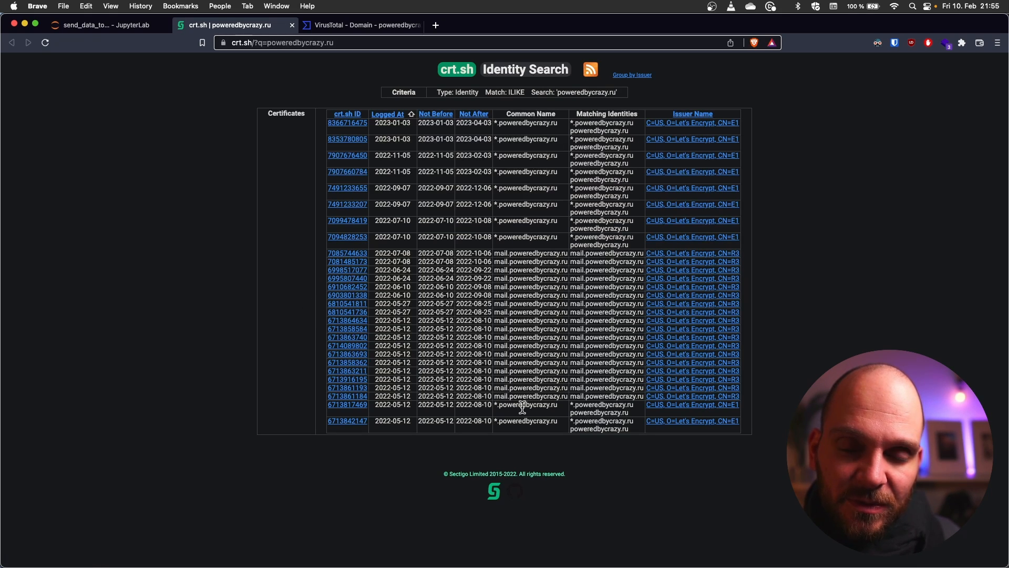
pyautogui.moveTo(531, 399)
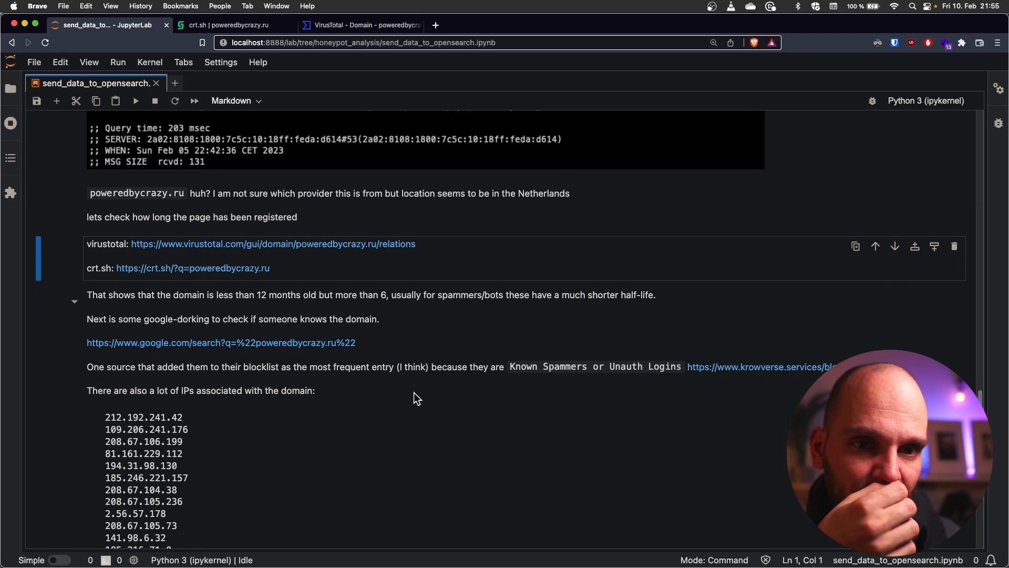
pyautogui.moveTo(401, 389)
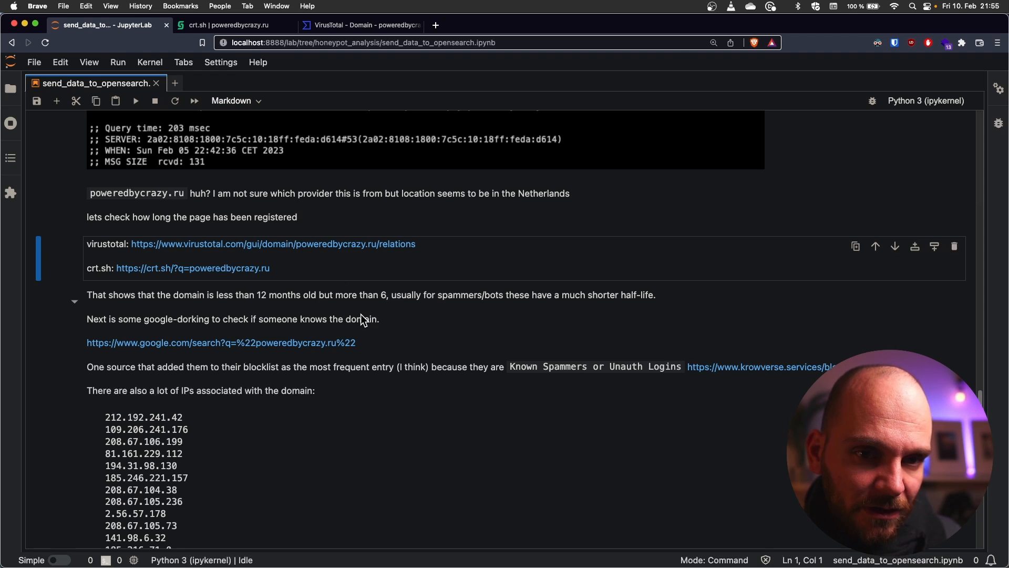
# Launch the notebook's Google exact-phrase search for poweredbycrazy.ru
pyautogui.click(220, 342)
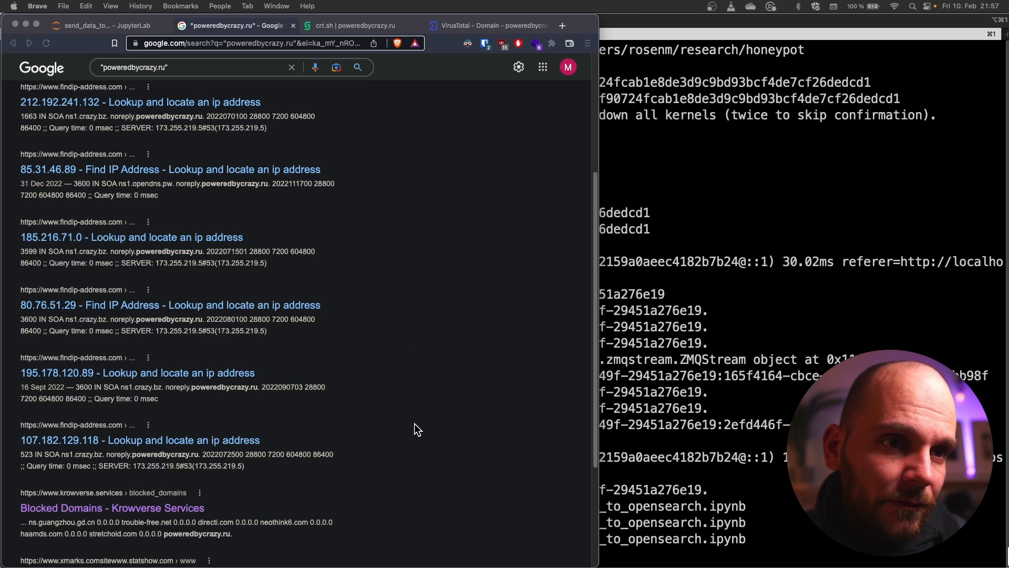
pyautogui.moveTo(118, 137)
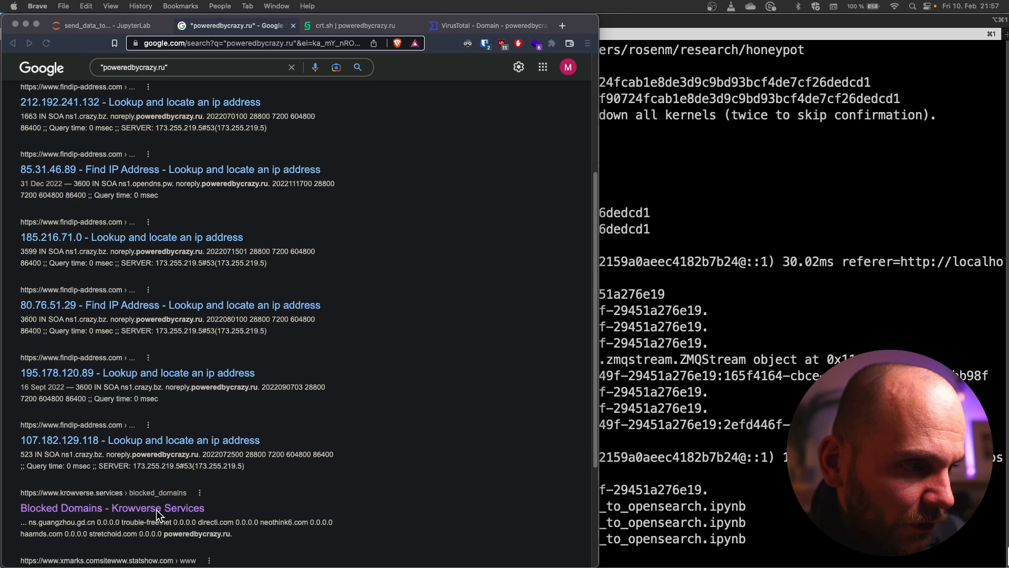
pyautogui.moveTo(158, 520)
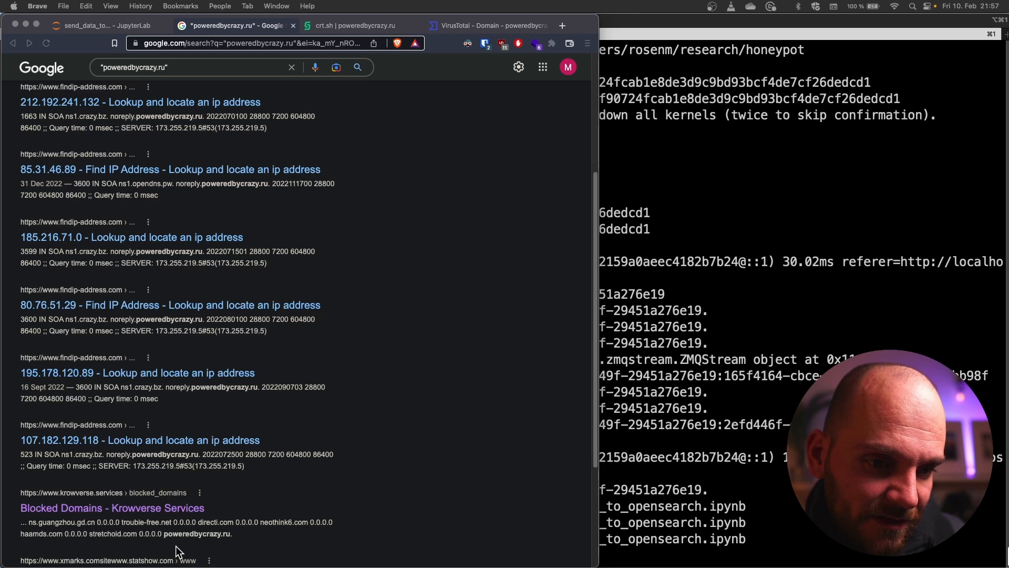
pyautogui.moveTo(243, 532)
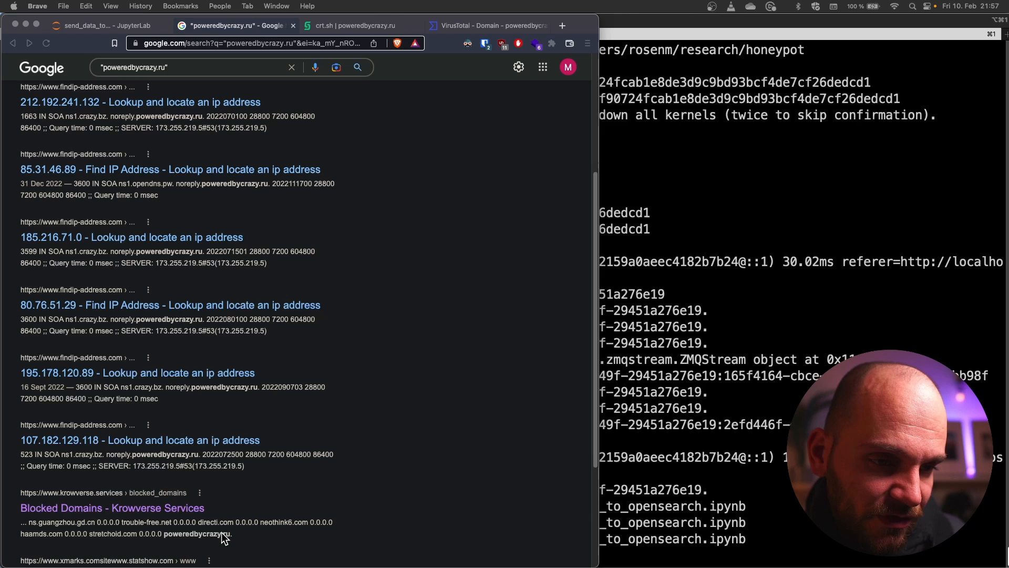
# Return to the honeypot analysis notebook after reviewing the poweredbycrazy.ru search results
pyautogui.click(103, 25)
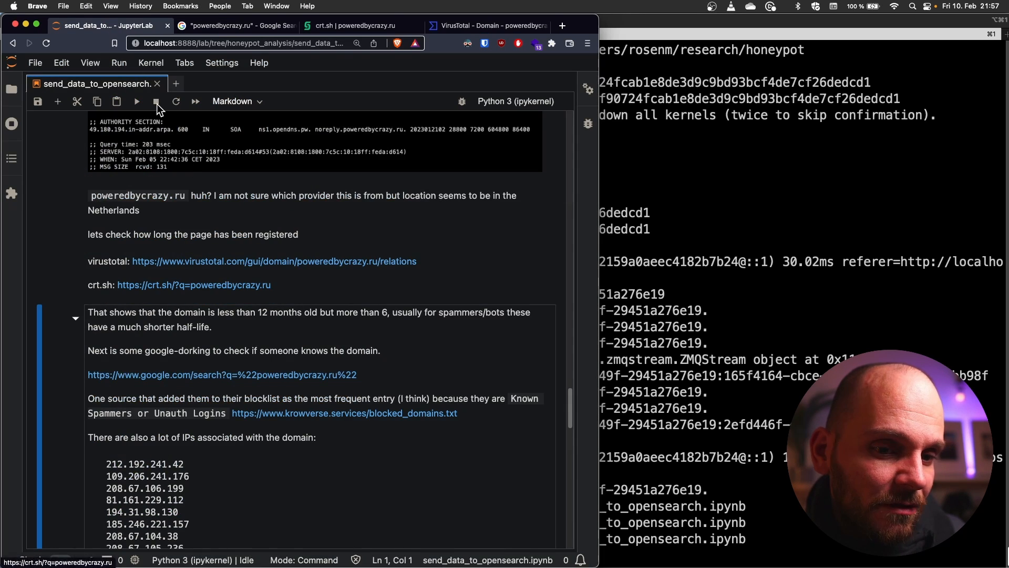
# Scroll through the poweredbycrazy.ru associated IPs and clusters tied to serverion.com and des.capital
pyautogui.scroll(-3)
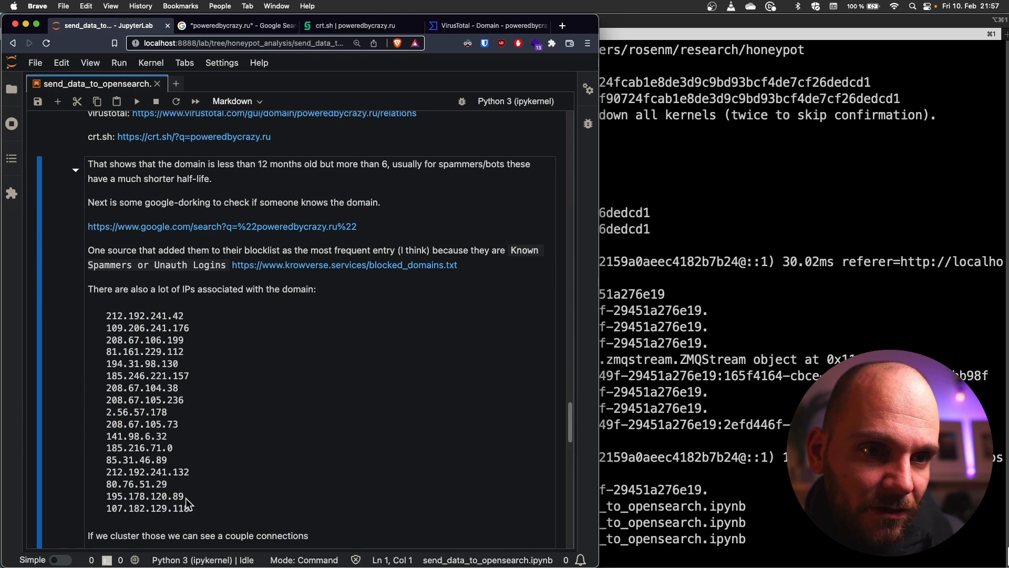
pyautogui.scroll(-3)
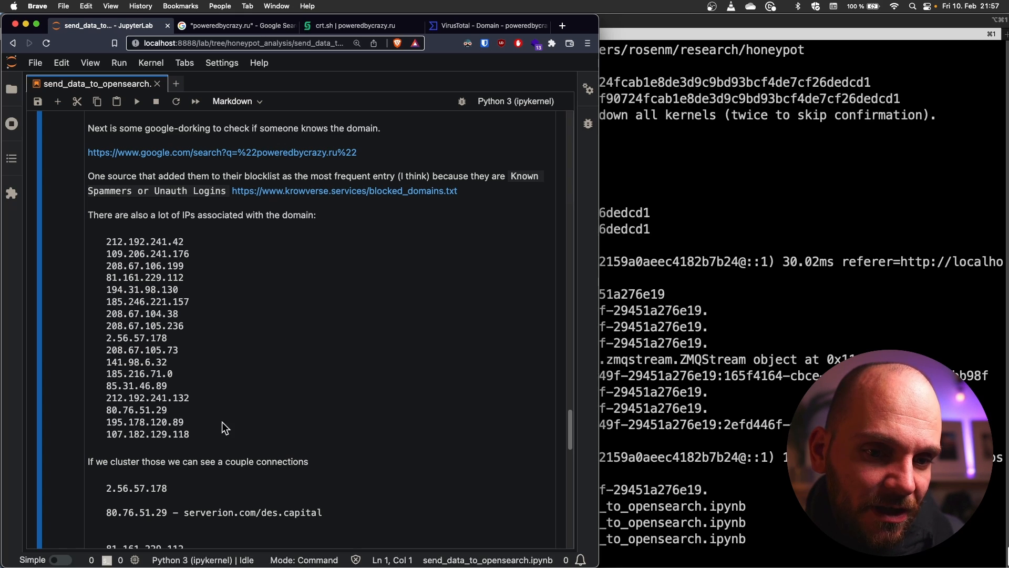
pyautogui.scroll(-3)
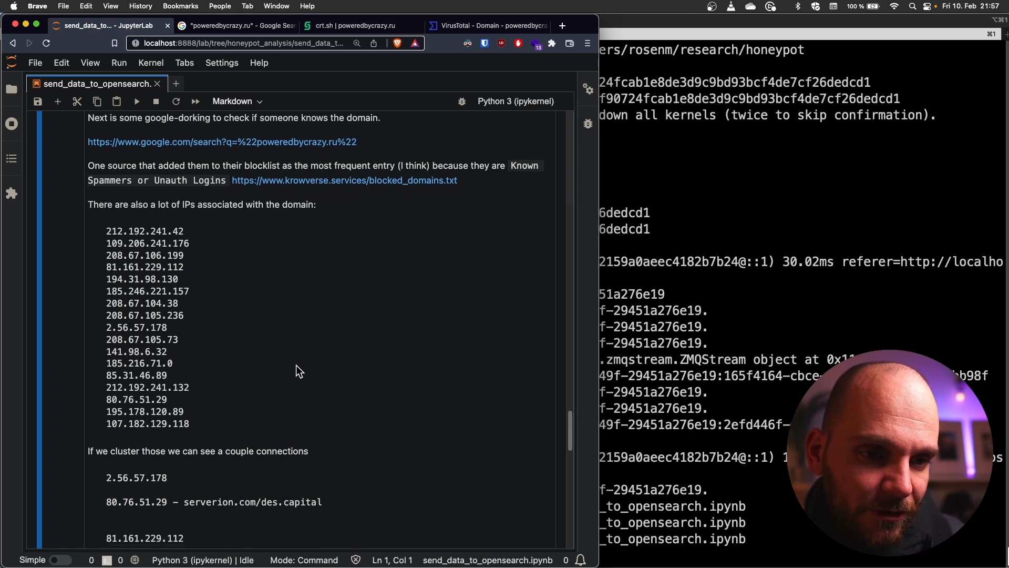
pyautogui.scroll(-3)
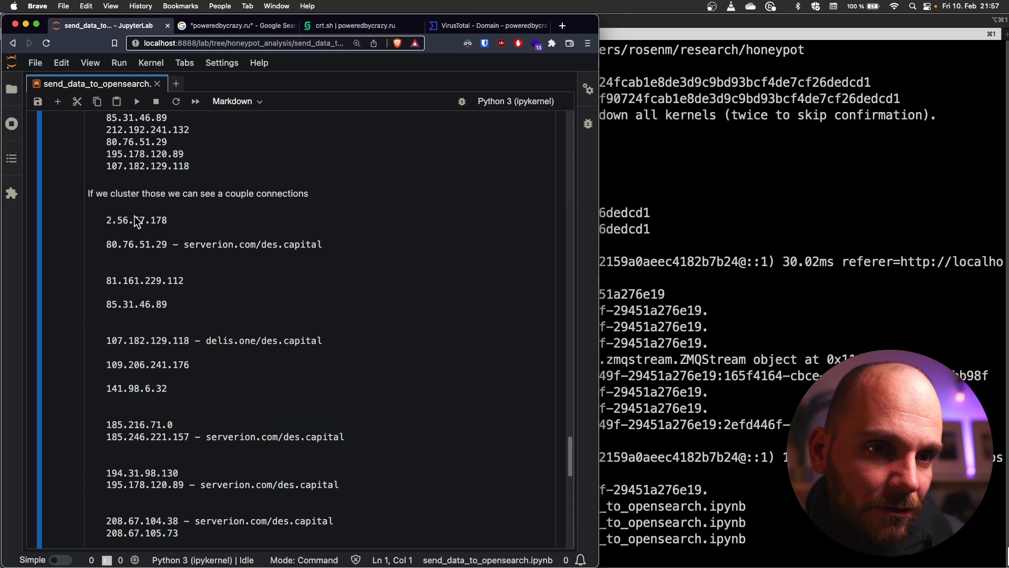
pyautogui.scroll(-3)
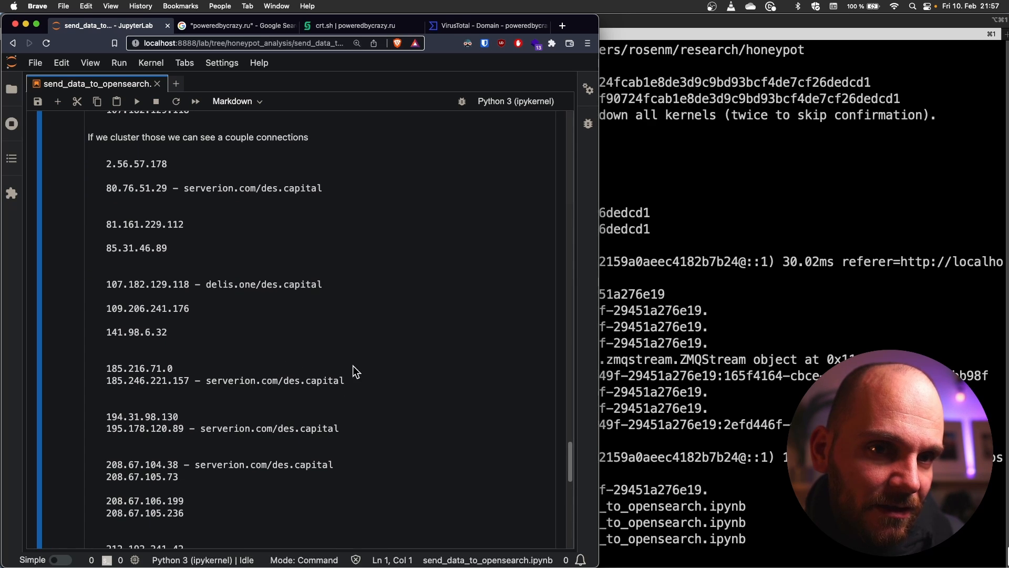